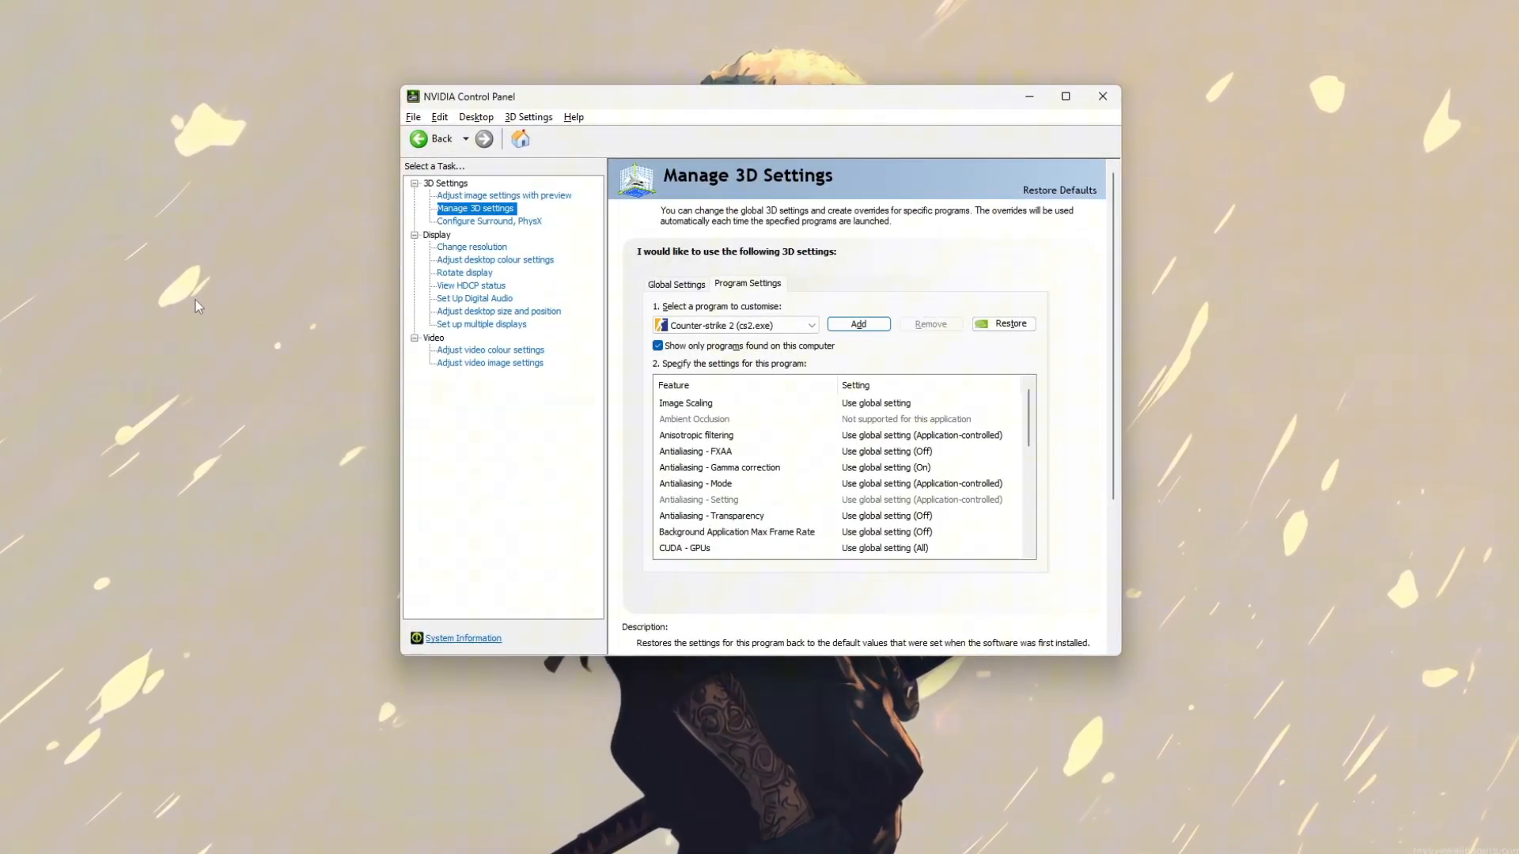
# Choose Counter-Strike 2 (cs2.exe) as the program to customise under Program Settings.
pyautogui.rightClick(258, 538)
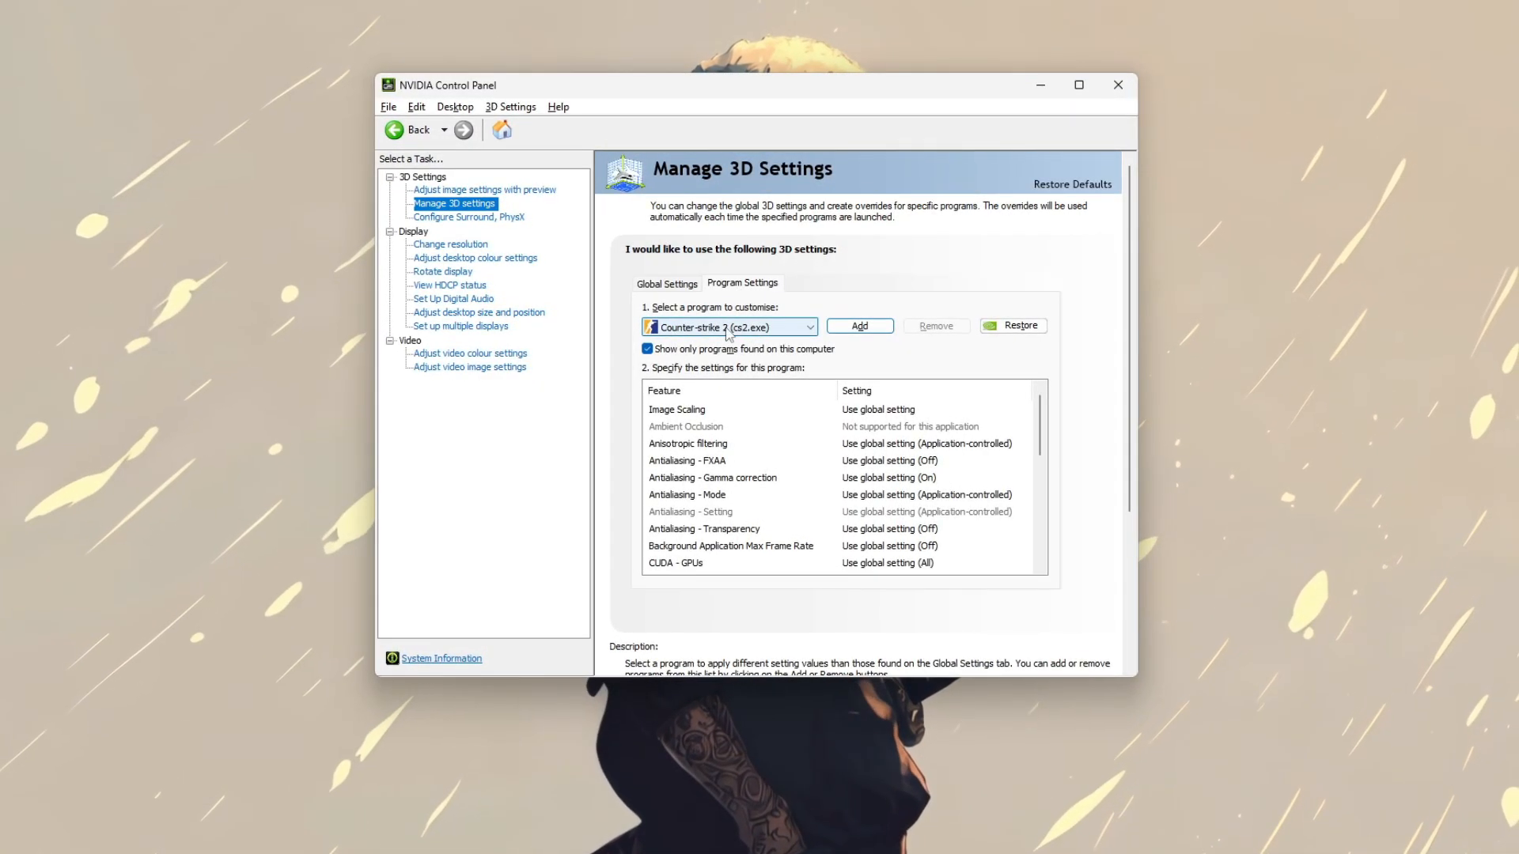
pyautogui.click(811, 326)
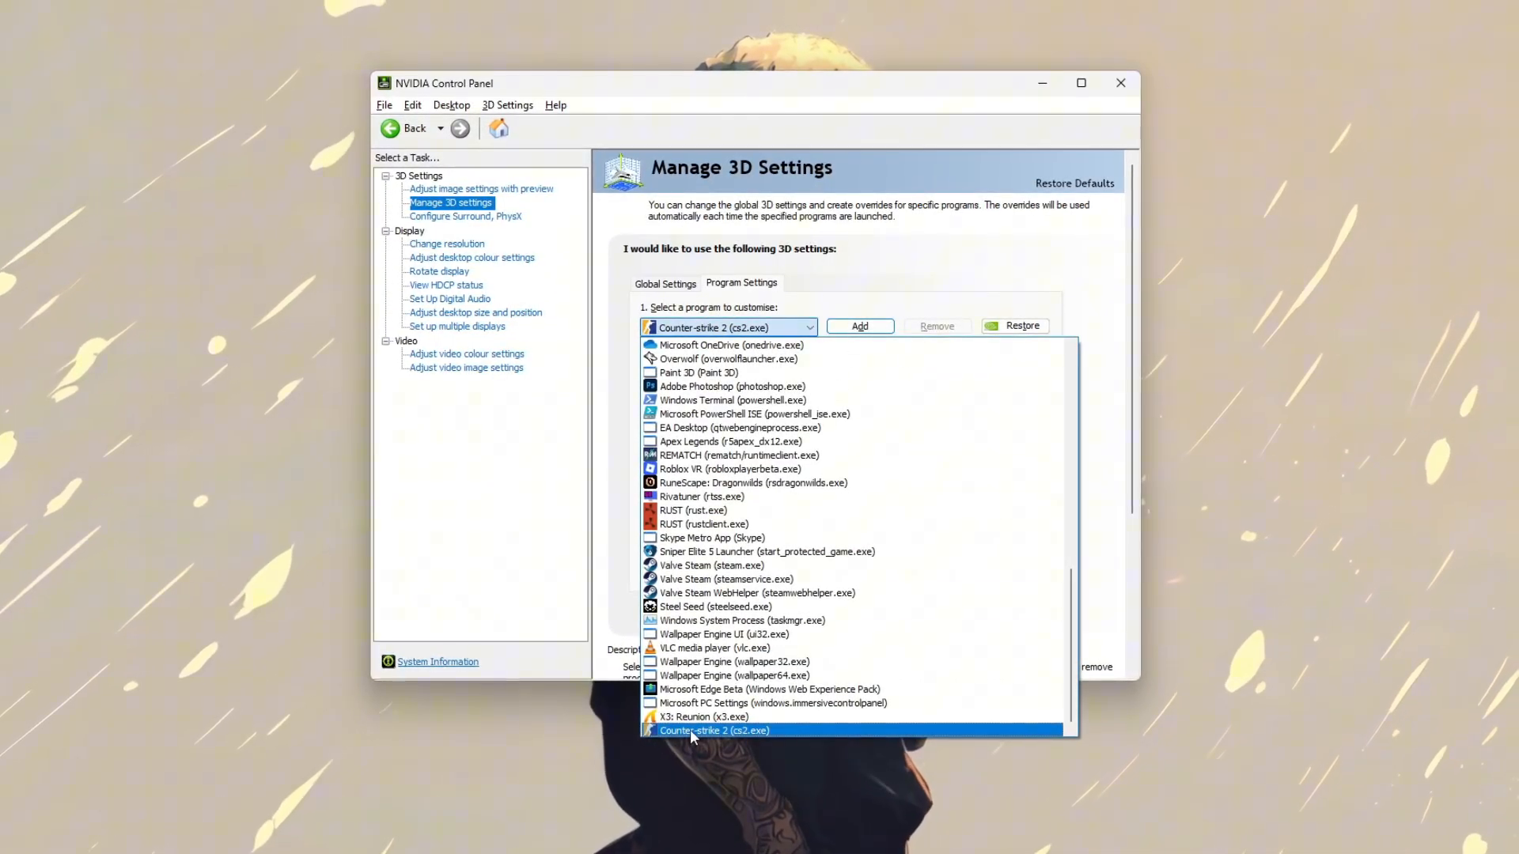
pyautogui.click(714, 731)
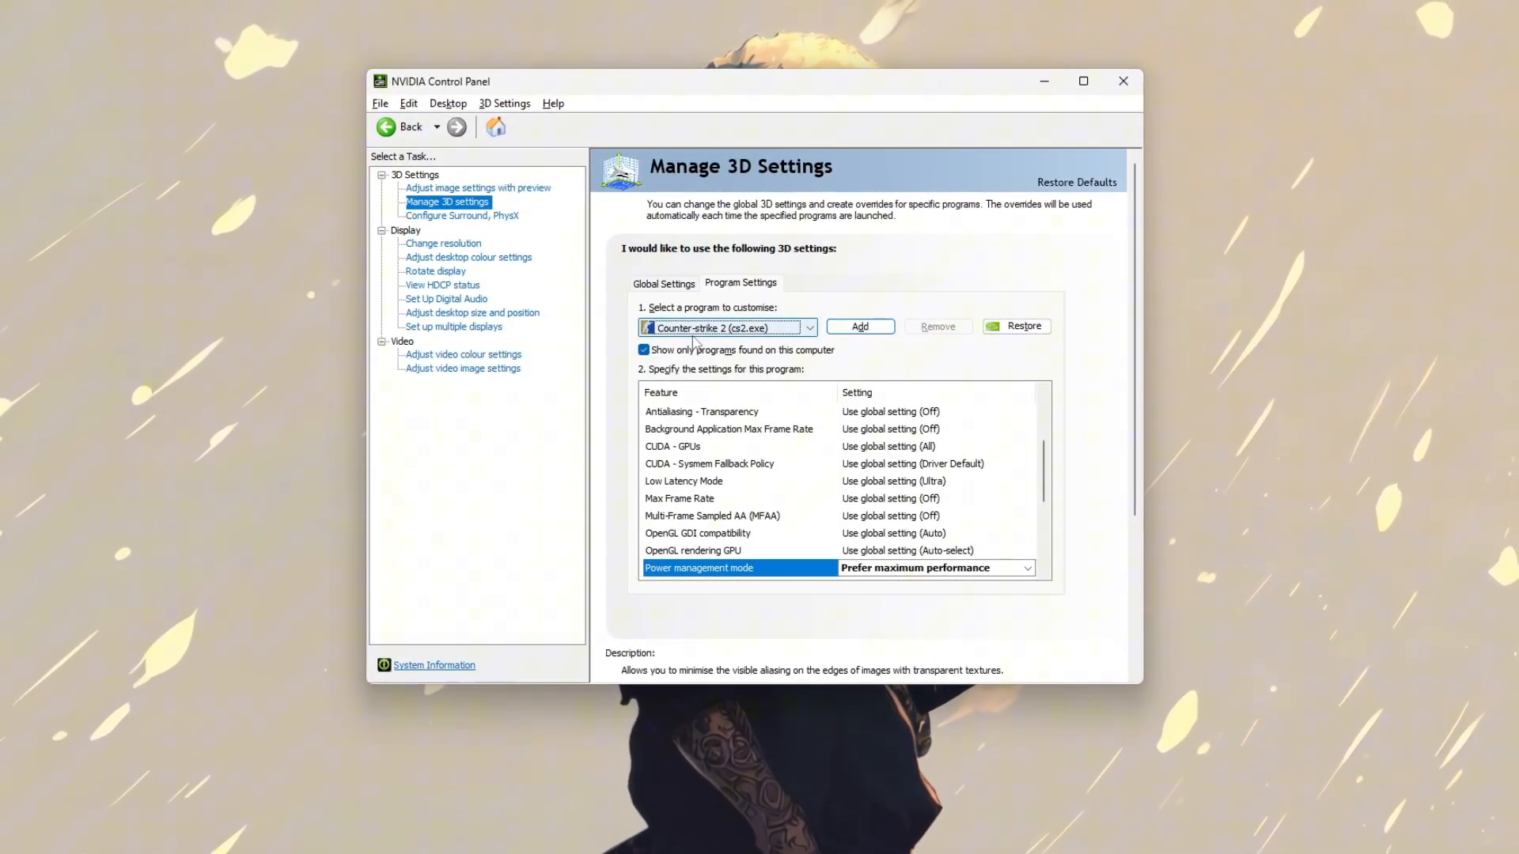
# Set Texture filtering - Quality to High performance for cs2.exe and apply the profile.
pyautogui.scroll(-3)
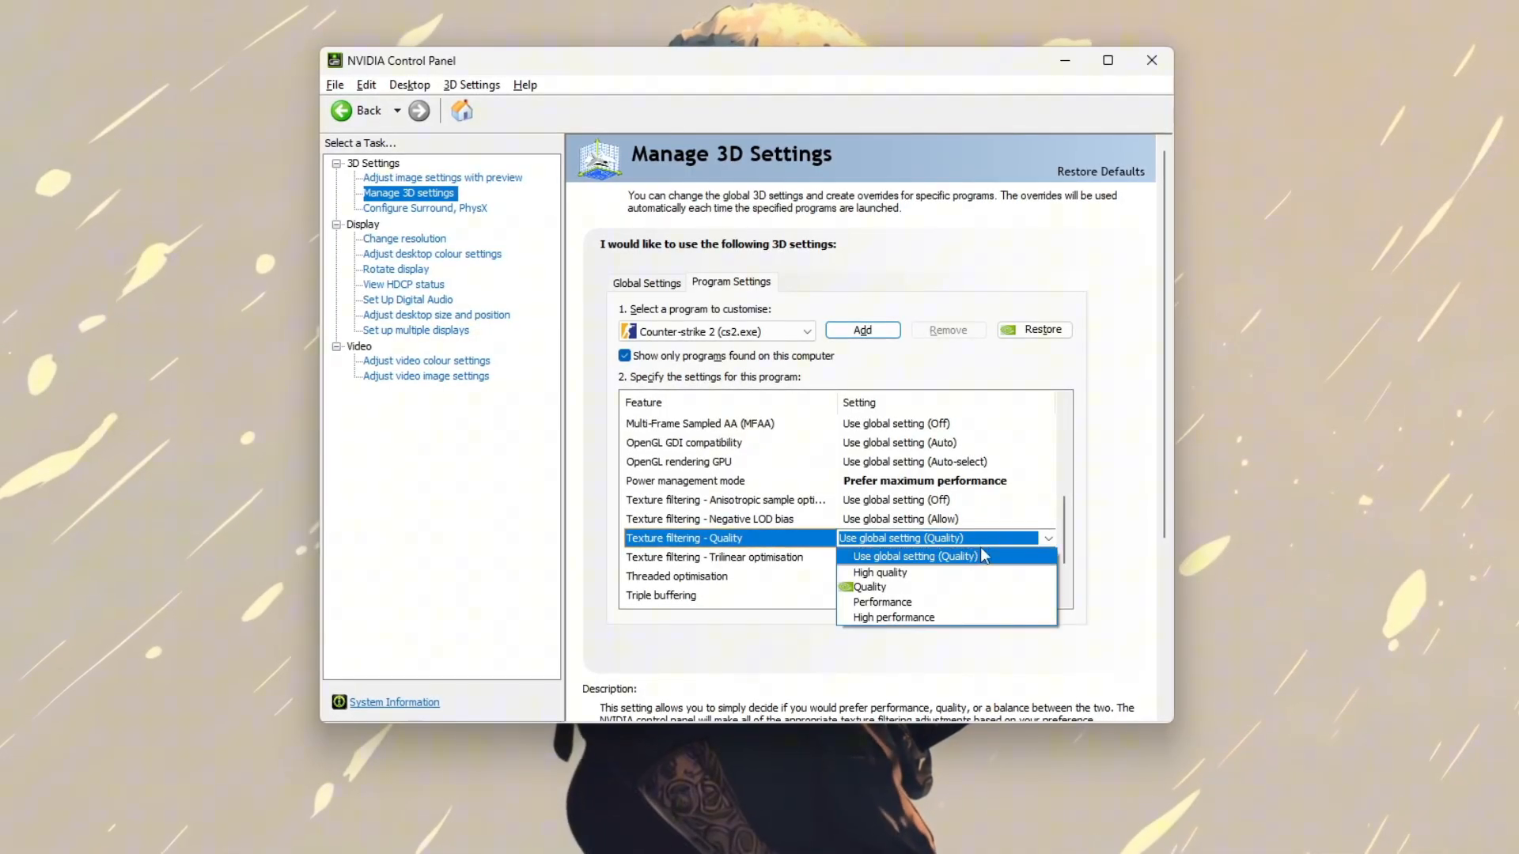
pyautogui.click(881, 601)
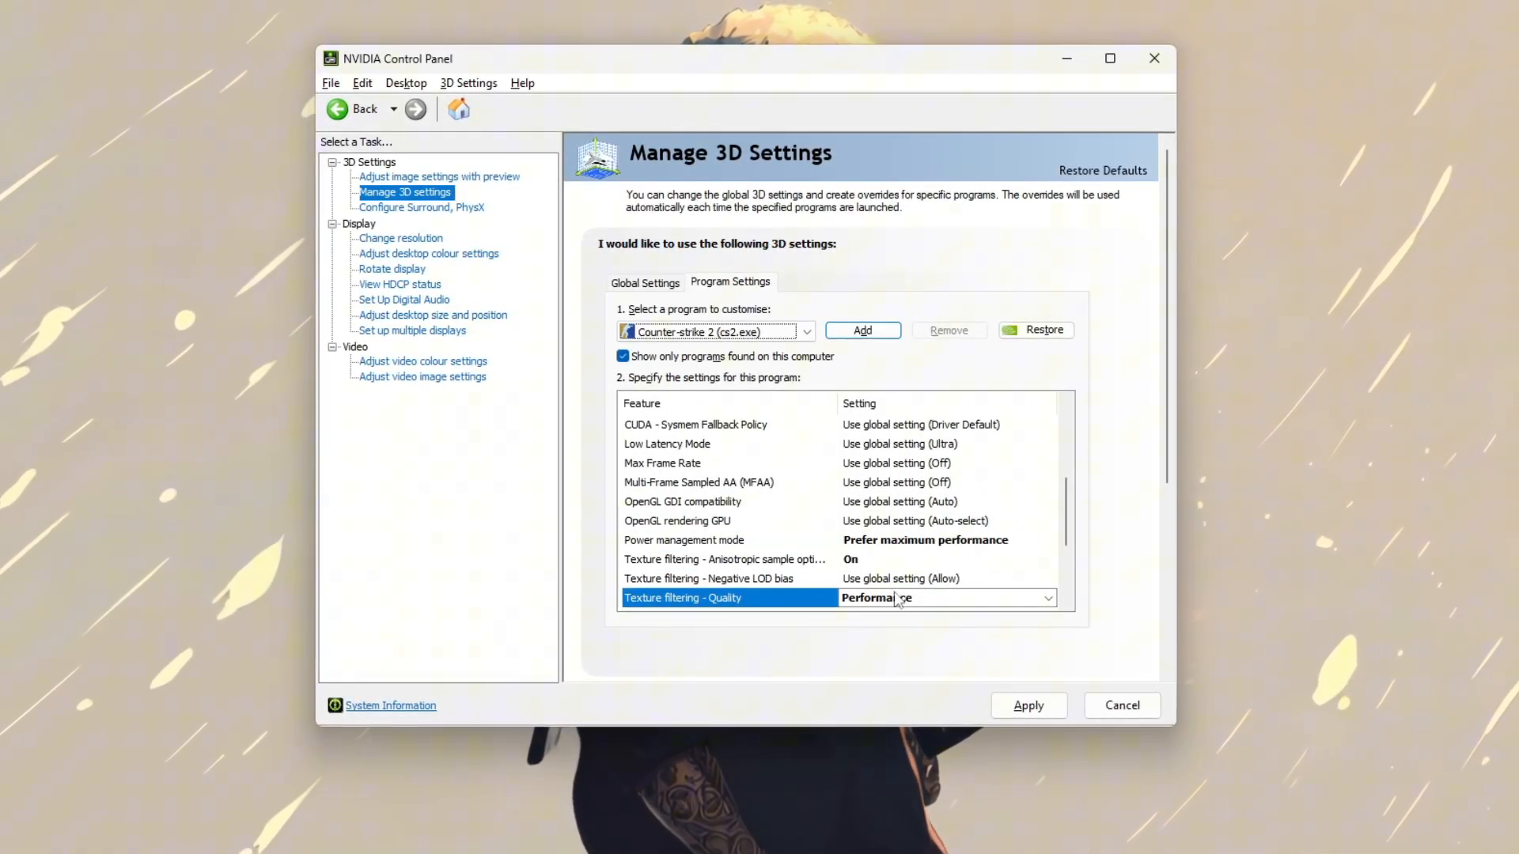
pyautogui.click(946, 598)
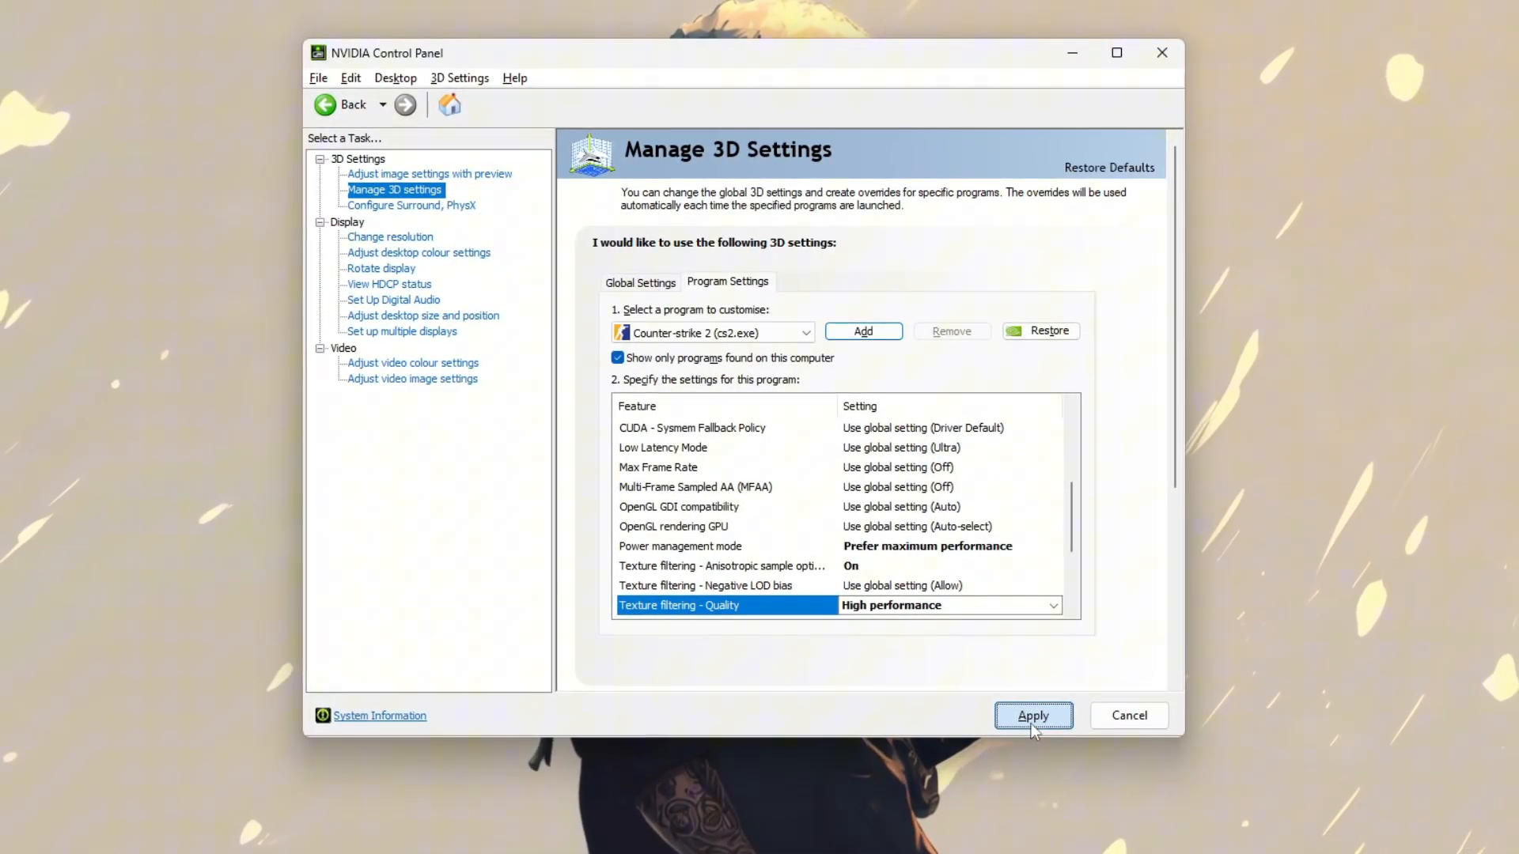
pyautogui.click(1034, 715)
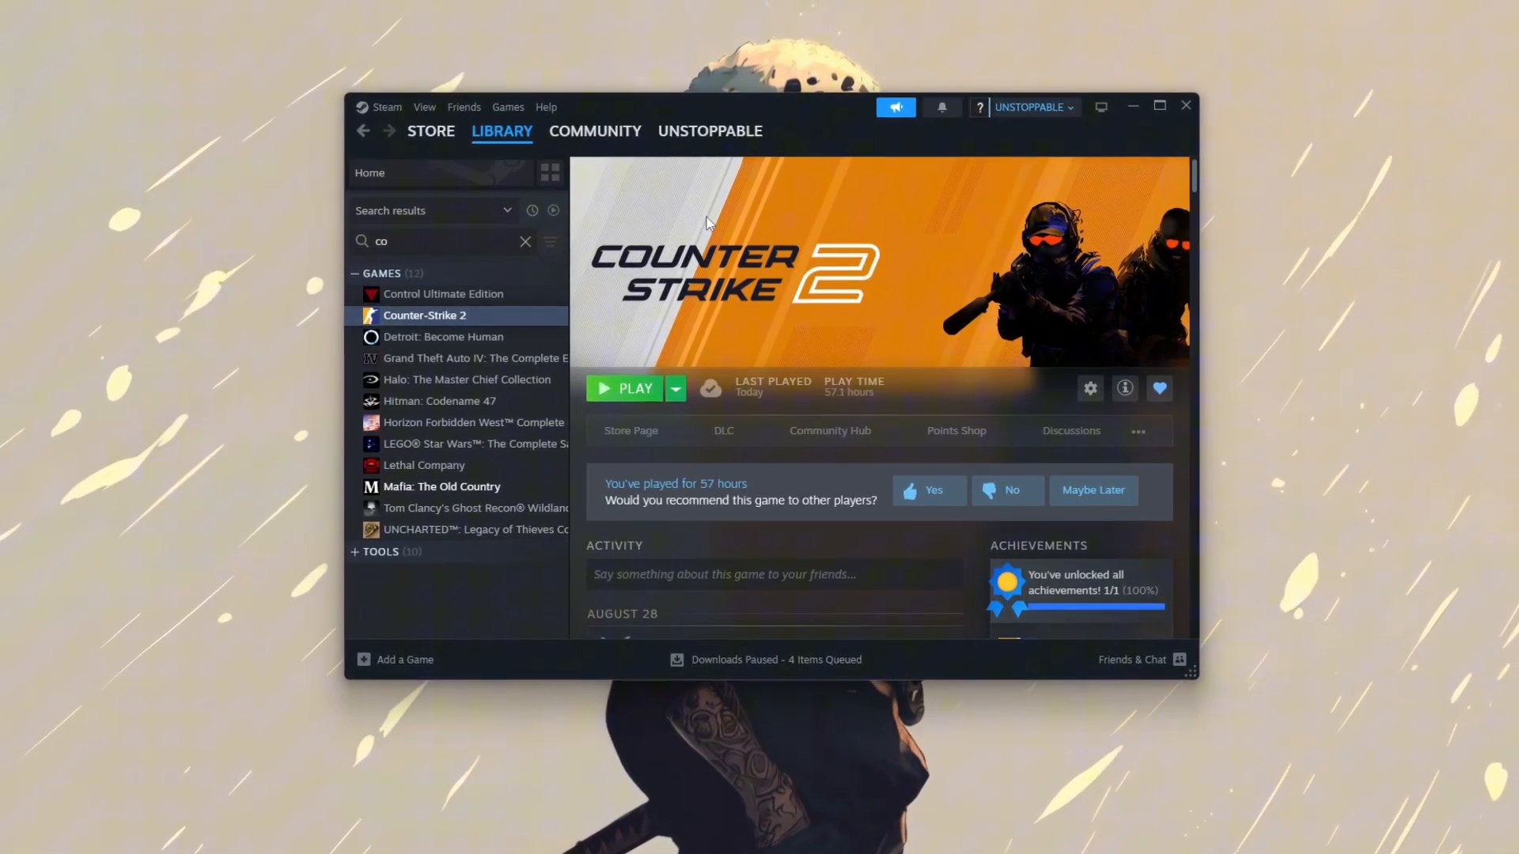
# Bring up Counter-Strike 2's Manage menu in the Steam library.
pyautogui.rightClick(424, 315)
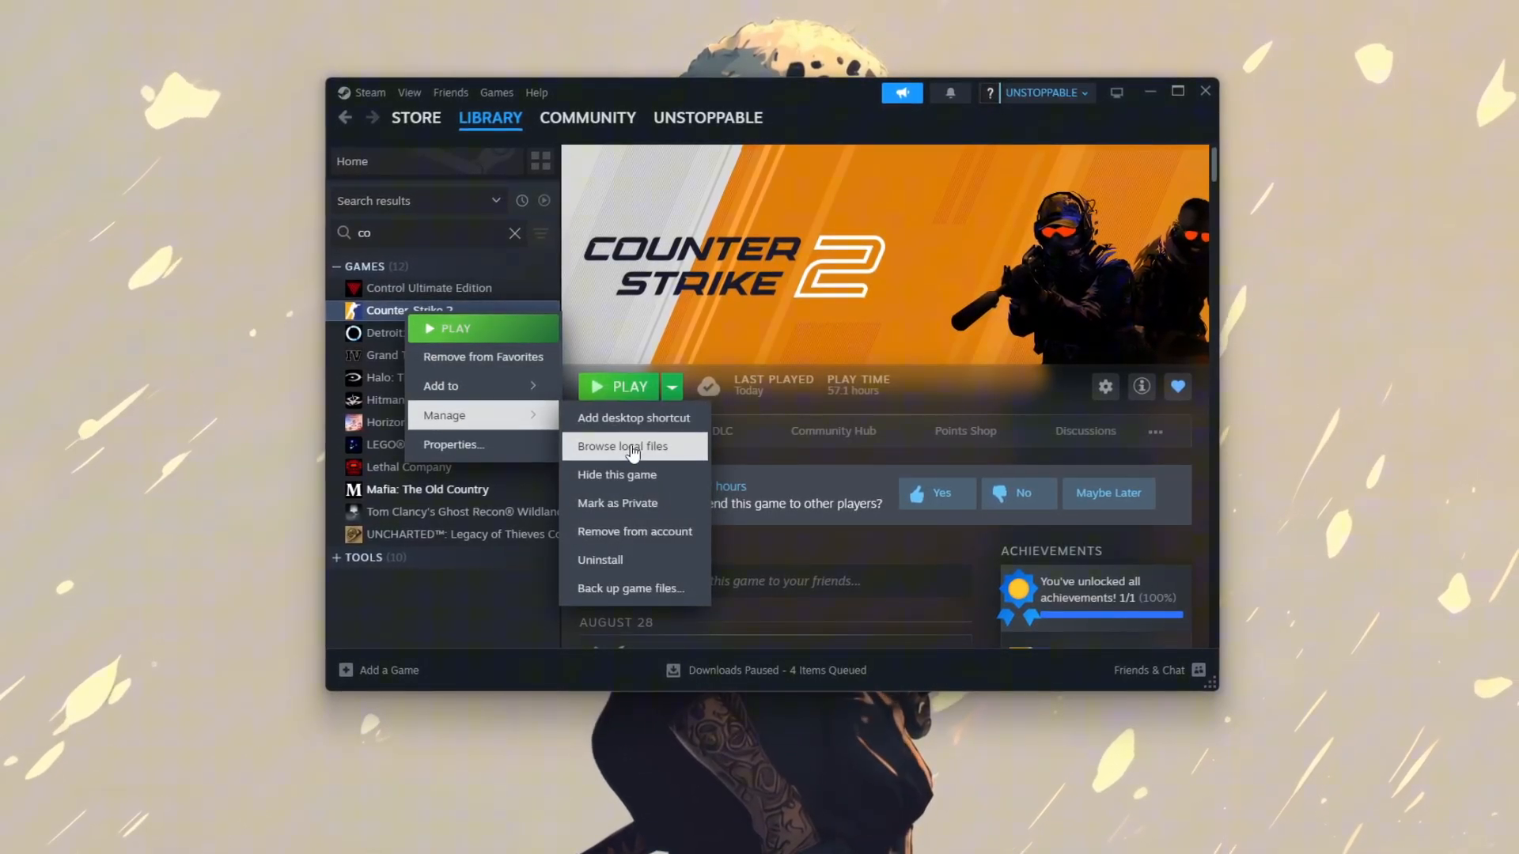
# Browse Counter-Strike 2's local files into the game > bin > win64 folder.
pyautogui.click(624, 446)
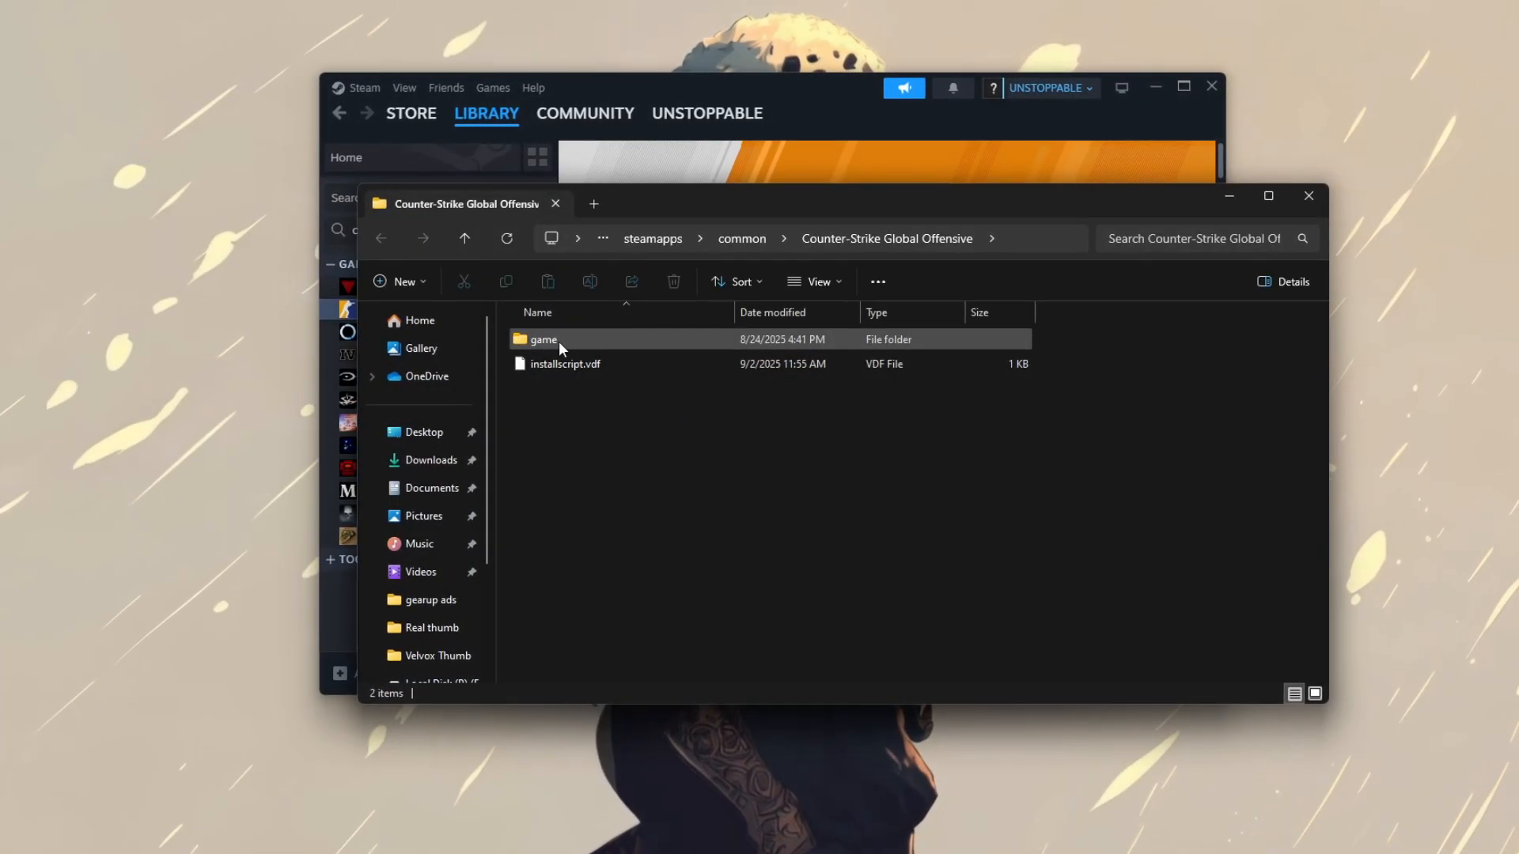
pyautogui.doubleClick(543, 339)
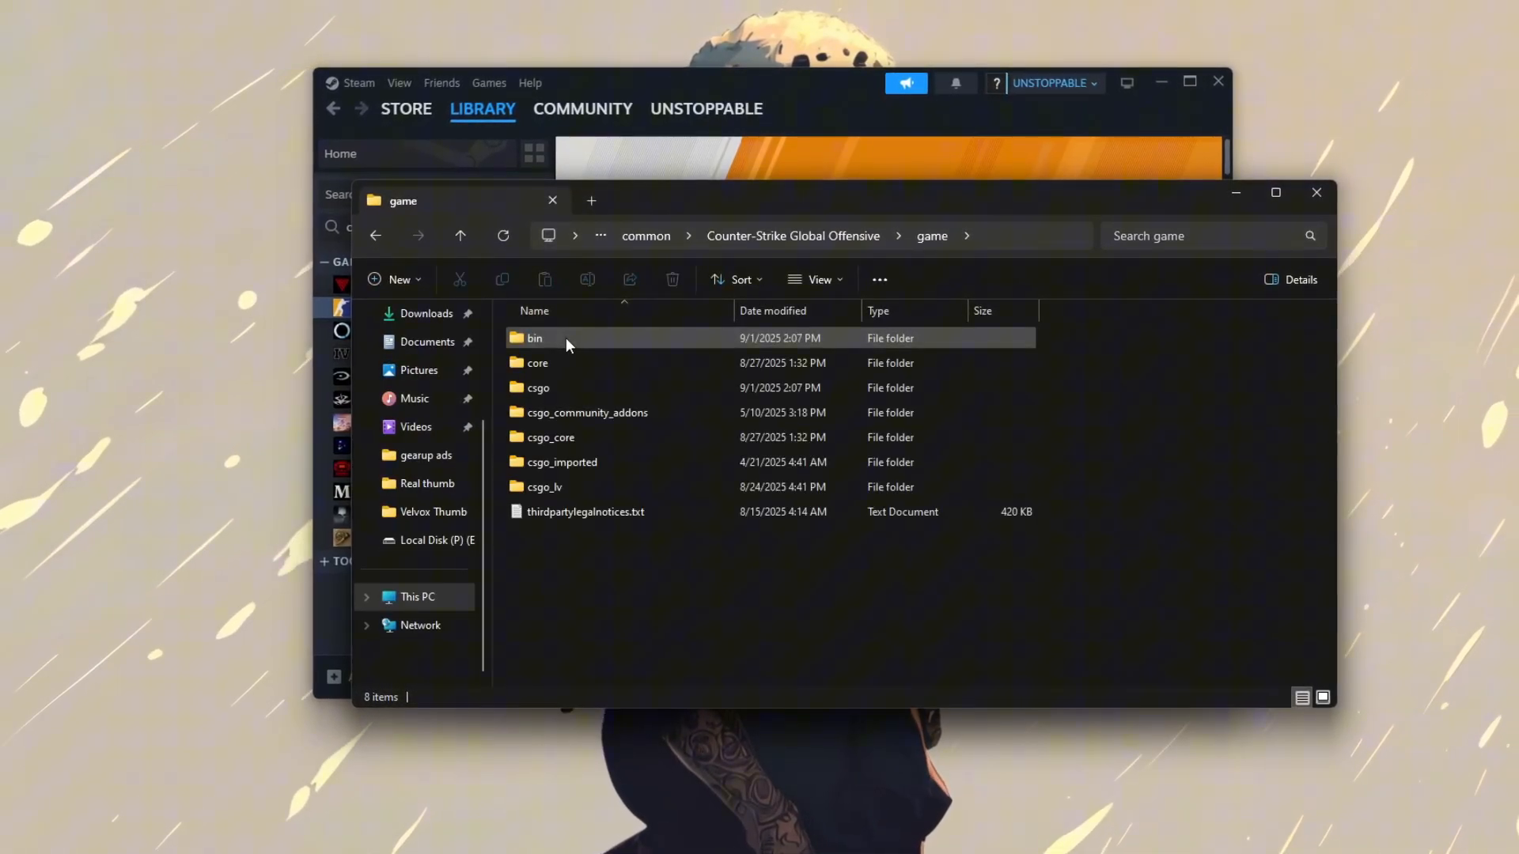
pyautogui.doubleClick(535, 339)
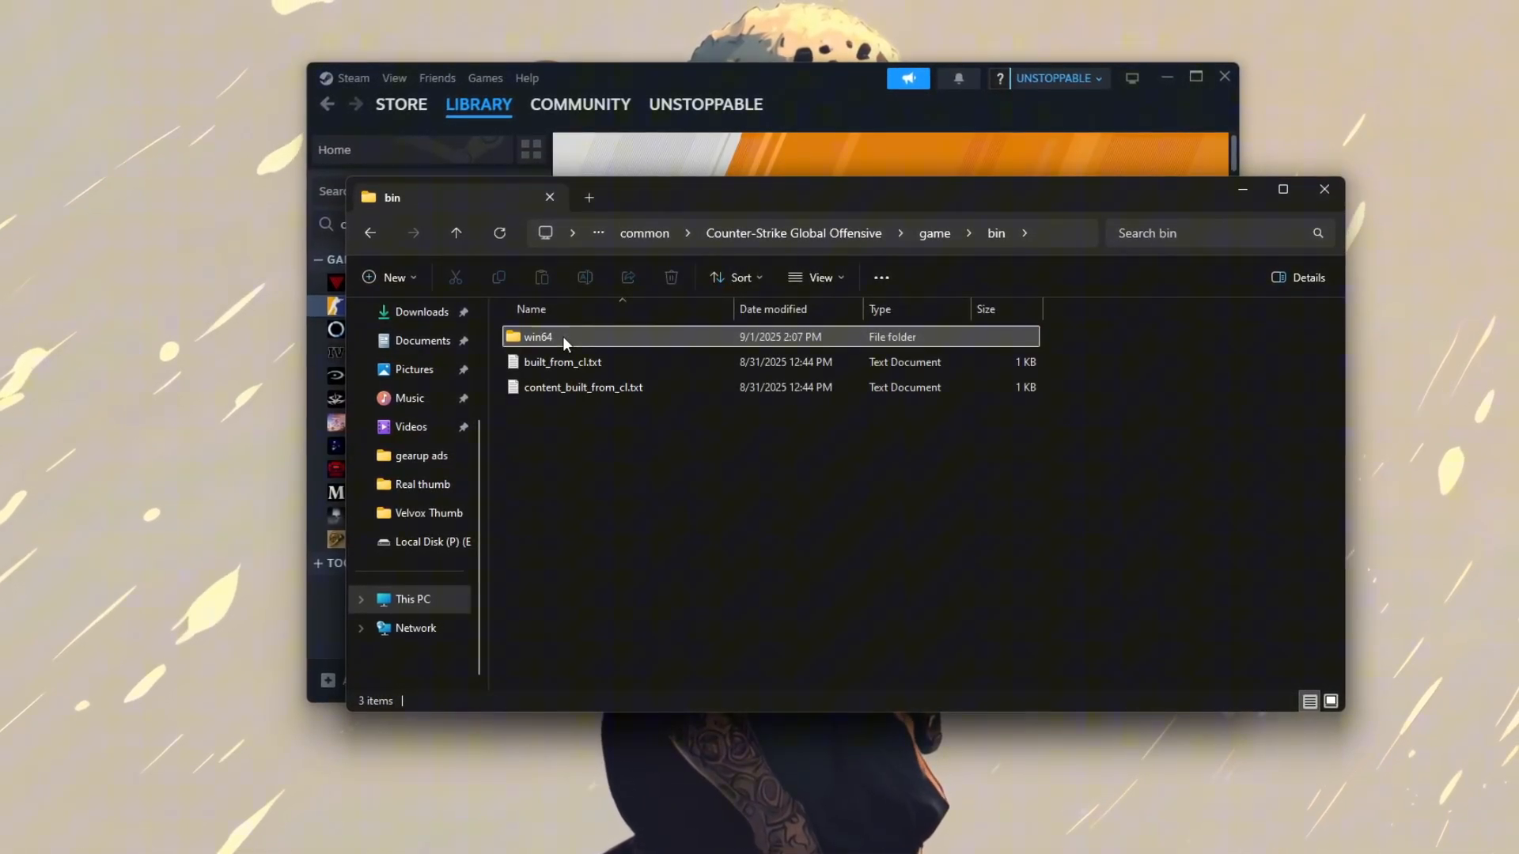
pyautogui.doubleClick(538, 335)
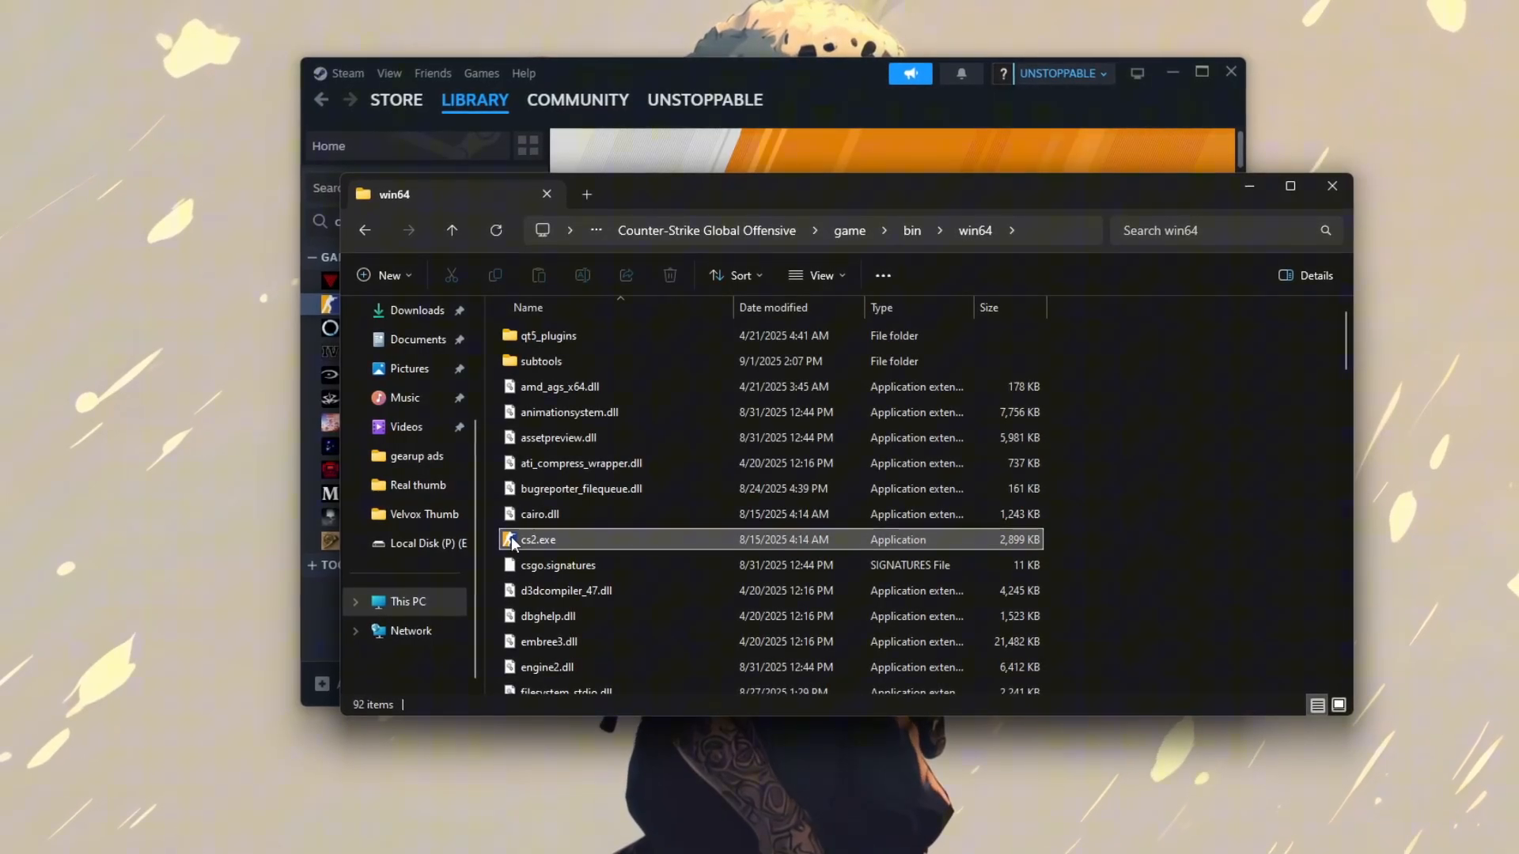
# View cs2.exe's Properties on the Compatibility tab.
pyautogui.rightClick(538, 540)
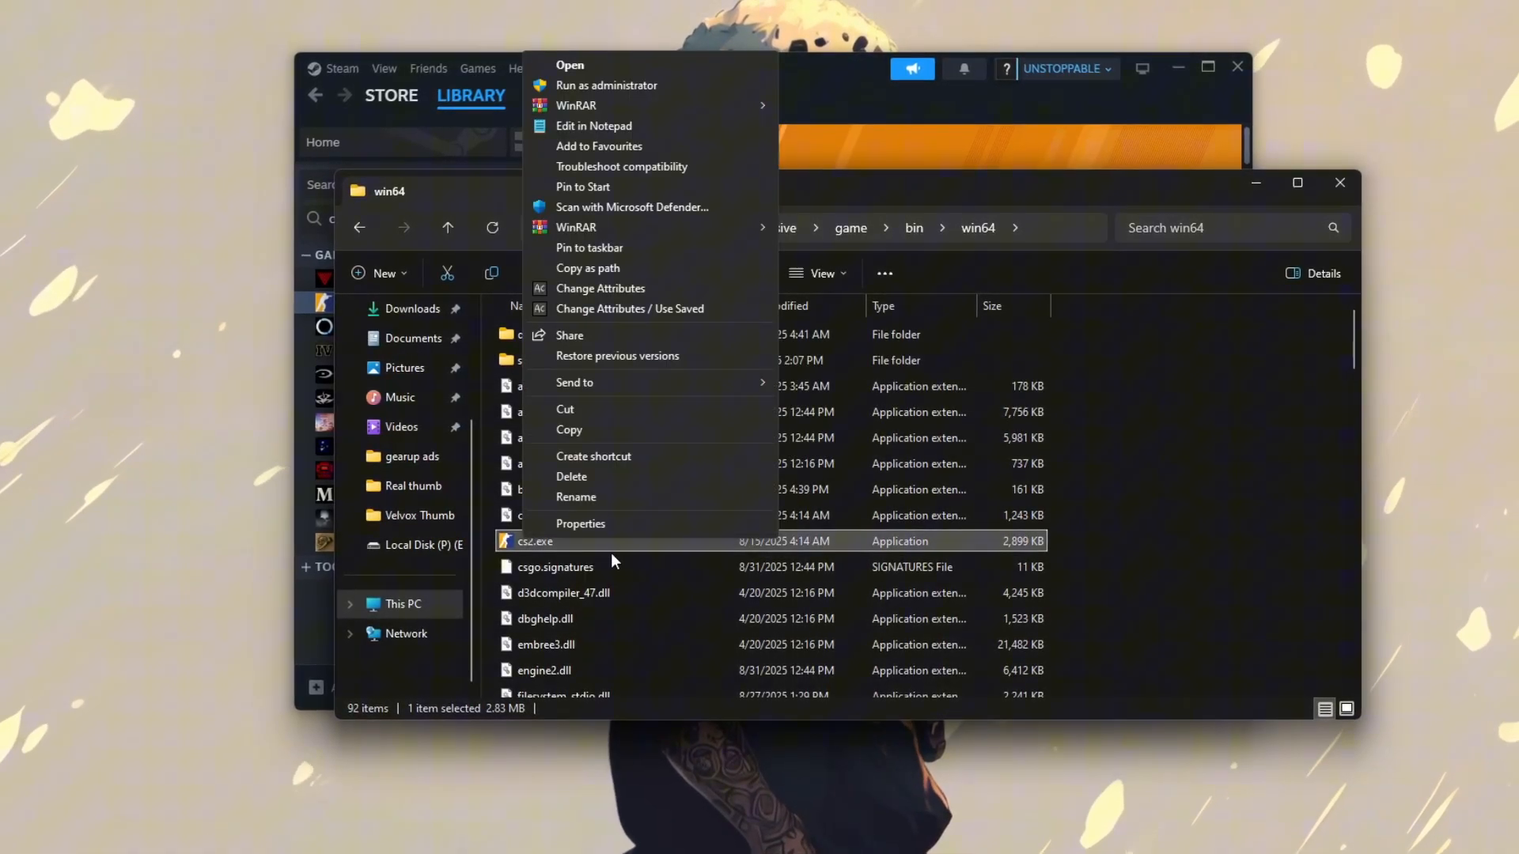
pyautogui.click(580, 524)
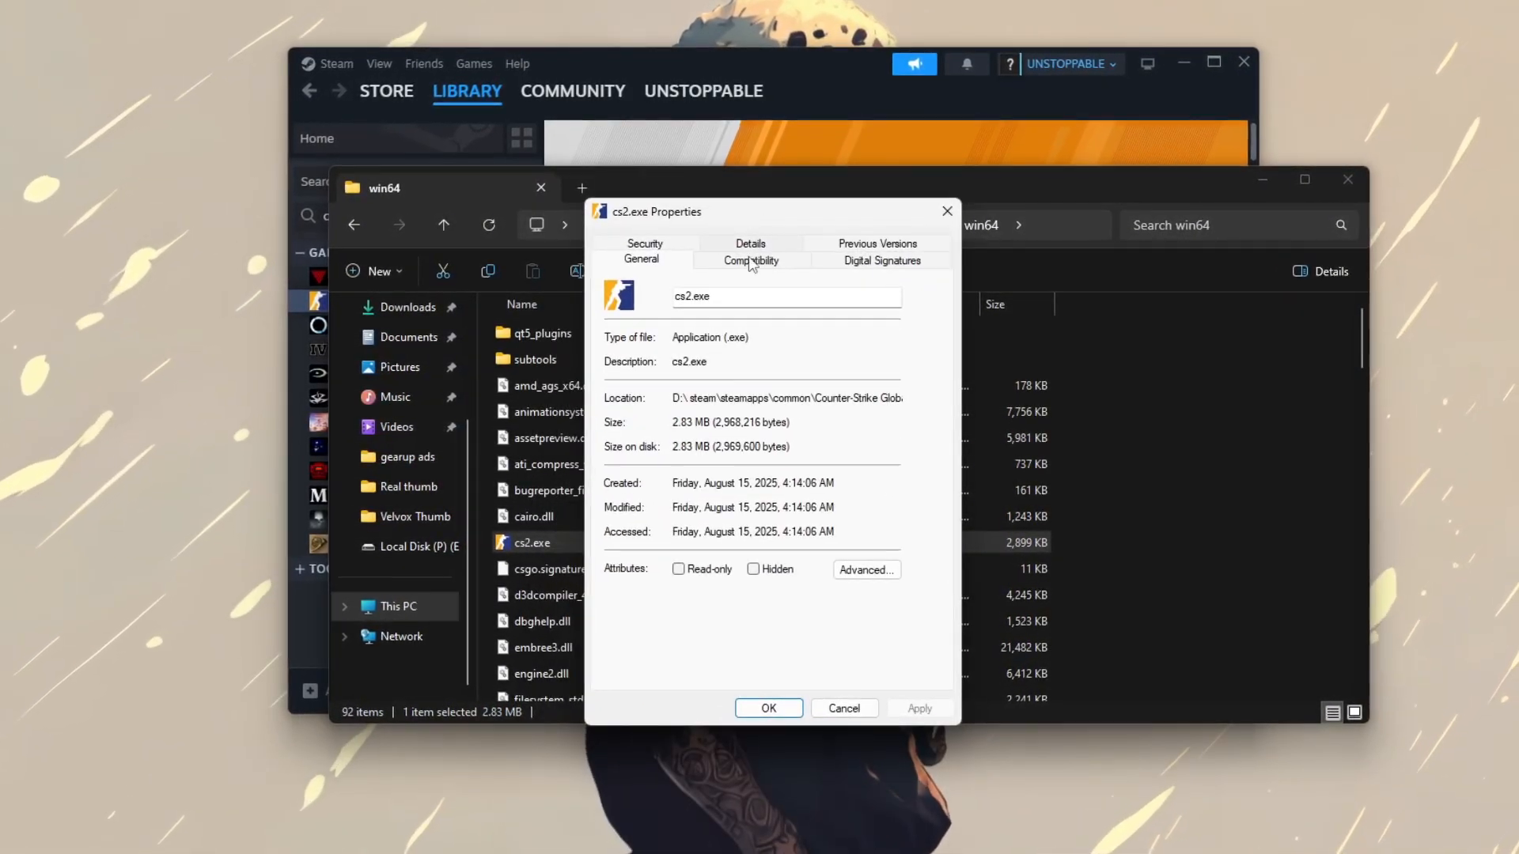
pyautogui.click(750, 258)
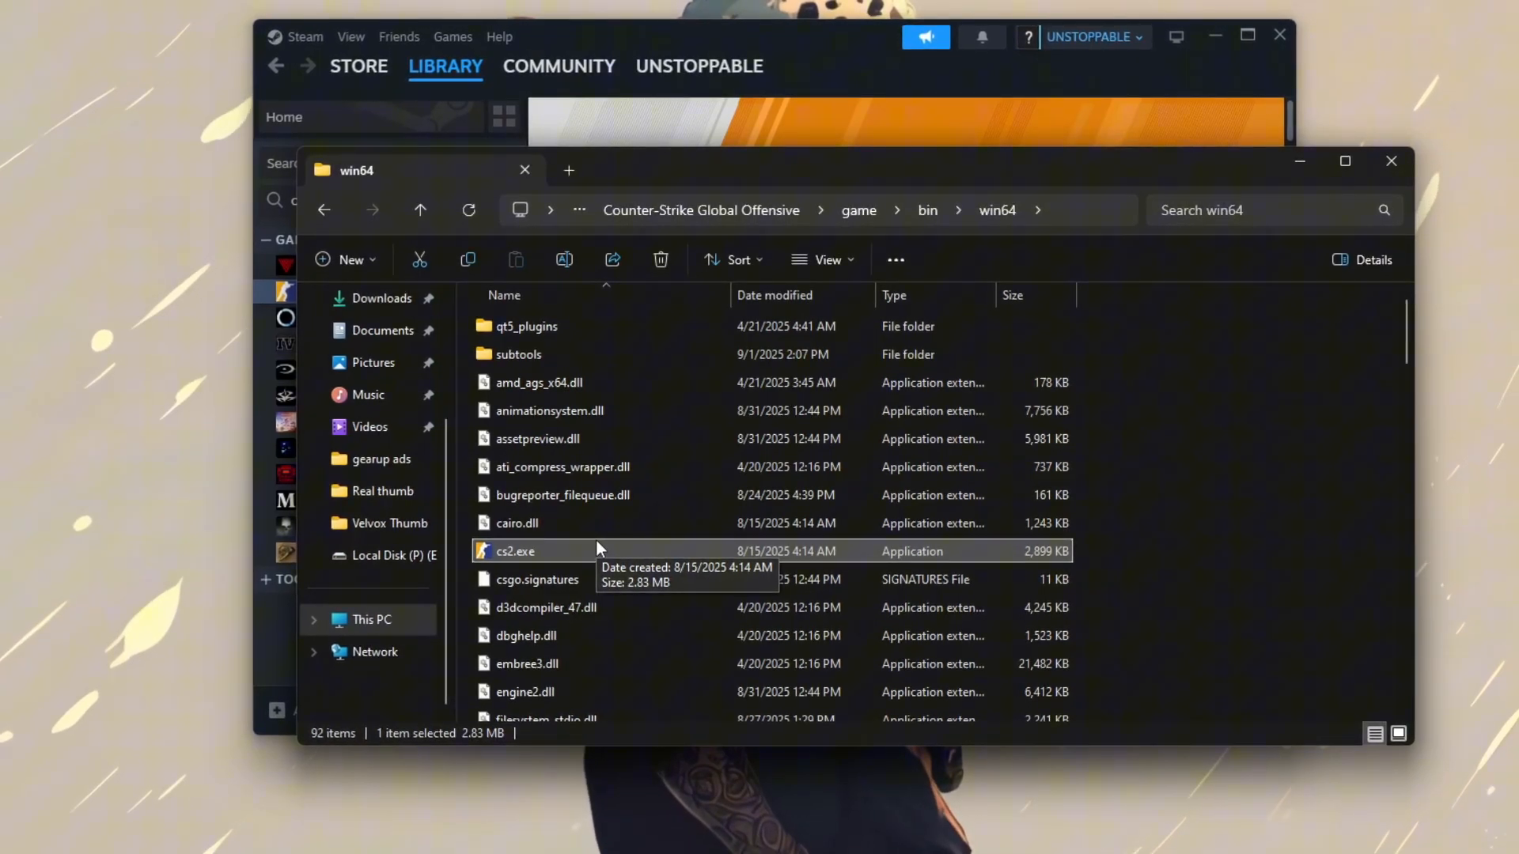
pyautogui.doubleClick(514, 550)
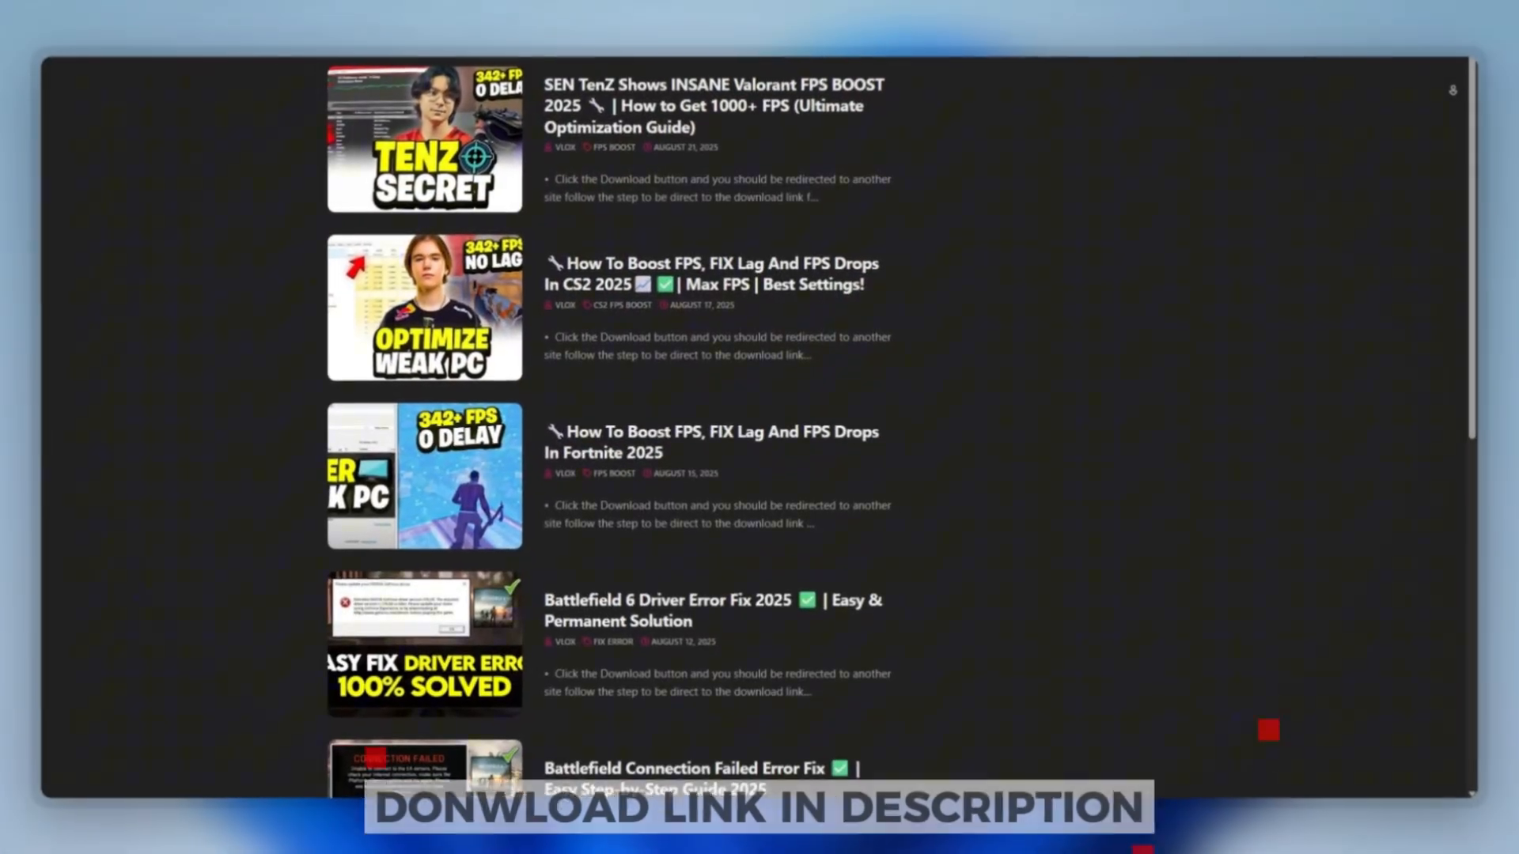
# Select the whole launch command in launch Command.txt for copying.
pyautogui.scroll(-3)
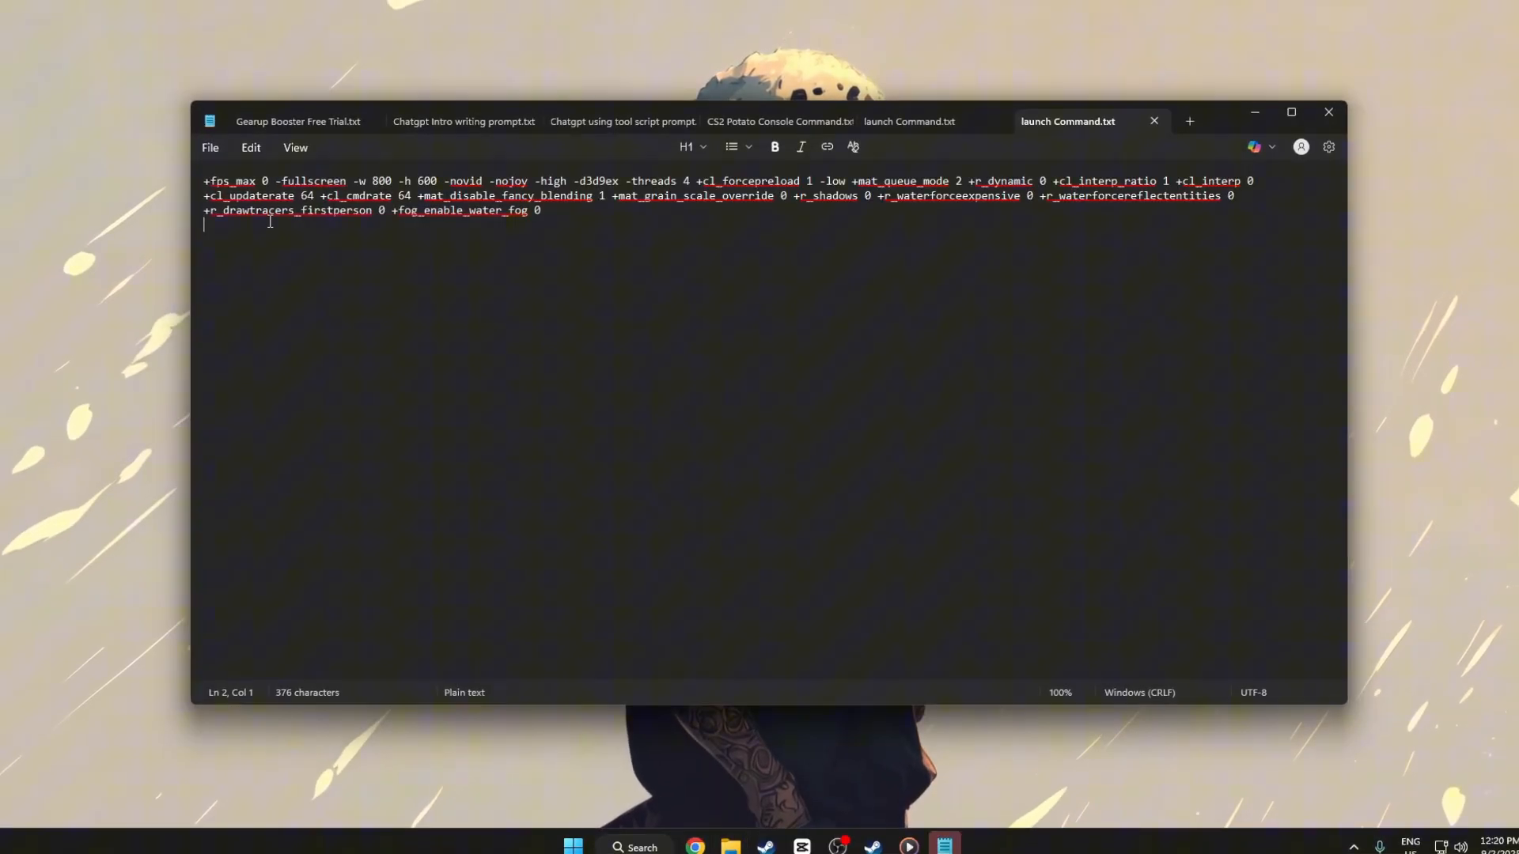
pyautogui.press('ctrl+a')
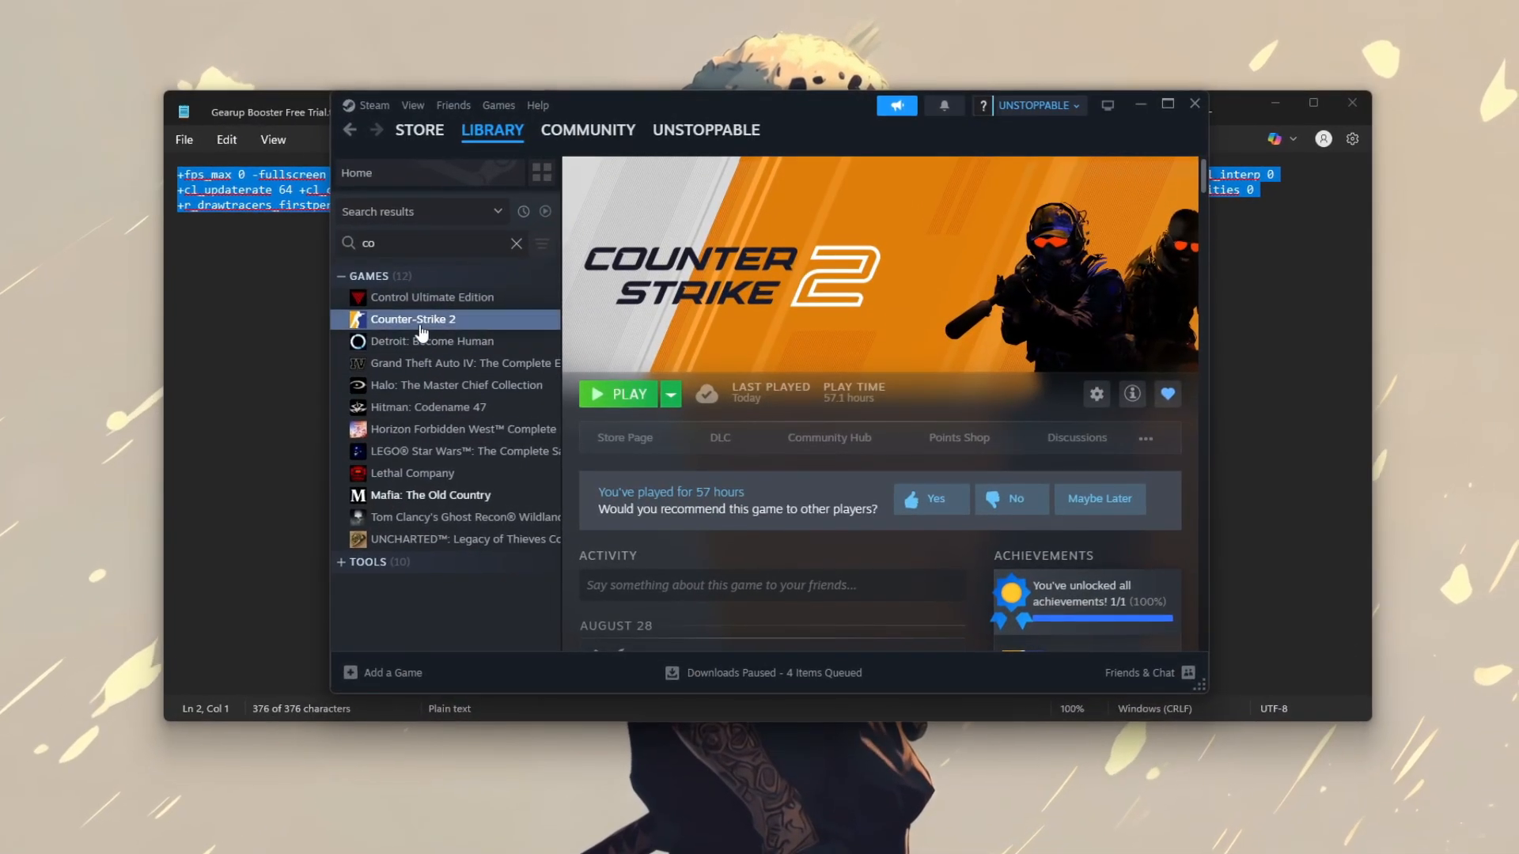
# Paste the copied launch command into Counter-Strike 2's Launch Options in Steam properties.
pyautogui.rightClick(413, 318)
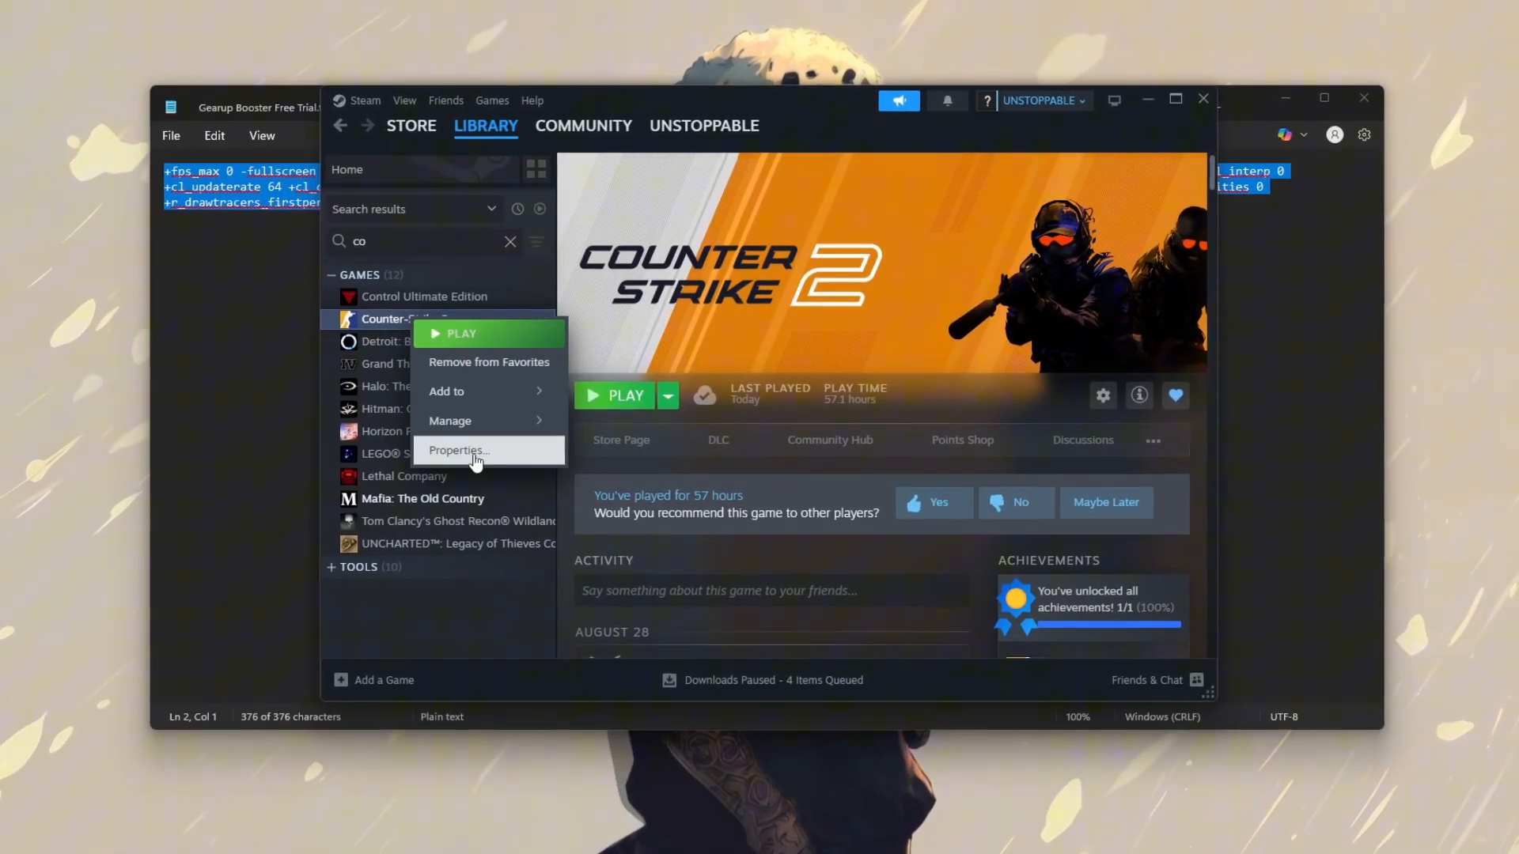
pyautogui.click(457, 451)
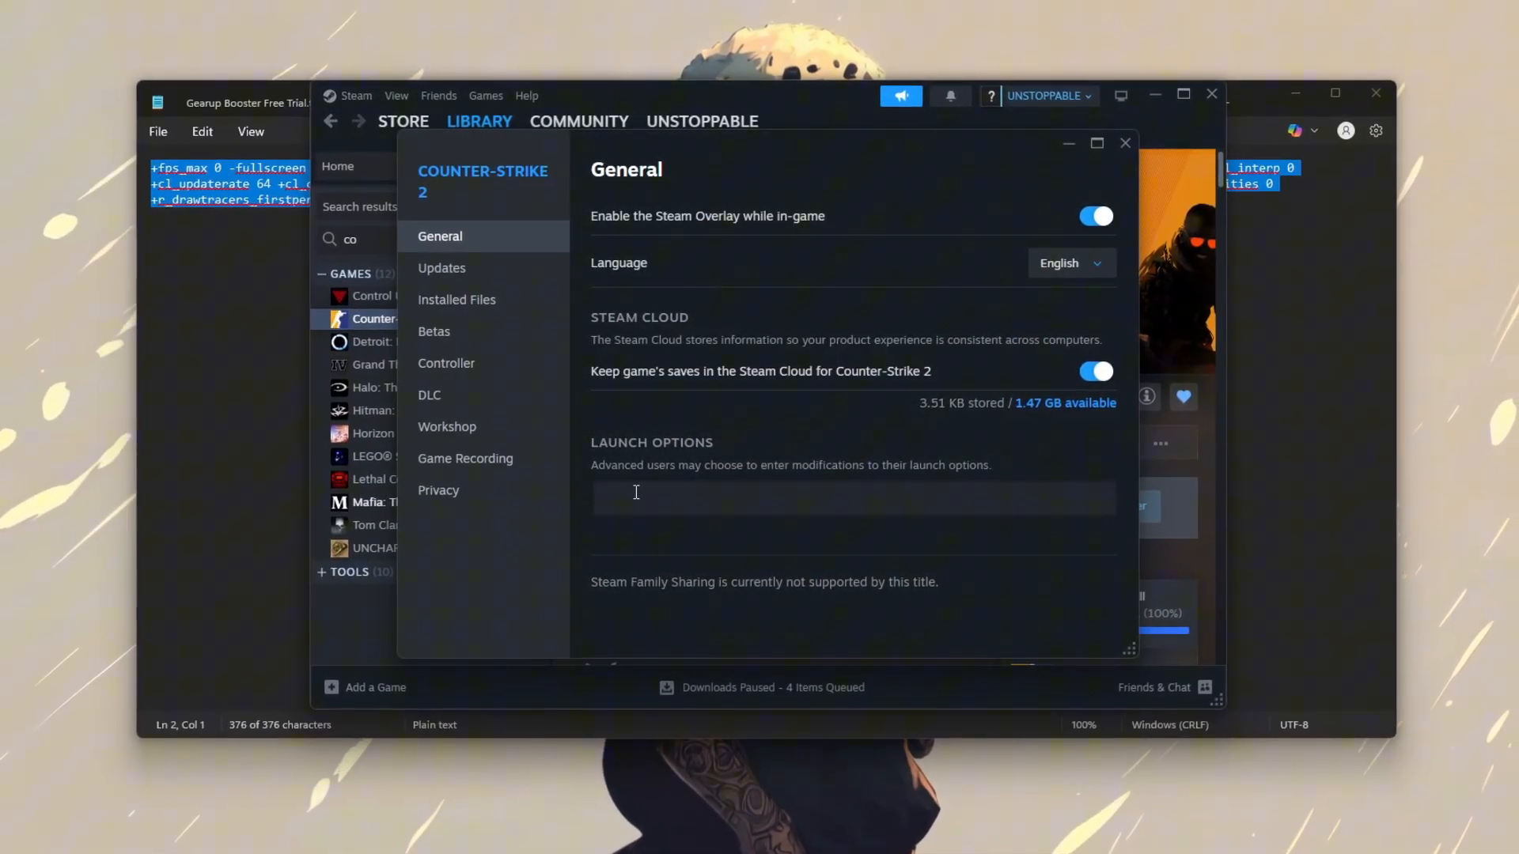
pyautogui.rightClick(636, 492)
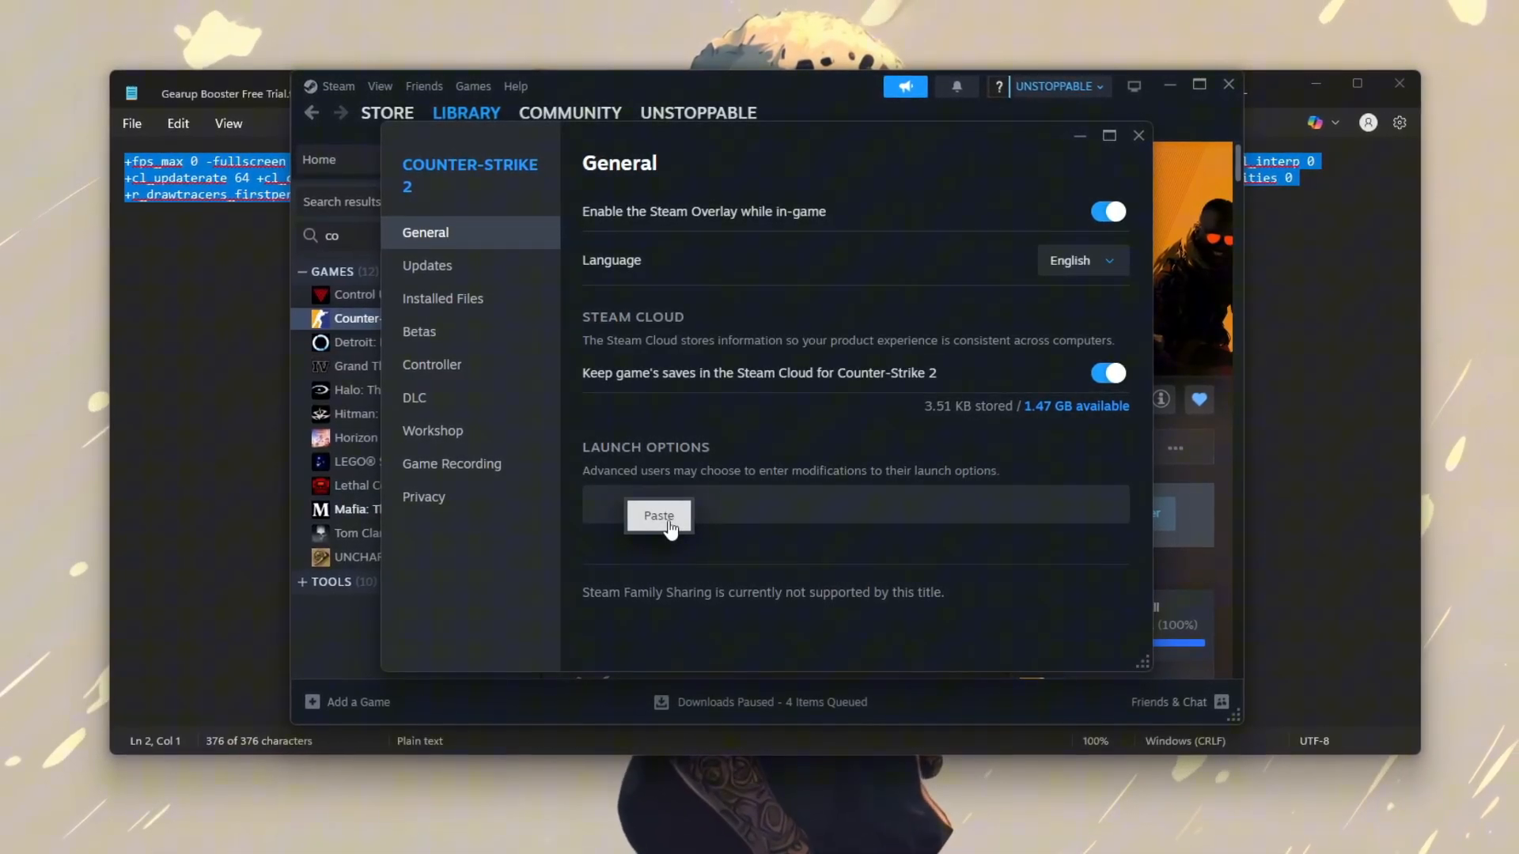
pyautogui.click(658, 514)
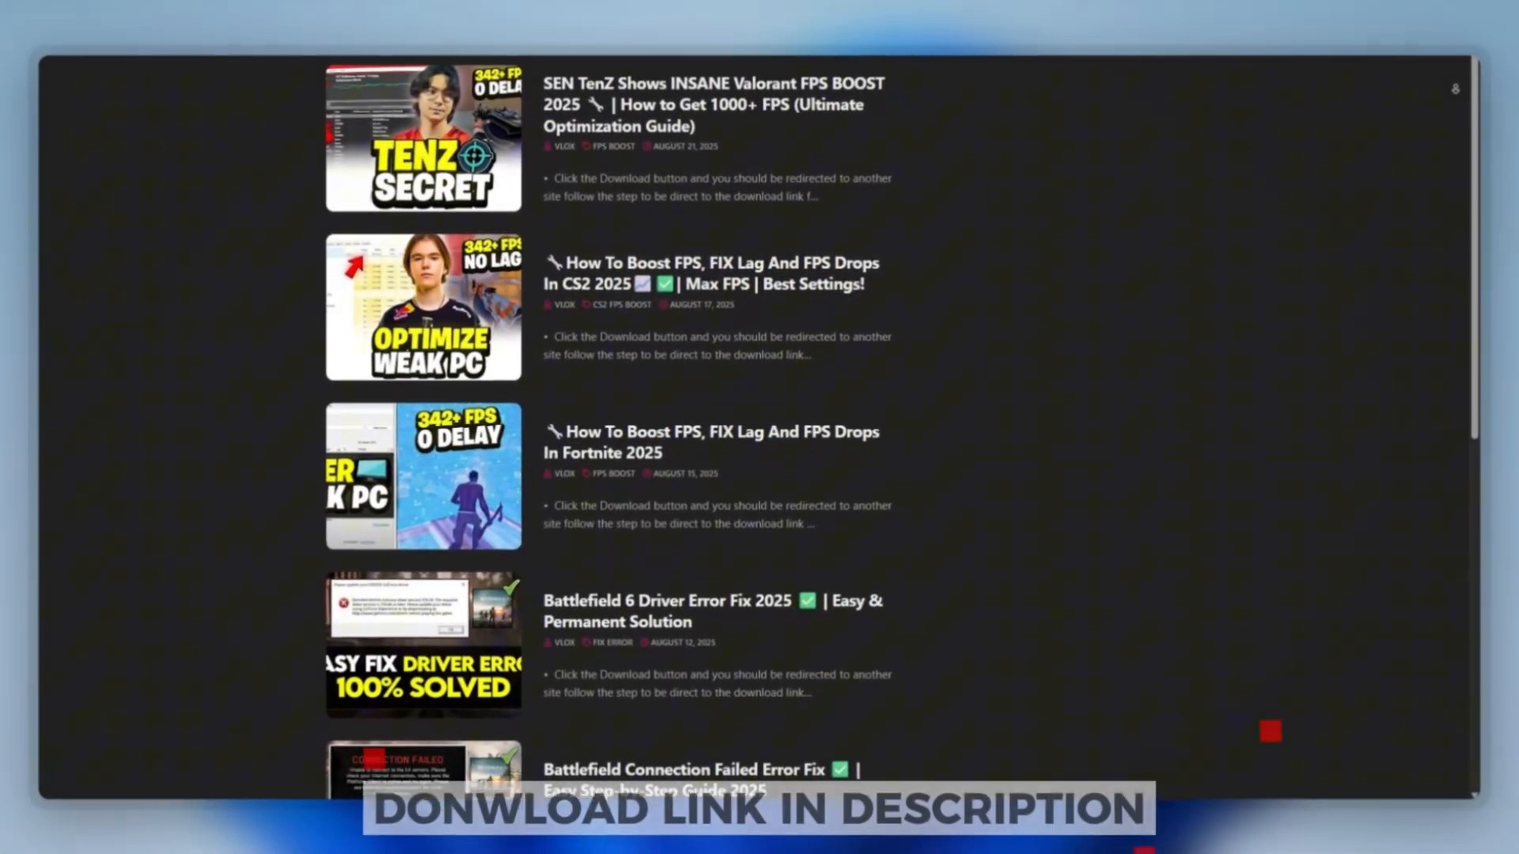
pyautogui.scroll(-3)
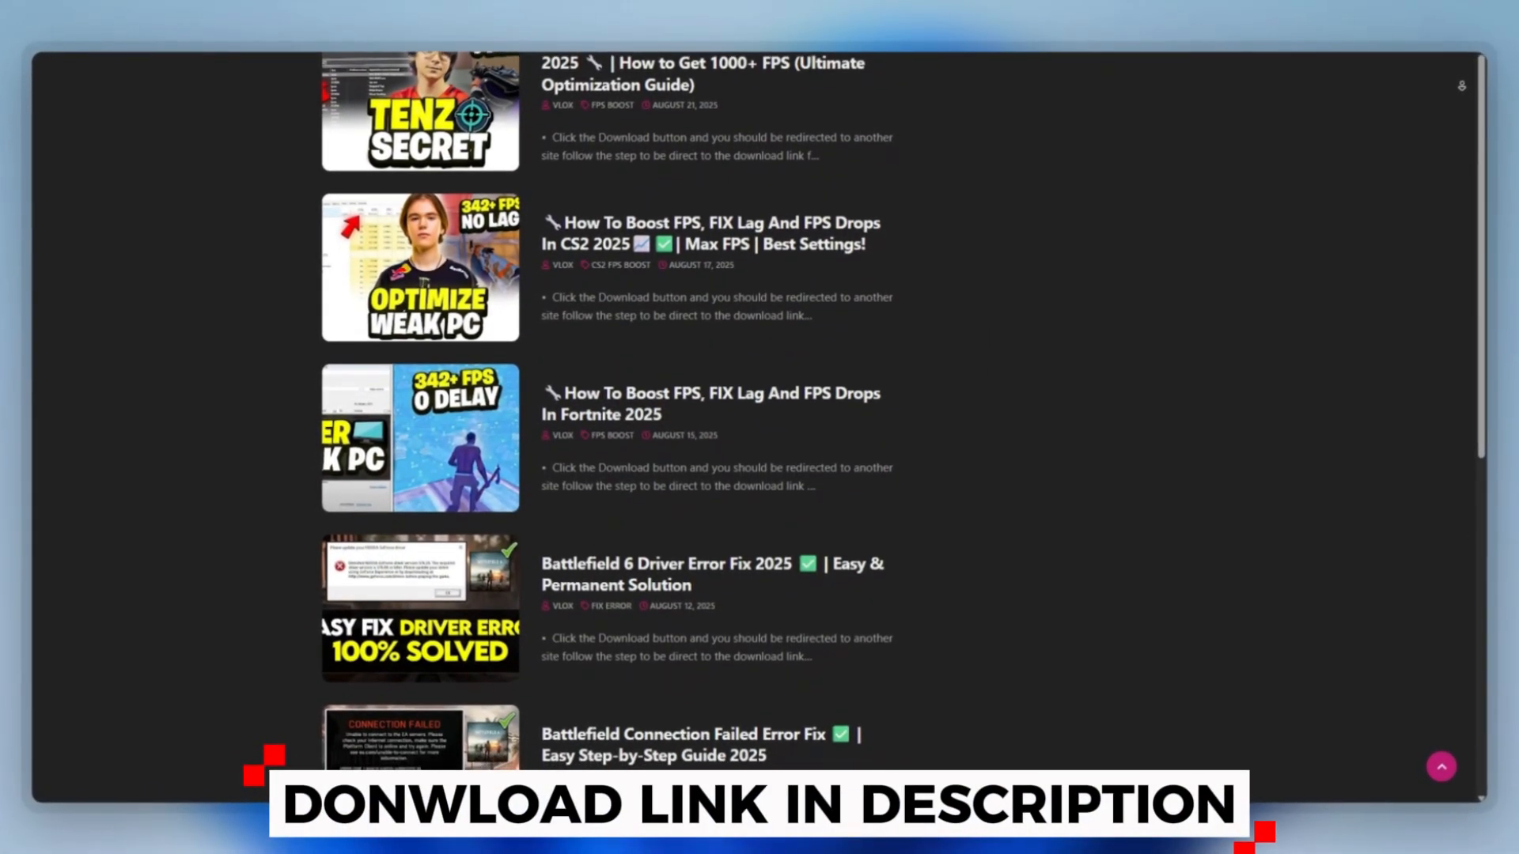
pyautogui.scroll(-3)
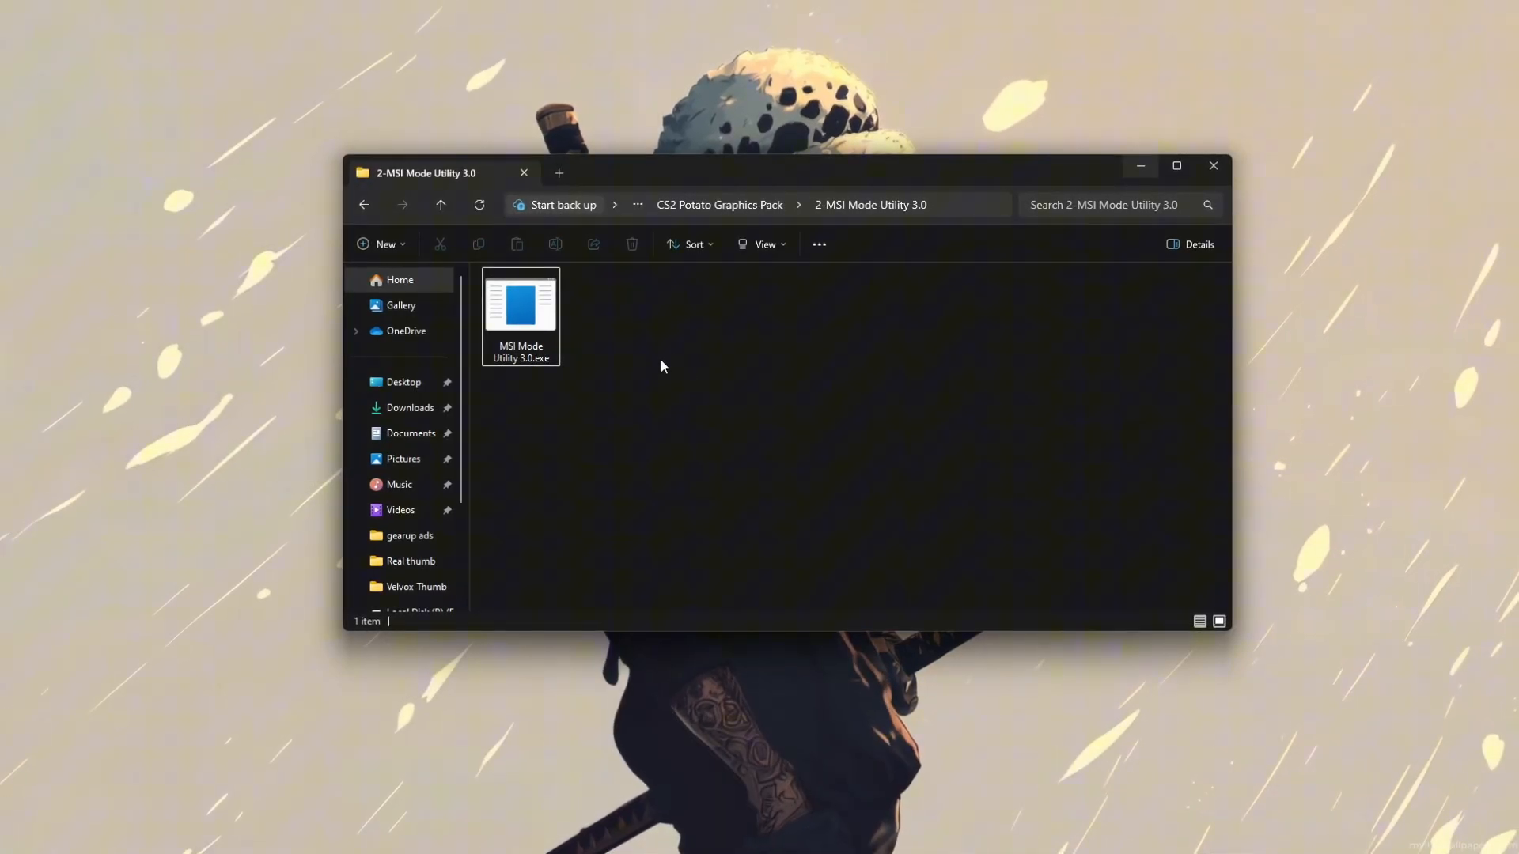
# Launch MSI Mode Utility 3.0.exe and approve the User Account Control prompt.
pyautogui.click(519, 315)
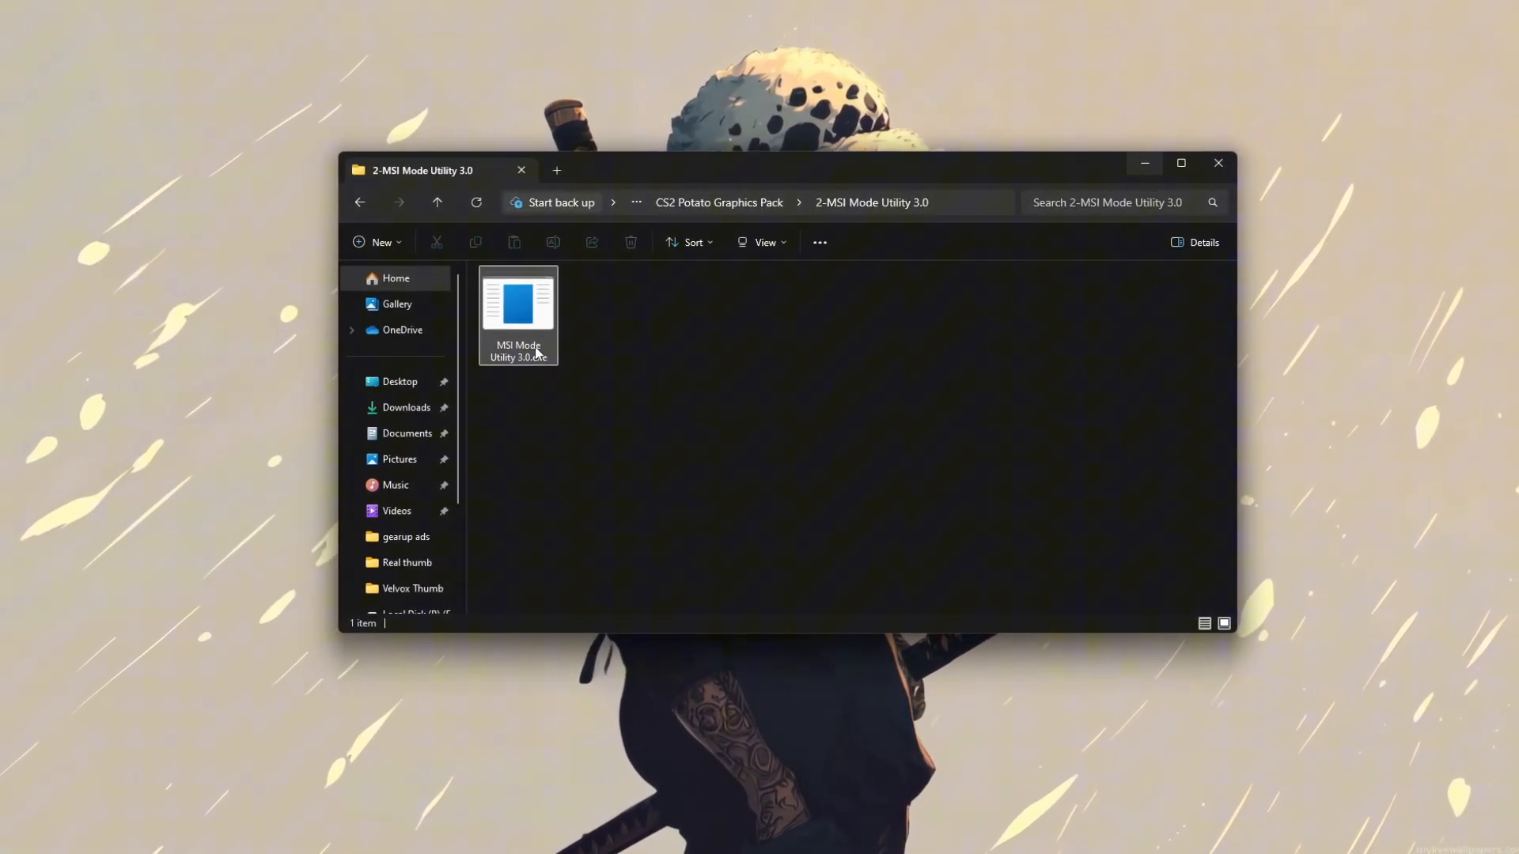
pyautogui.rightClick(518, 305)
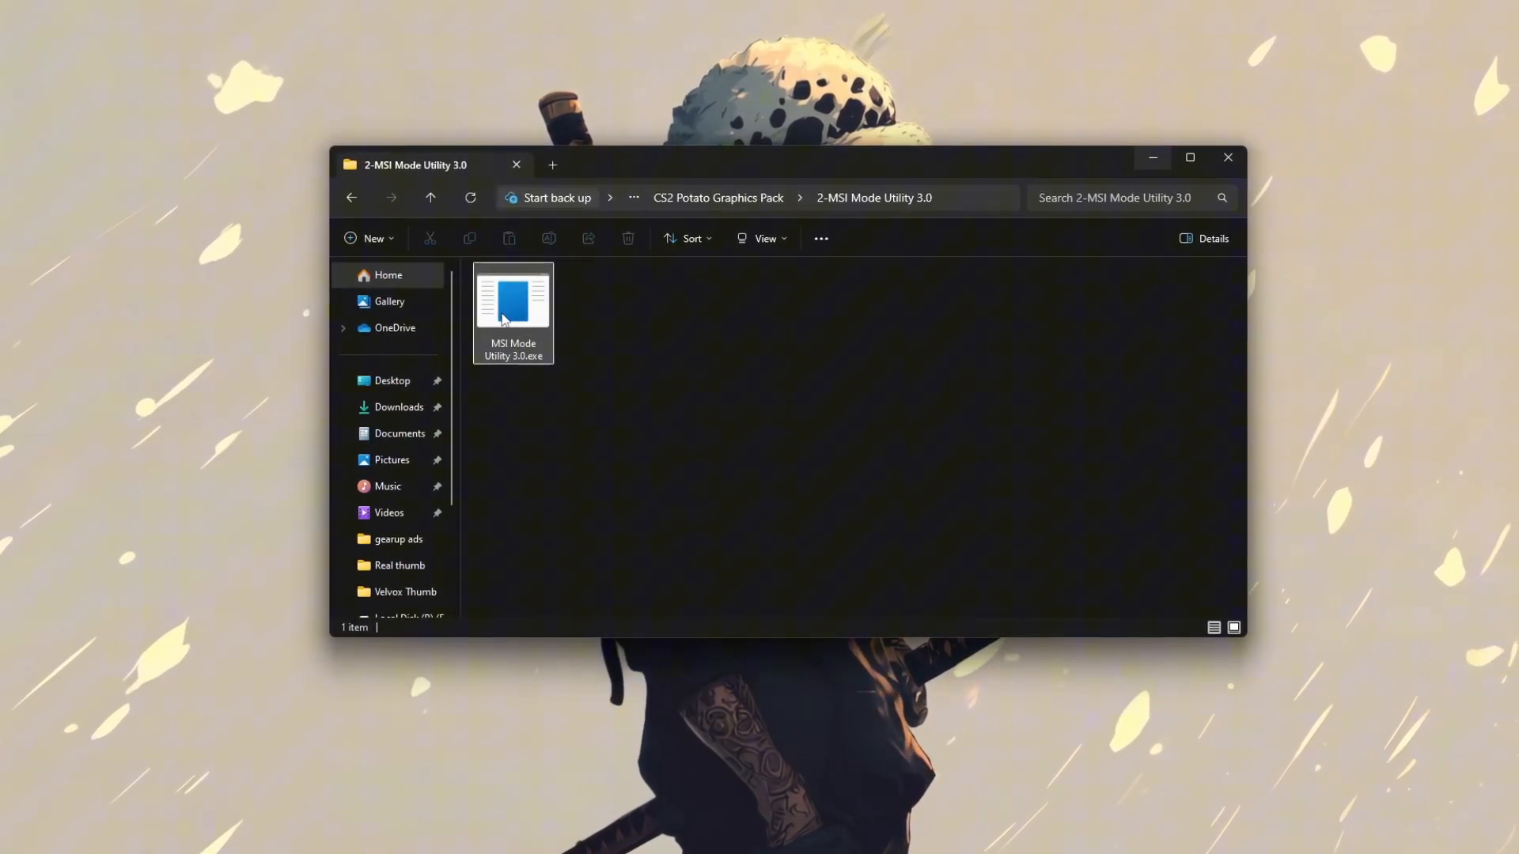
pyautogui.doubleClick(512, 306)
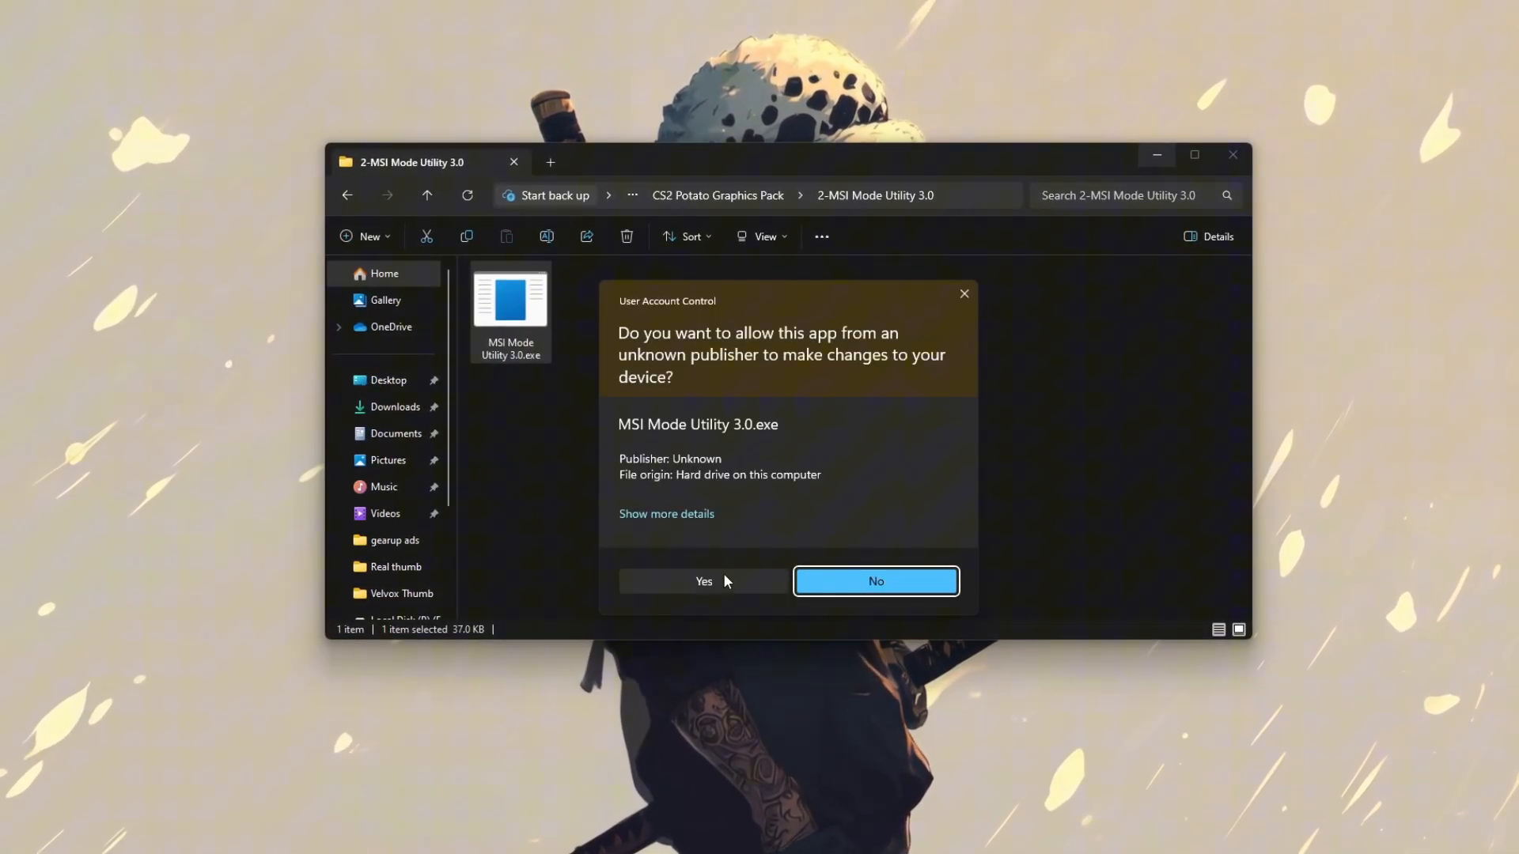
pyautogui.click(703, 581)
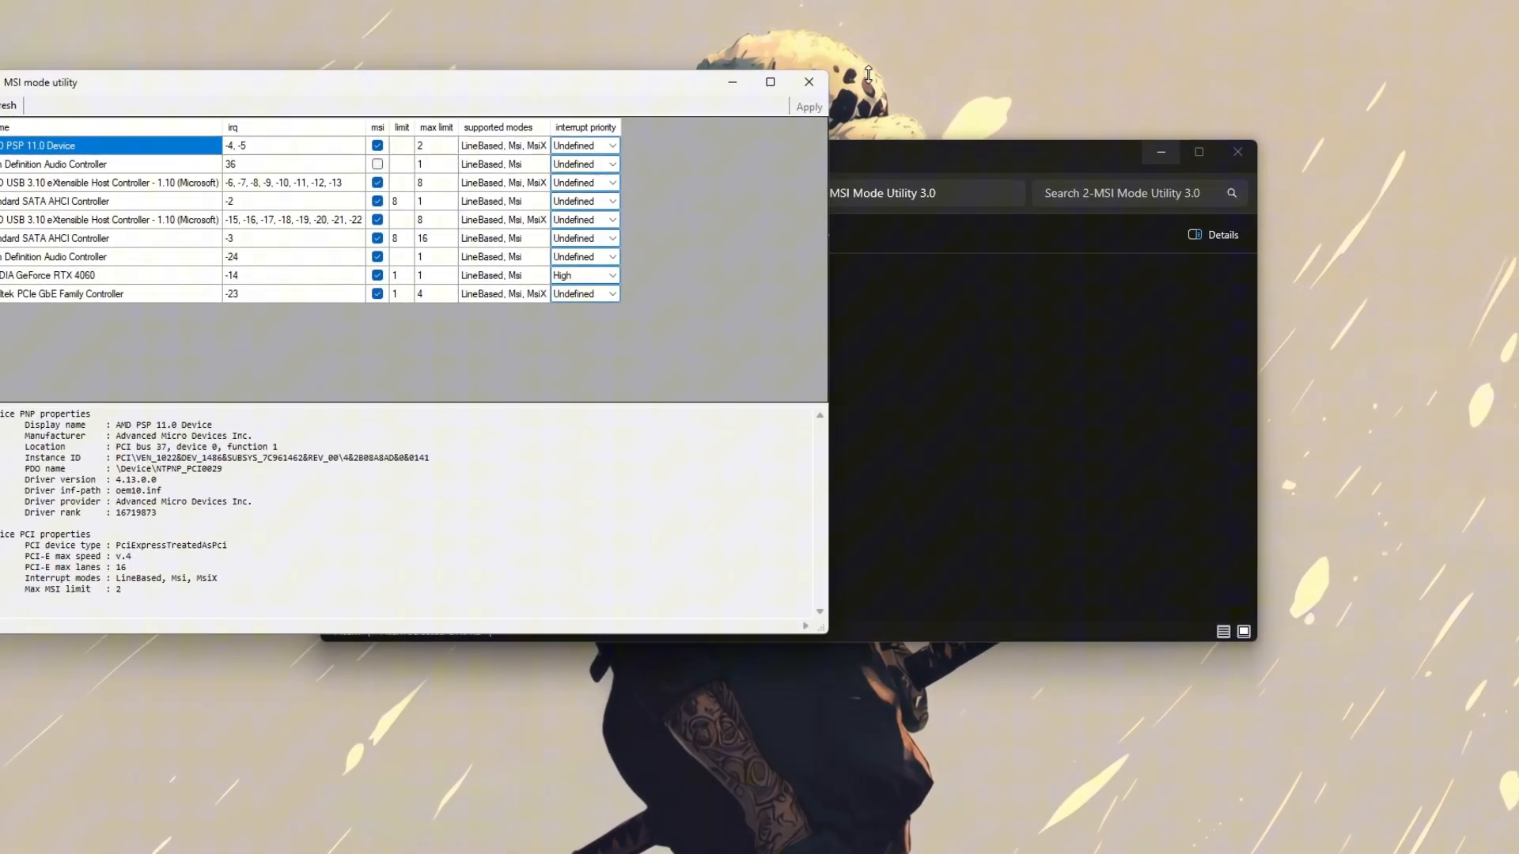
# Set the NVIDIA GeForce RTX 4060's interrupt priority to High with MSI kept ticked.
pyautogui.moveTo(41, 81); pyautogui.dragTo(324, 103)
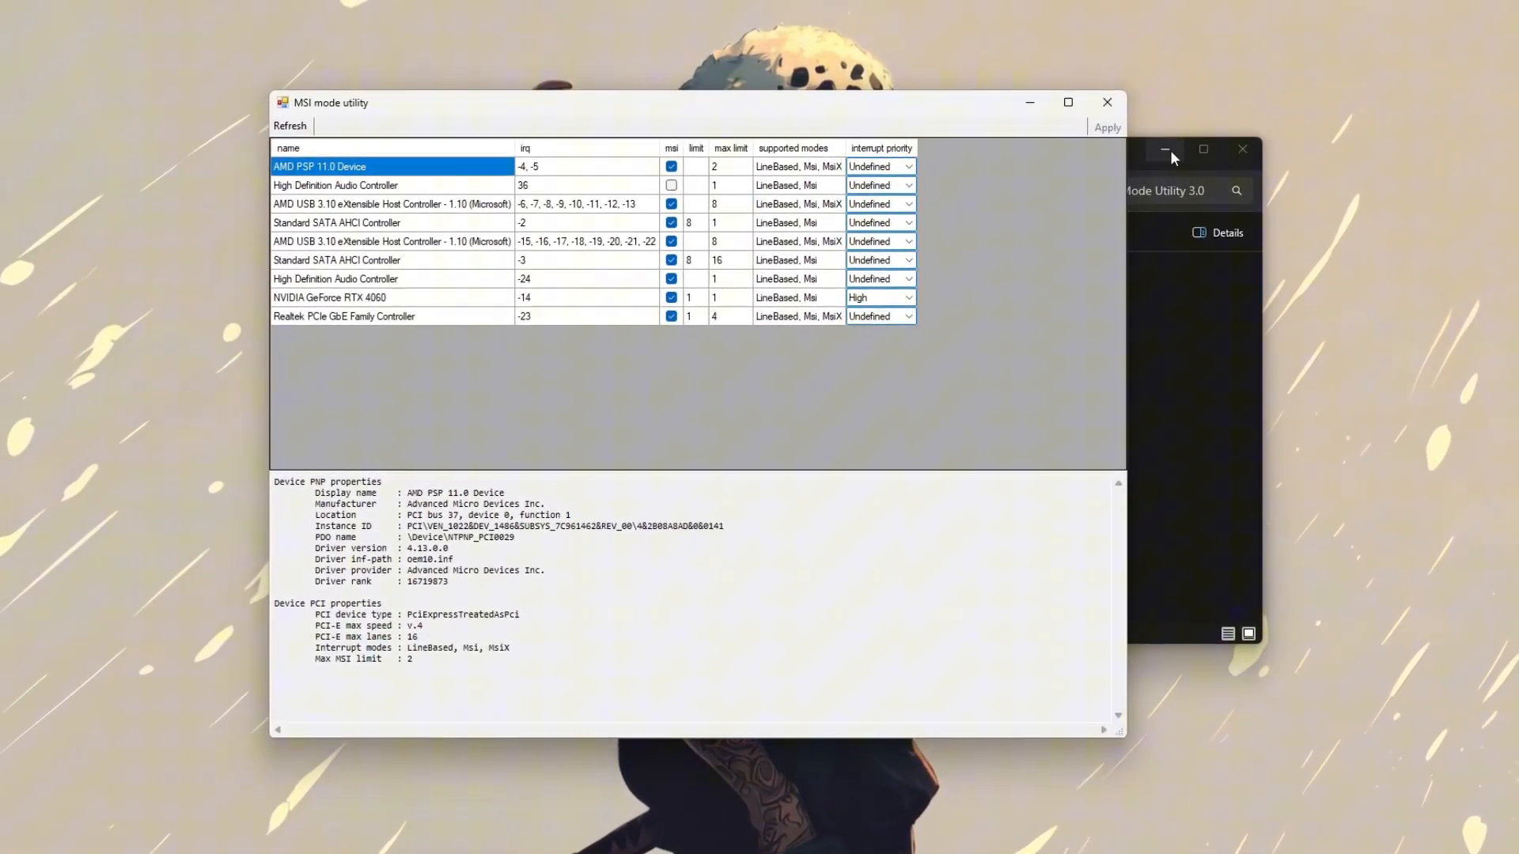
pyautogui.click(324, 296)
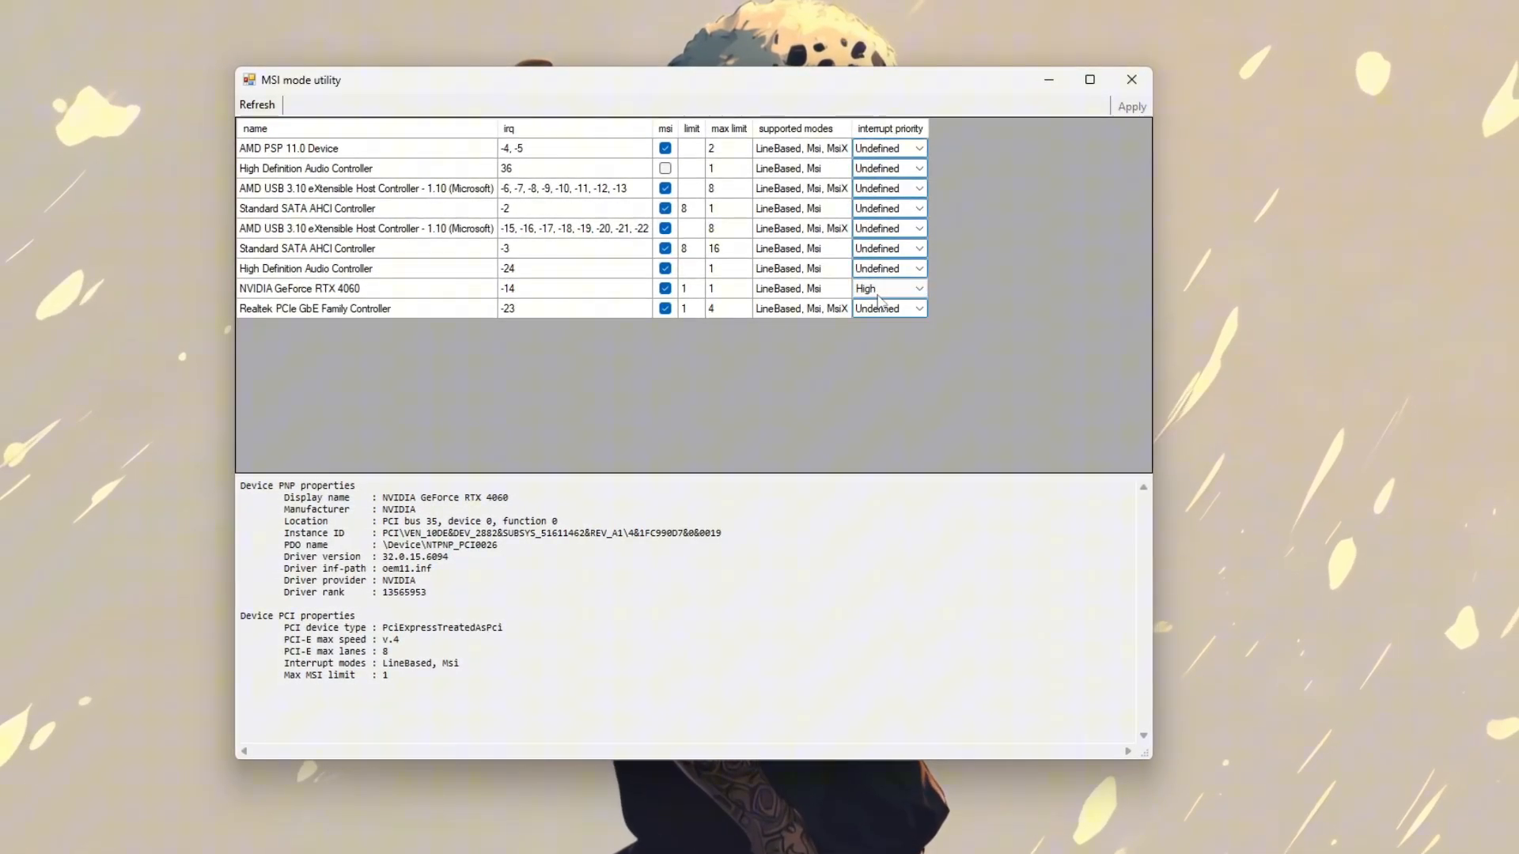
pyautogui.click(885, 288)
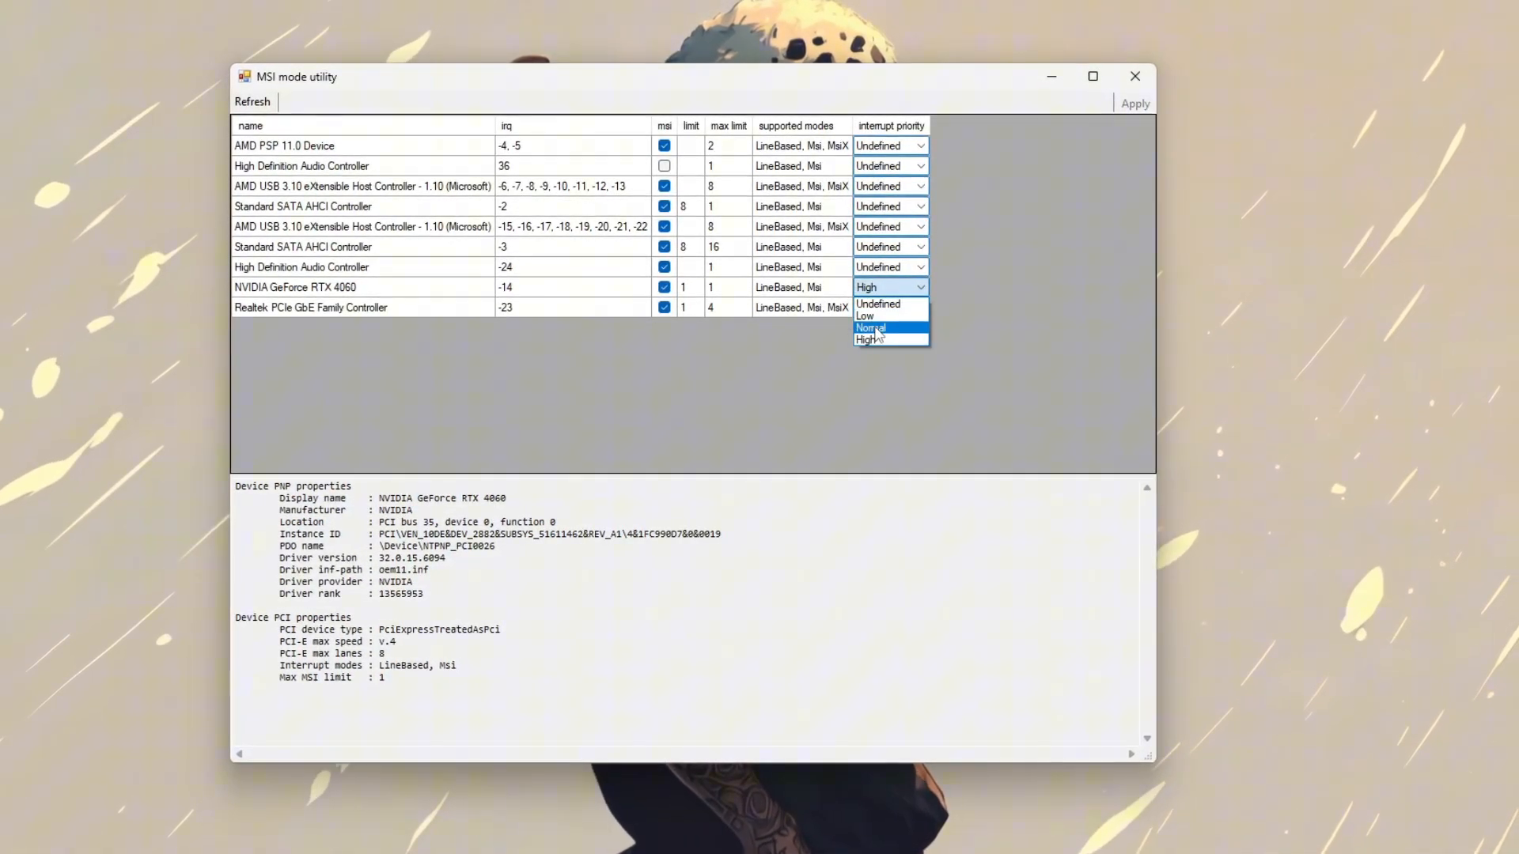
pyautogui.click(878, 304)
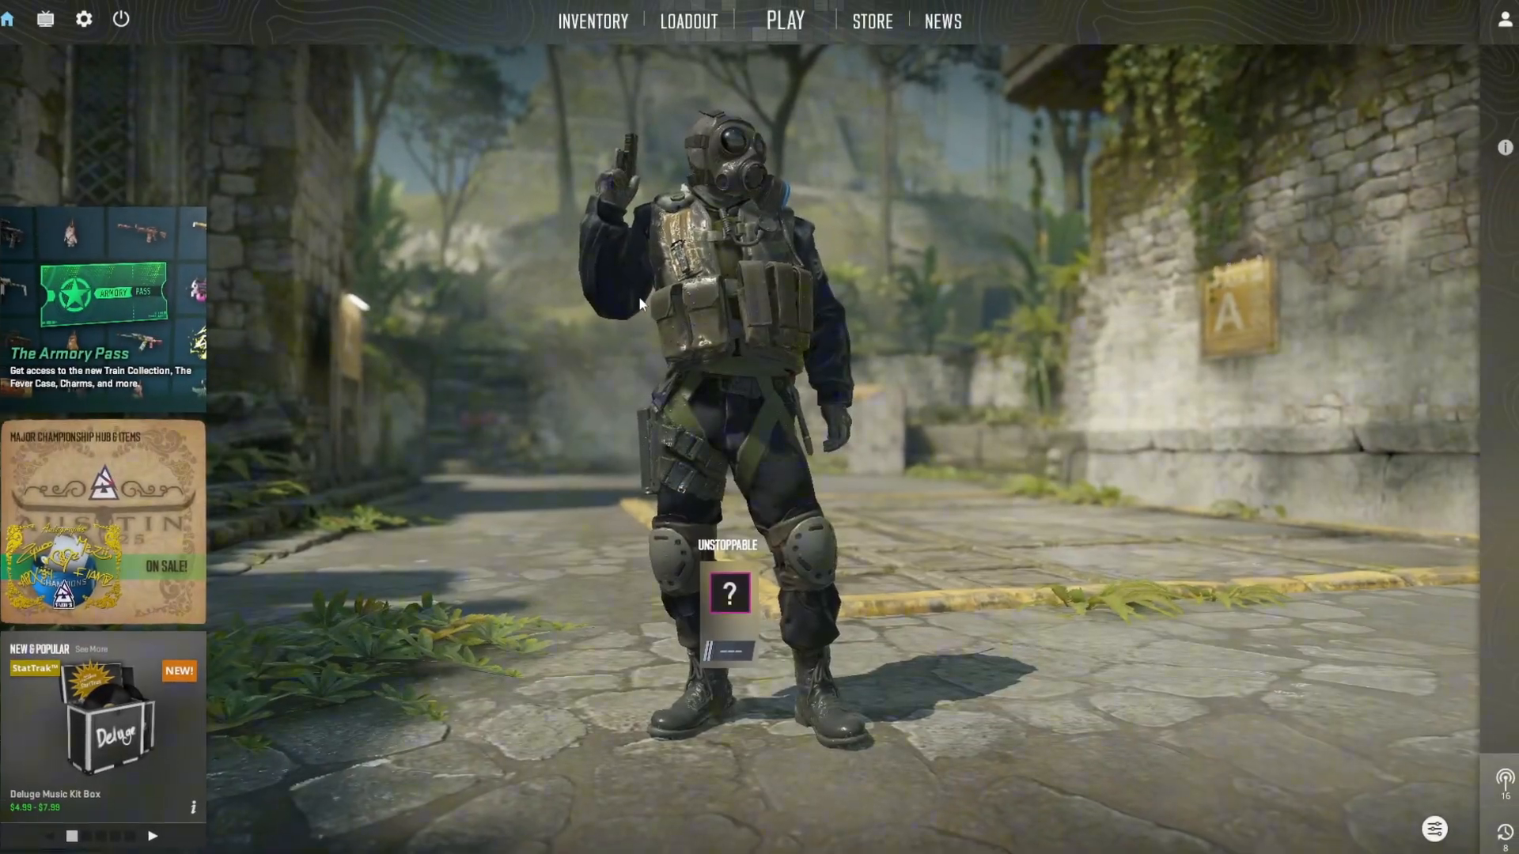
pyautogui.moveTo(93, 26)
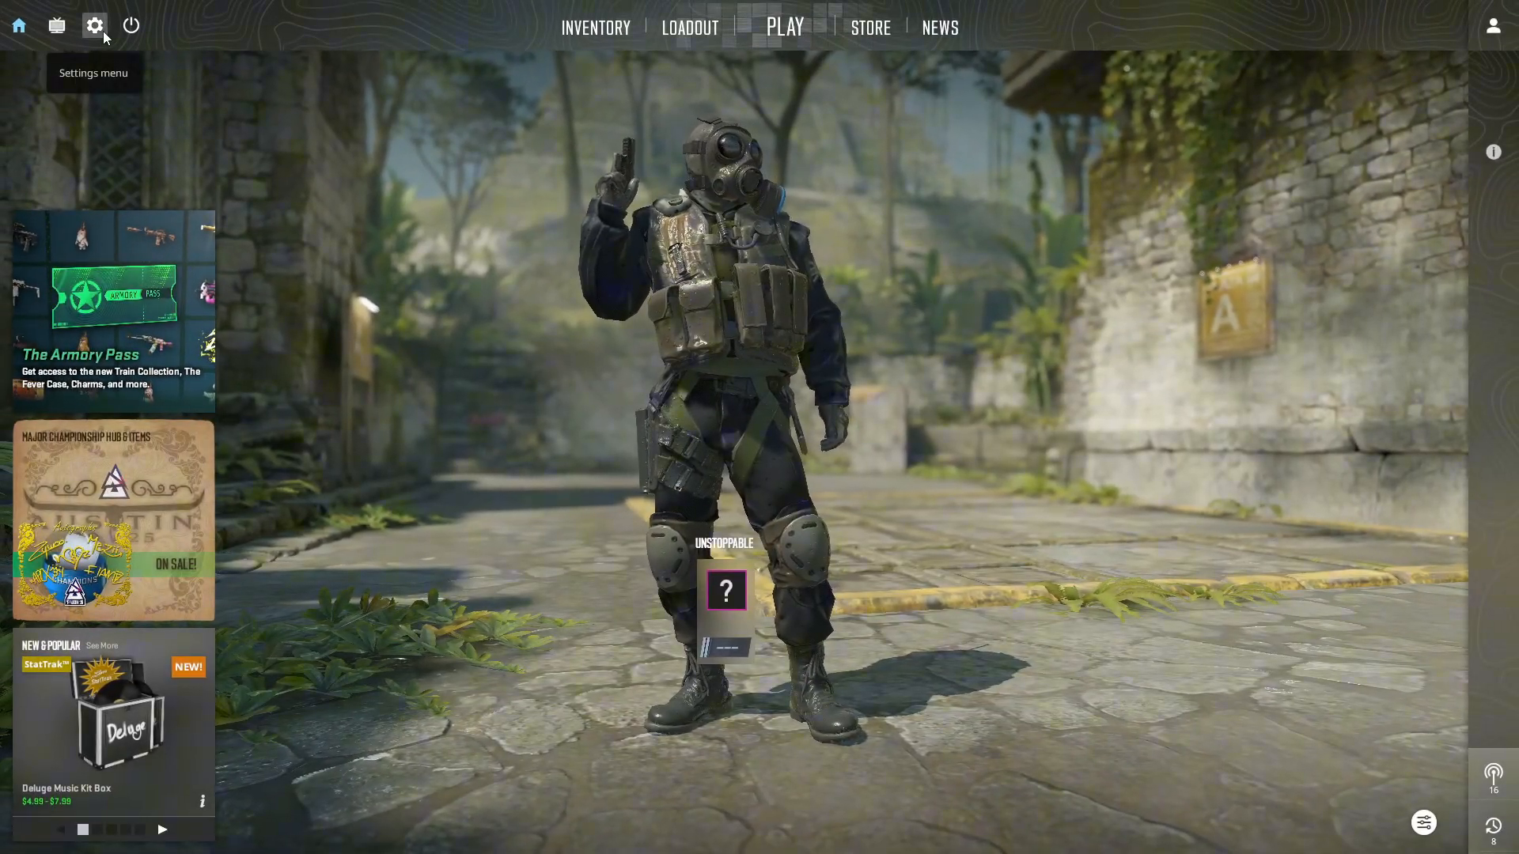
pyautogui.click(93, 25)
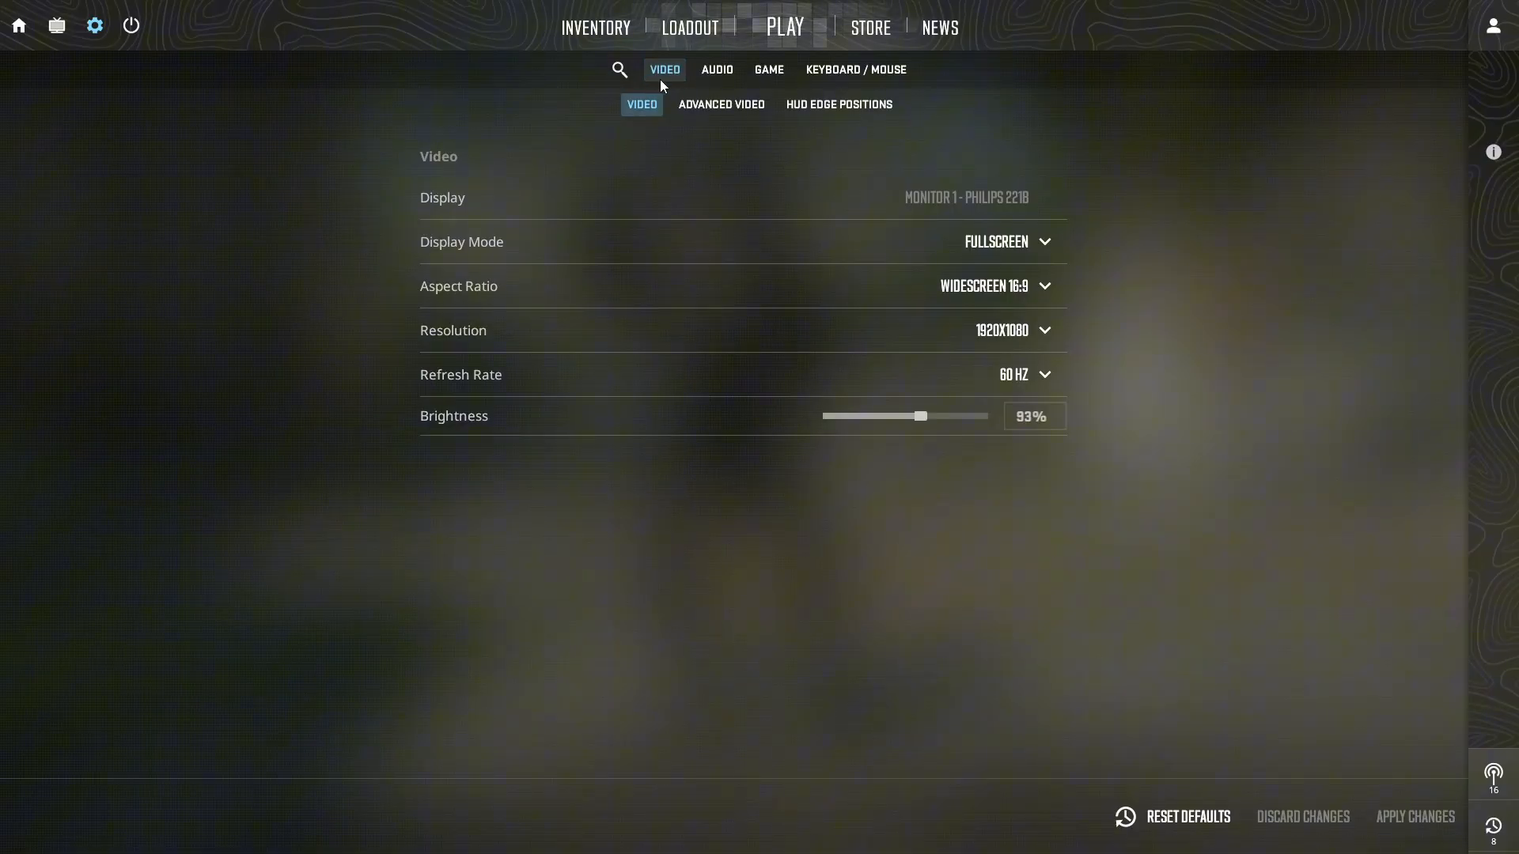
pyautogui.moveTo(468, 201)
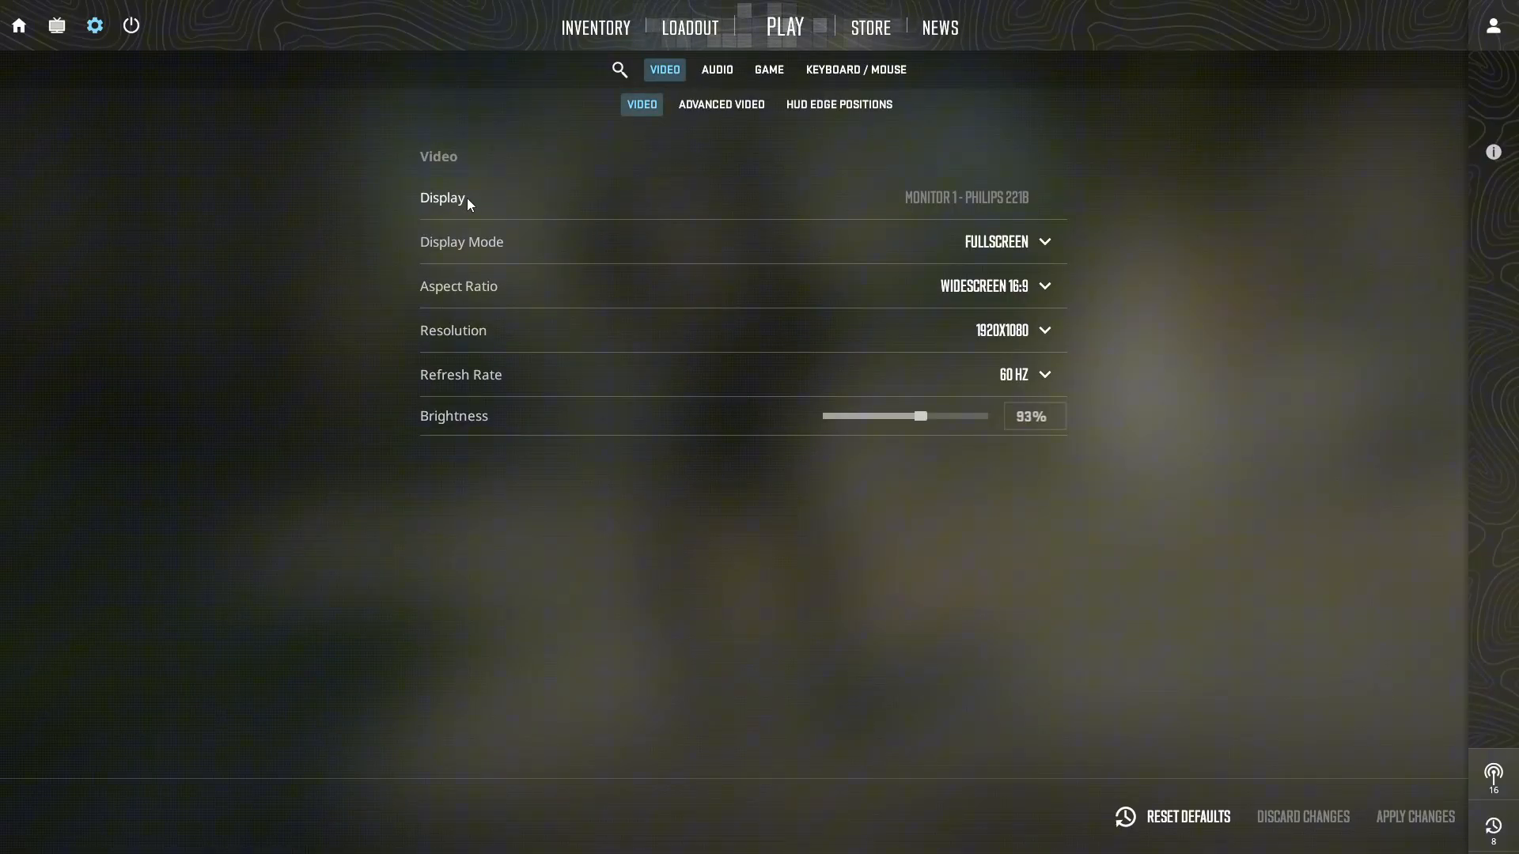
# Keep Display Mode on Fullscreen and choose 1280x720 resolution in Video settings.
pyautogui.click(1005, 241)
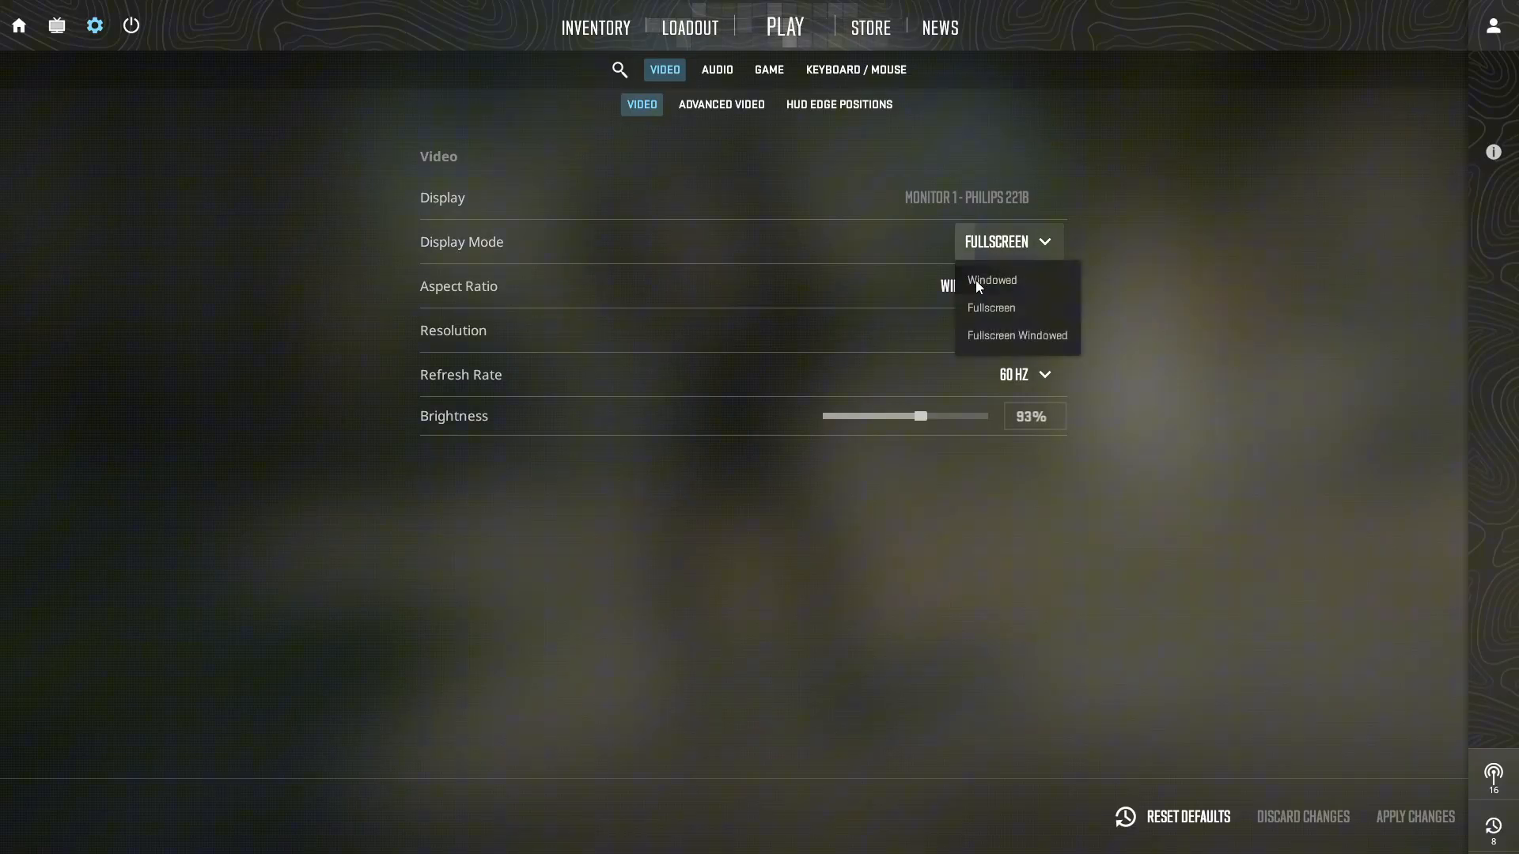
pyautogui.click(990, 307)
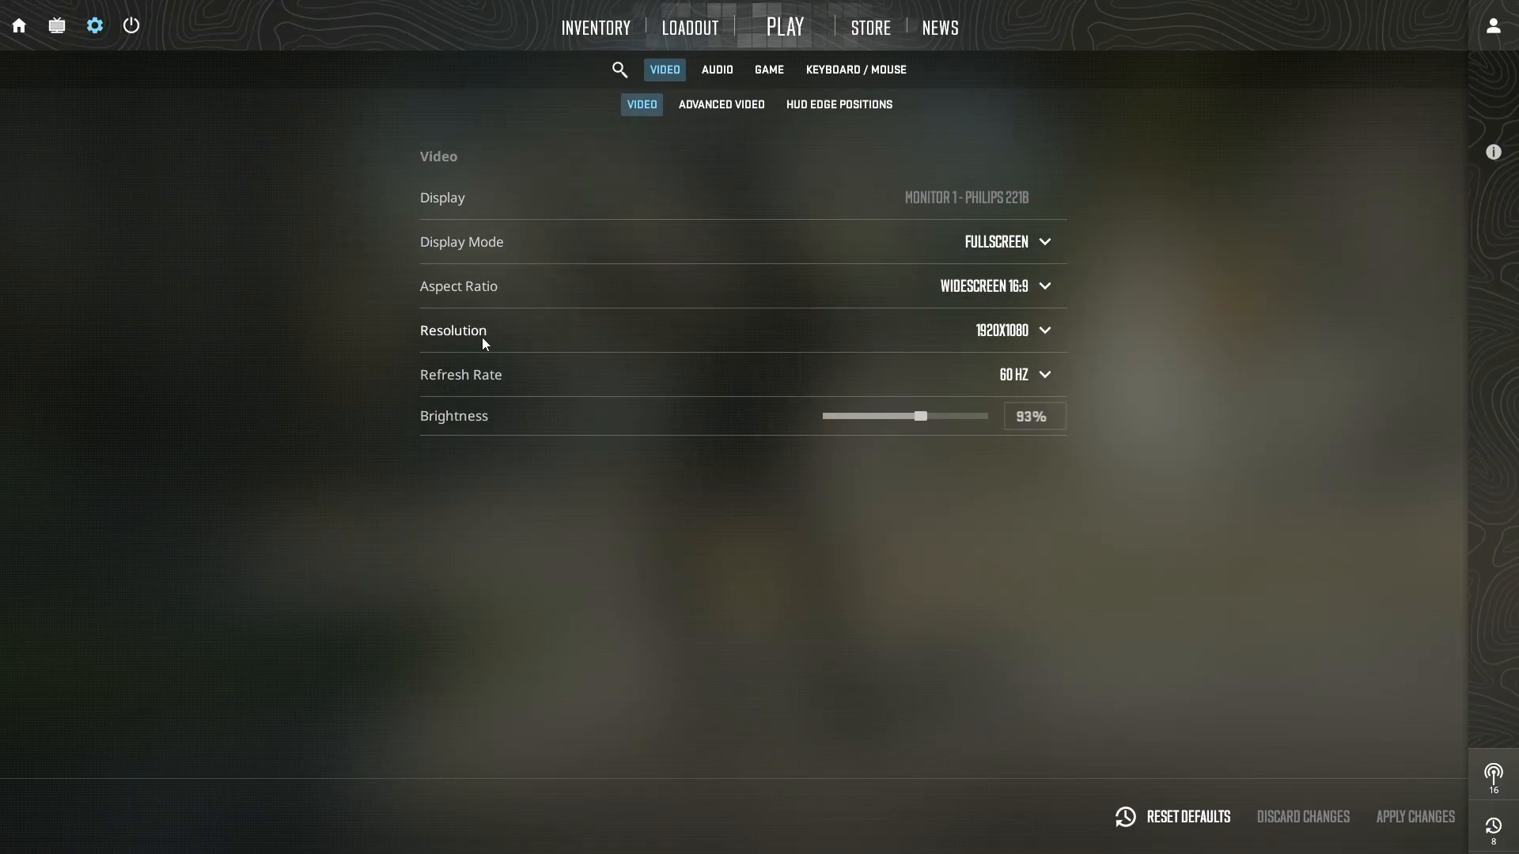
pyautogui.click(1013, 331)
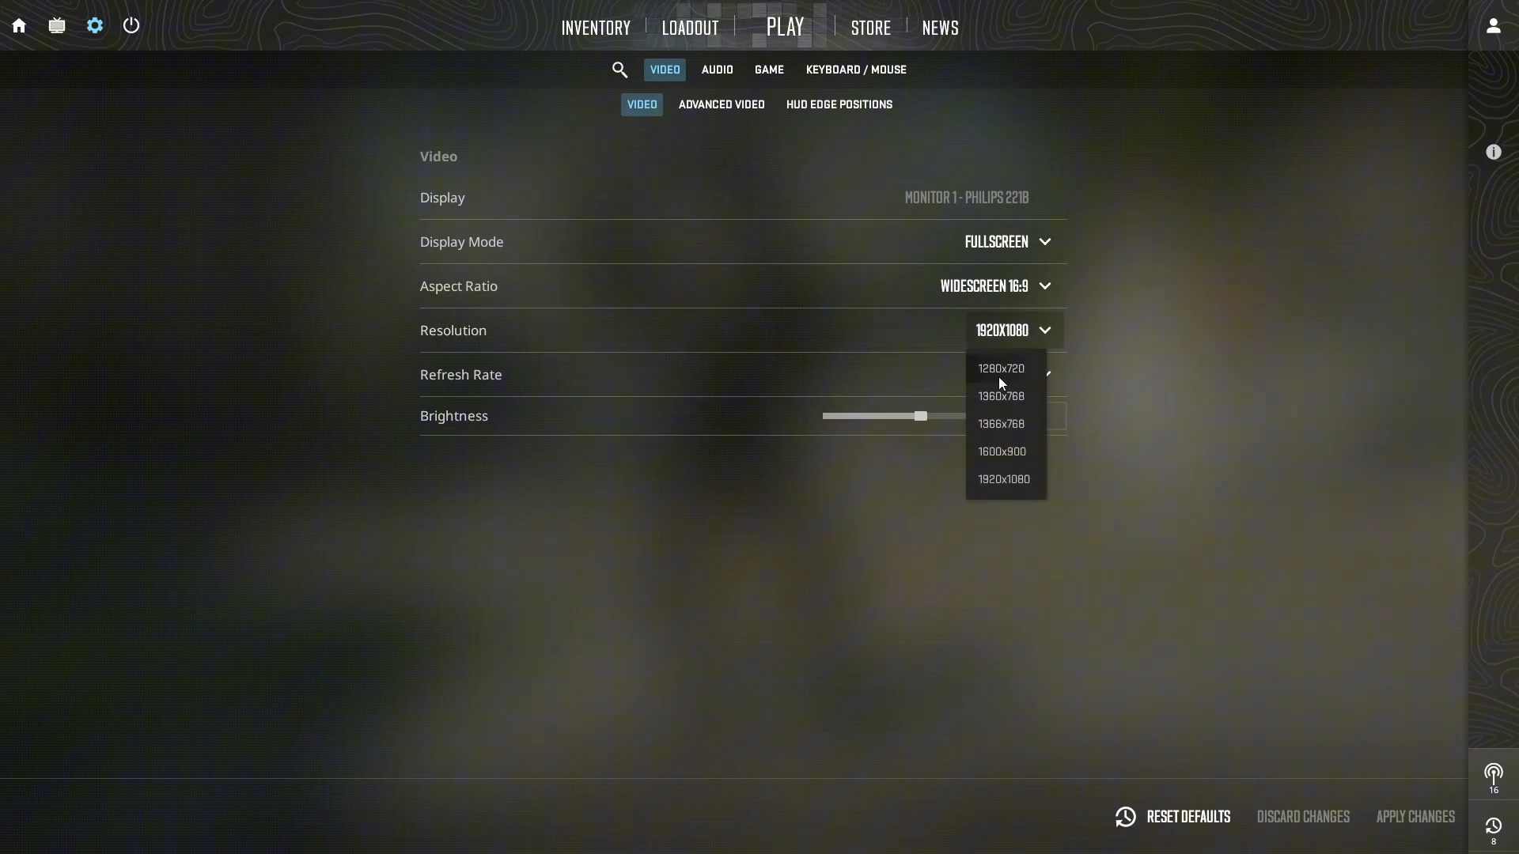
pyautogui.click(1000, 369)
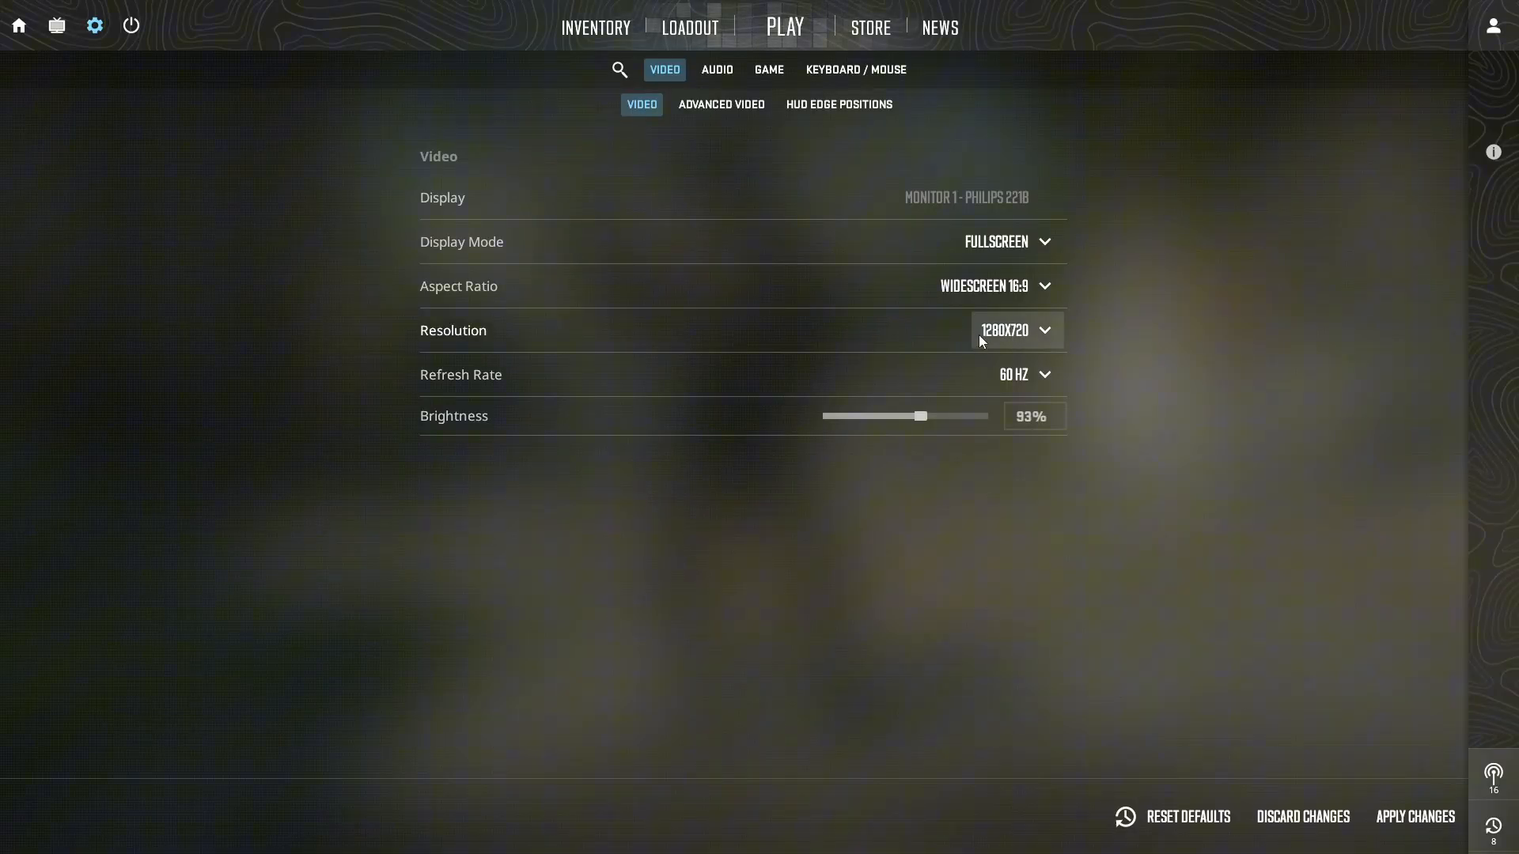
pyautogui.moveTo(1005, 339)
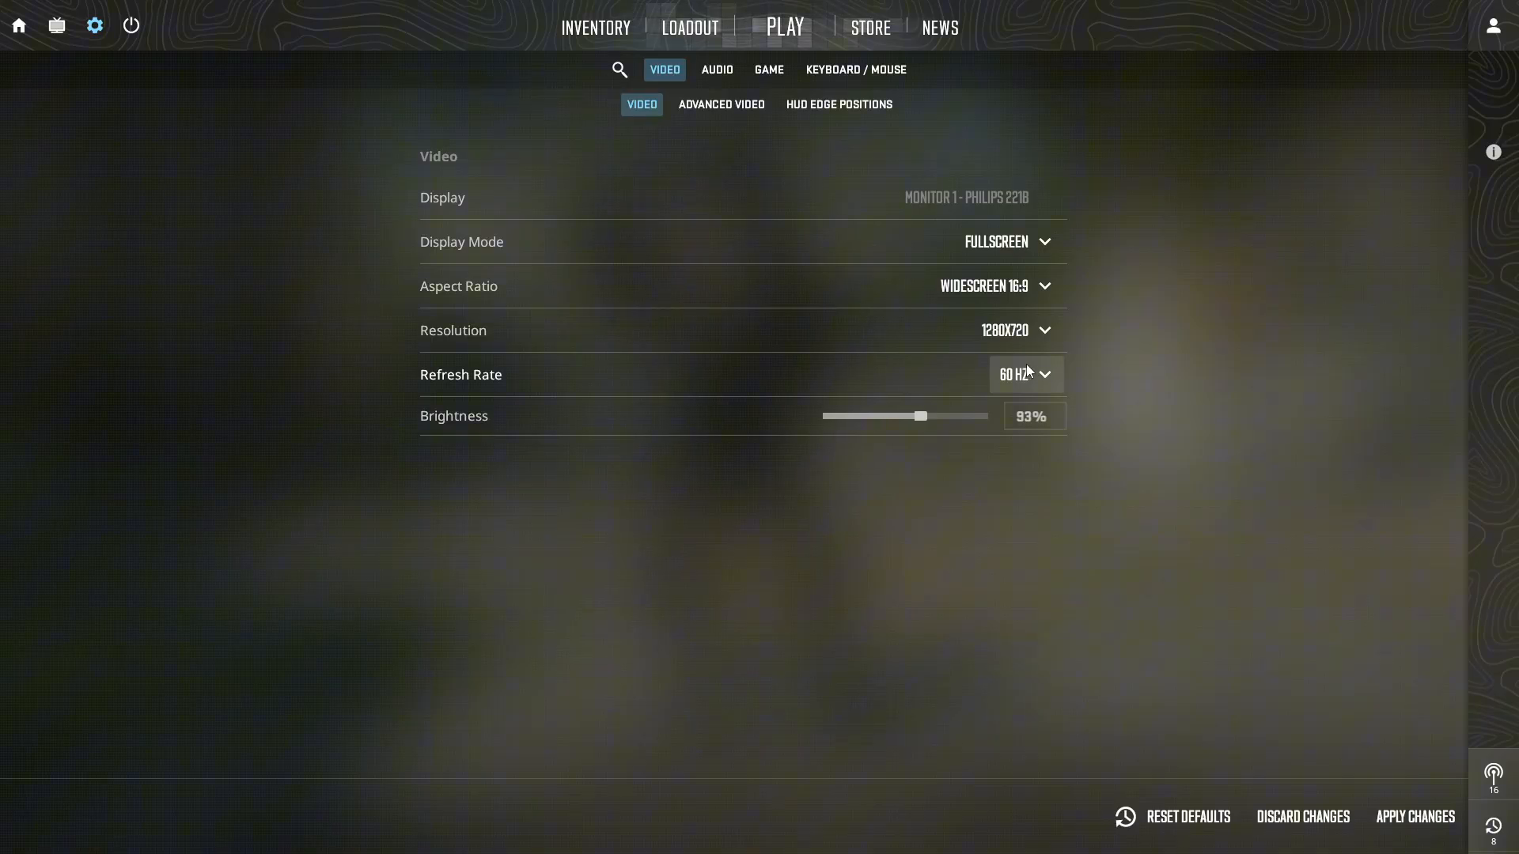
pyautogui.moveTo(1058, 391)
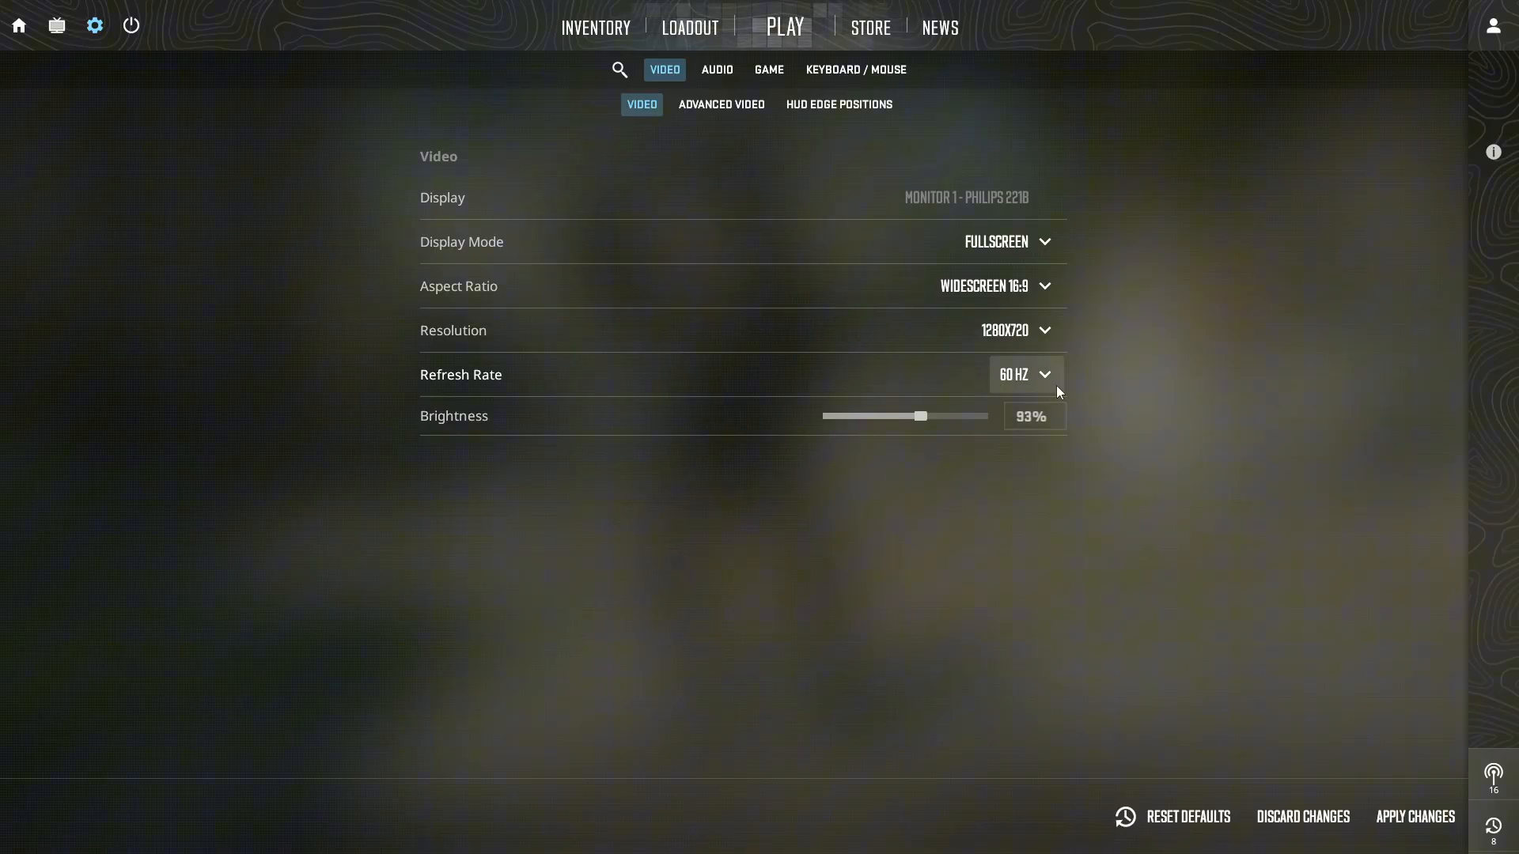
pyautogui.moveTo(703, 133)
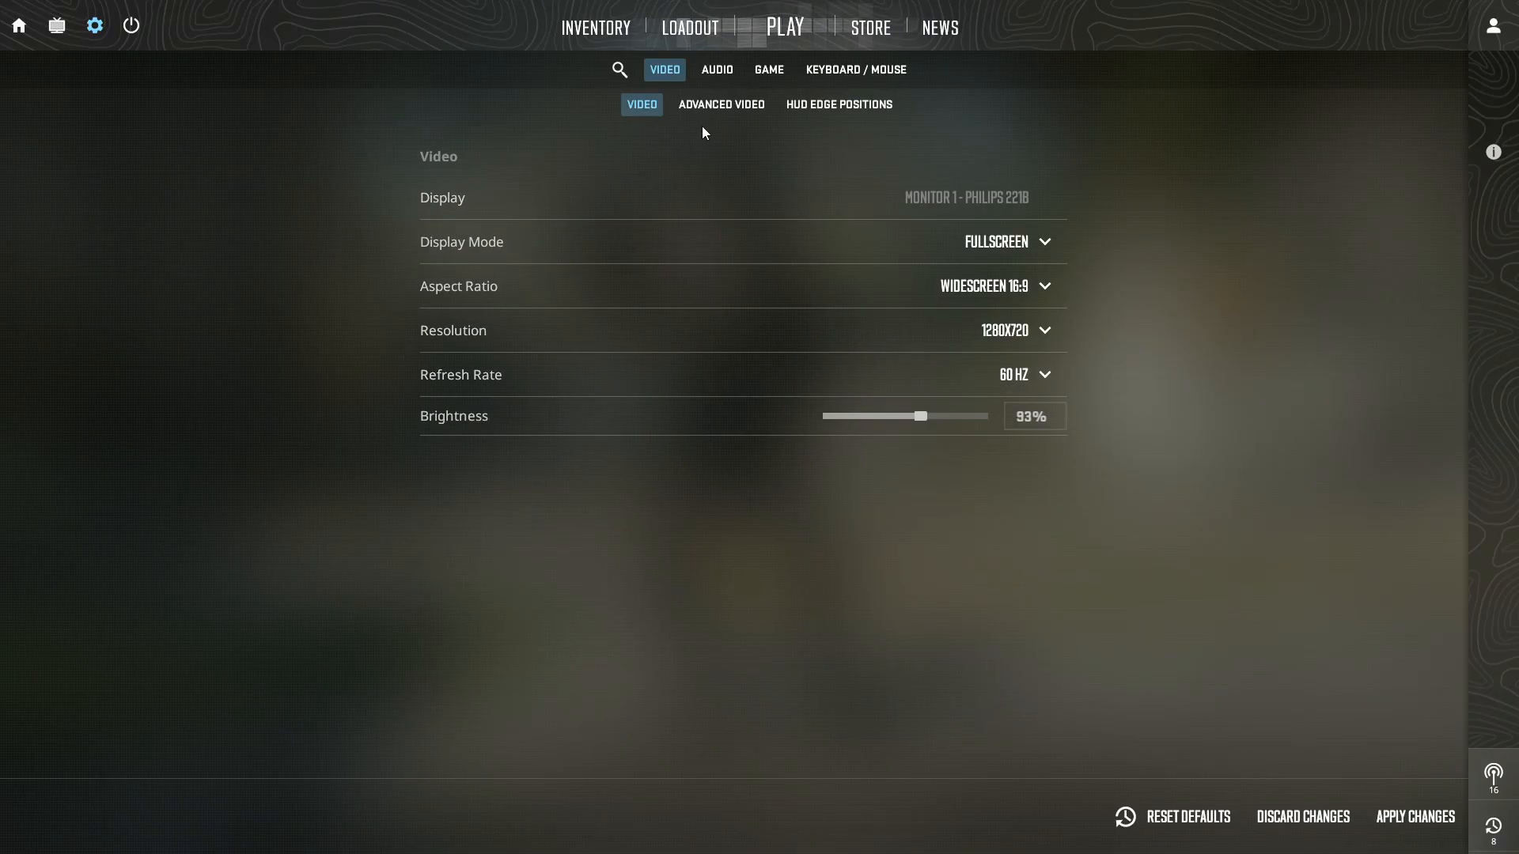
# Scroll through the Advanced Video options on the Low preset.
pyautogui.click(721, 105)
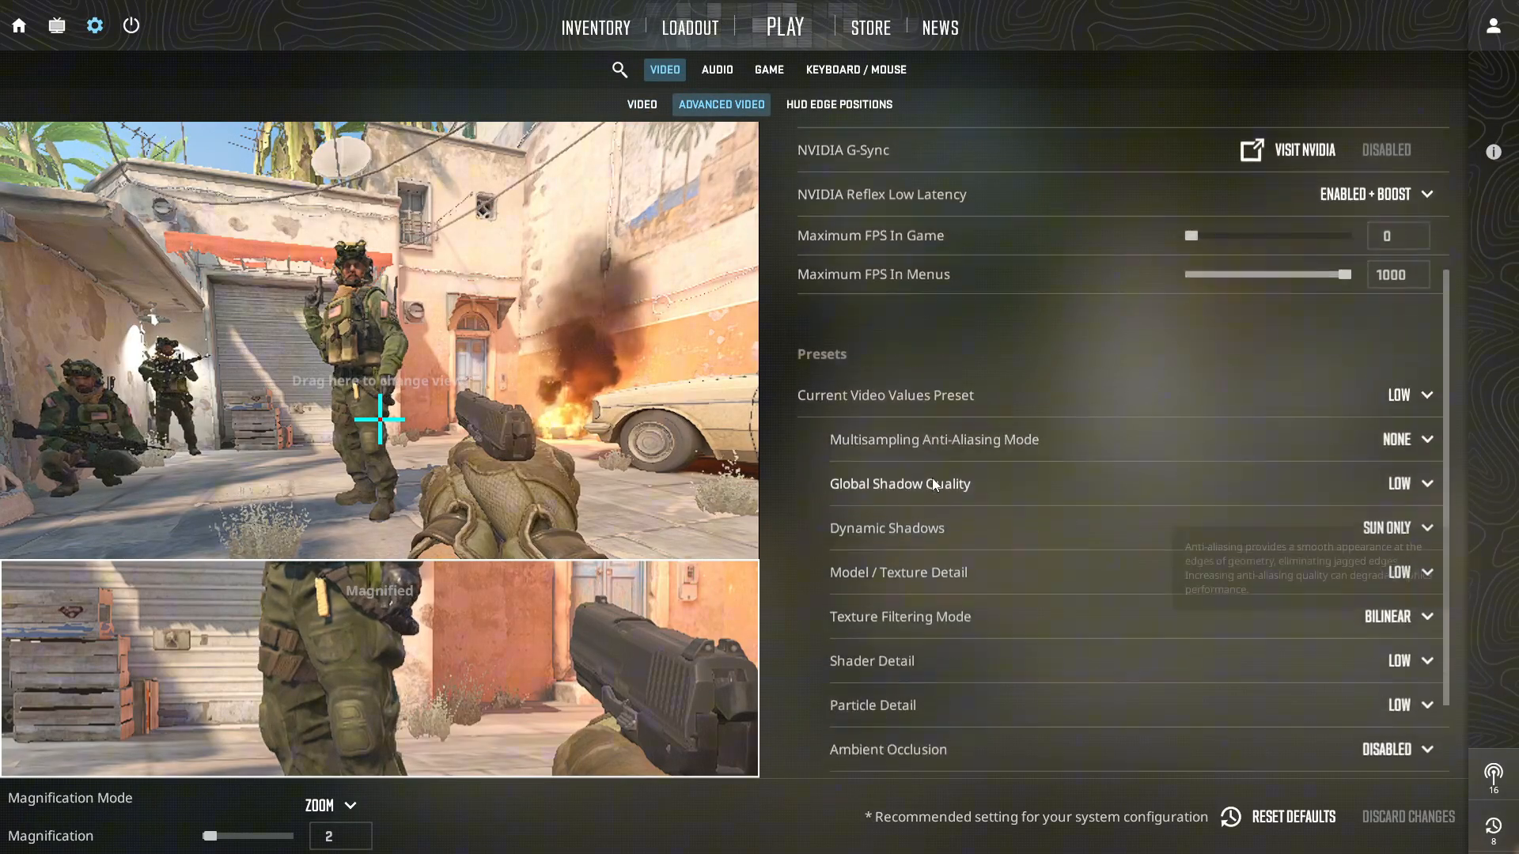
pyautogui.scroll(-3)
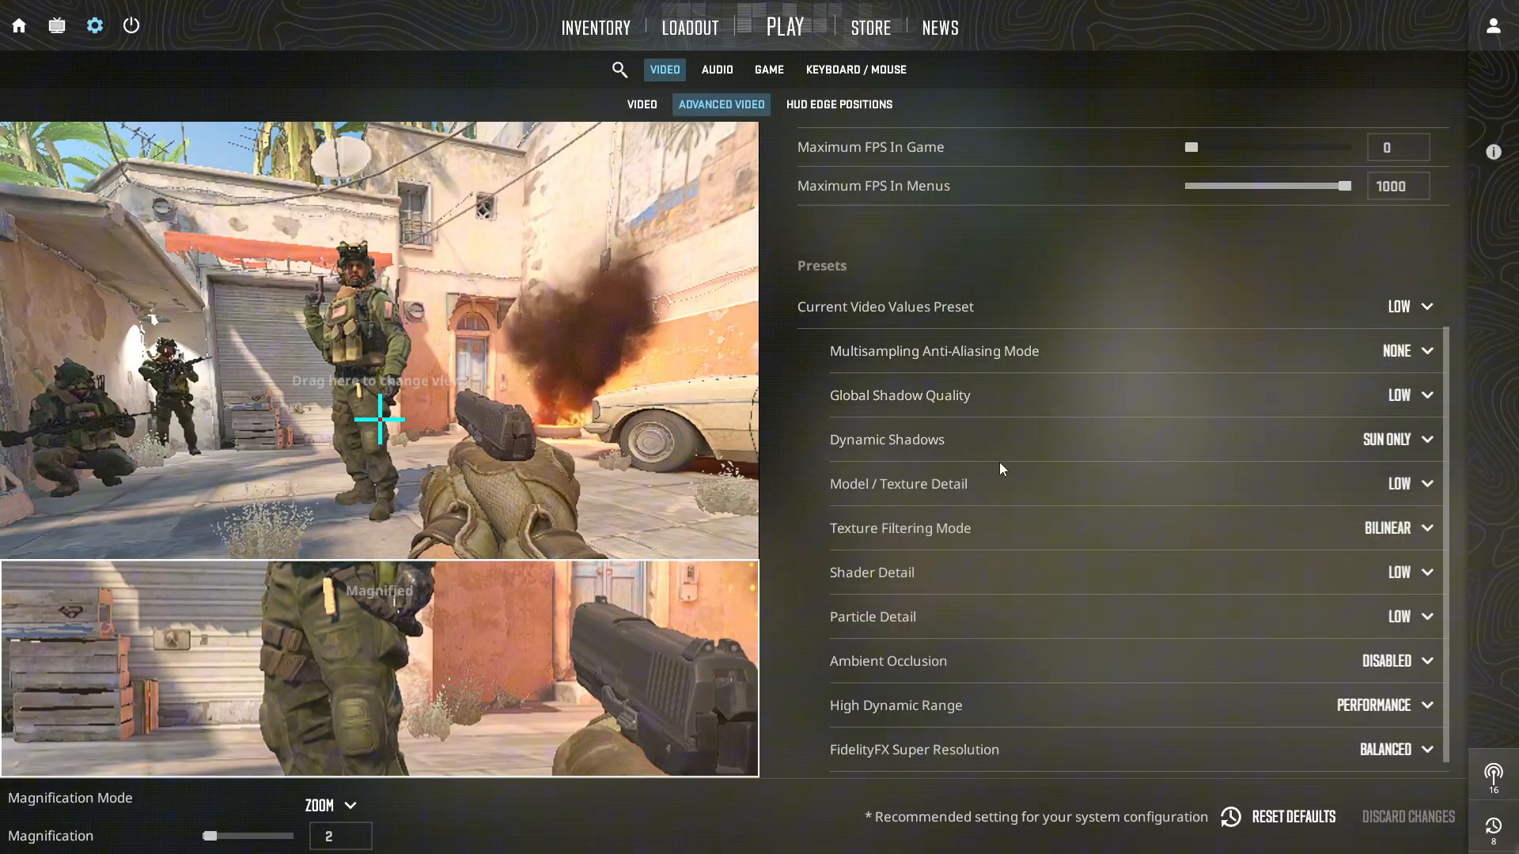
pyautogui.moveTo(998, 488)
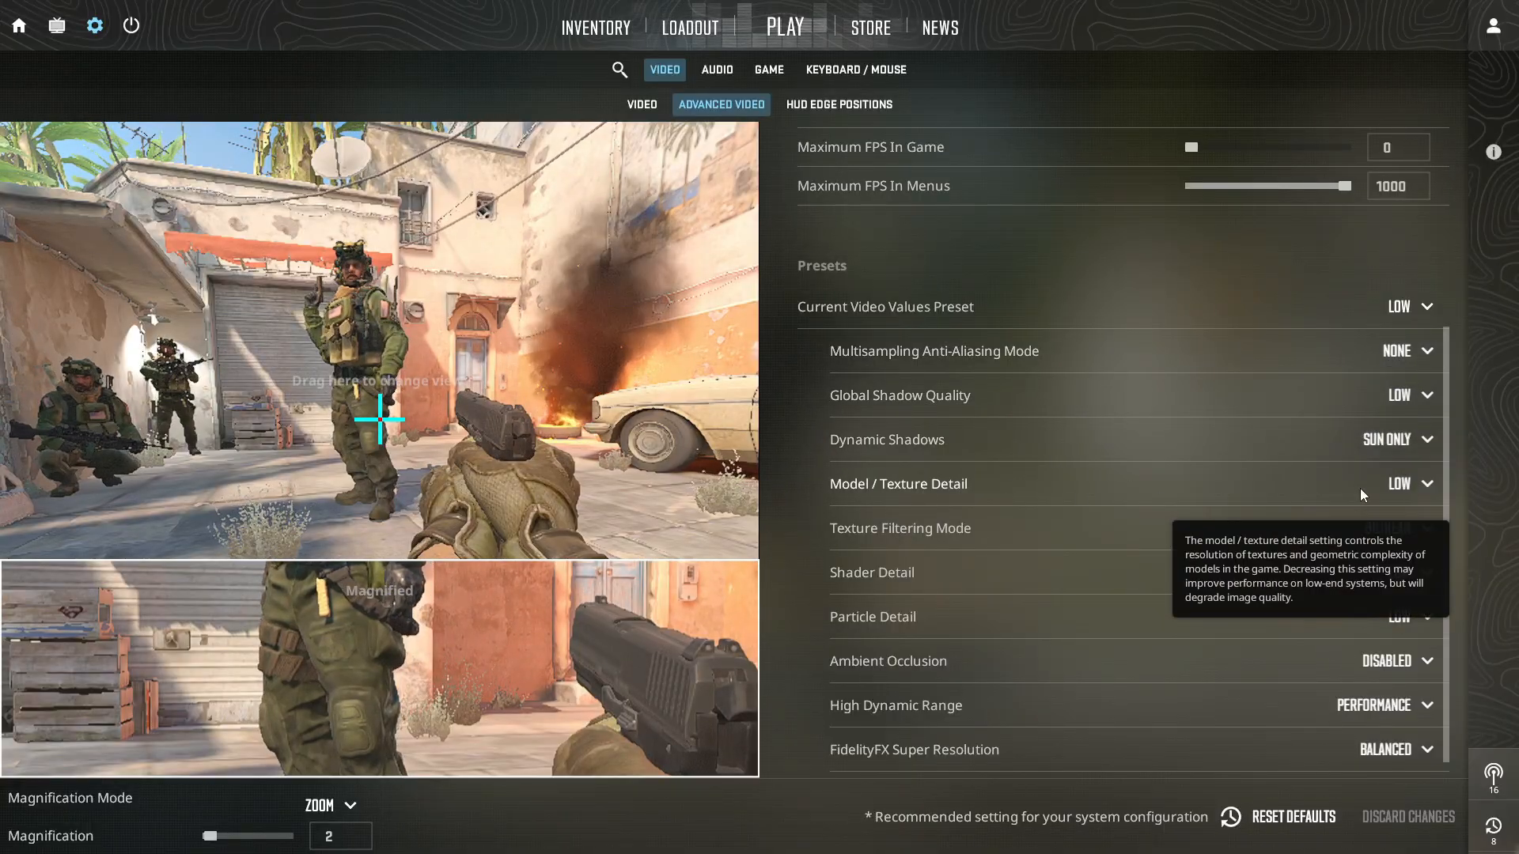
pyautogui.moveTo(900, 529)
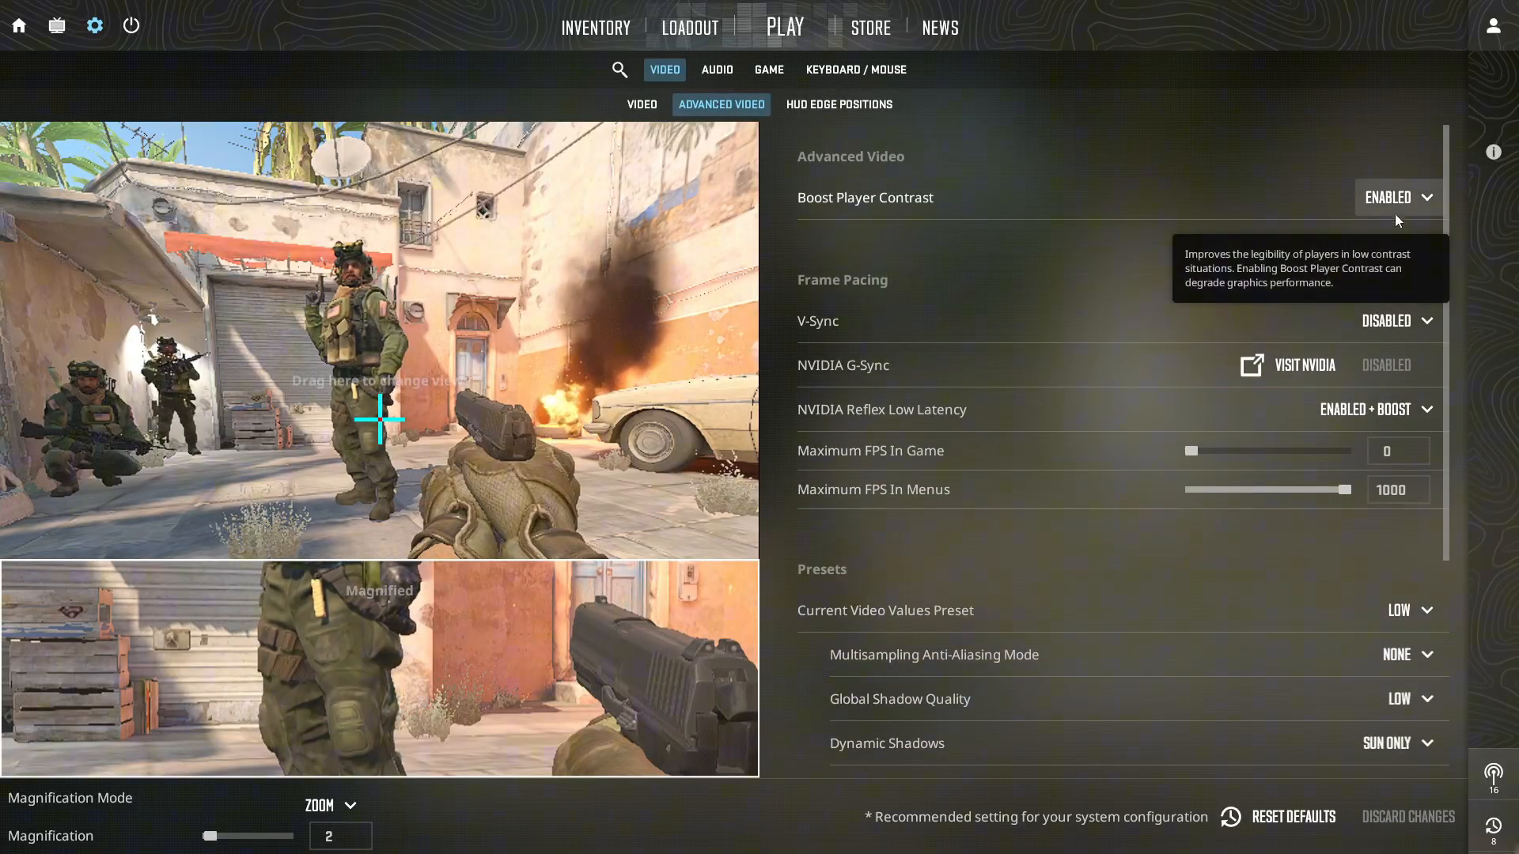
pyautogui.scroll(-3)
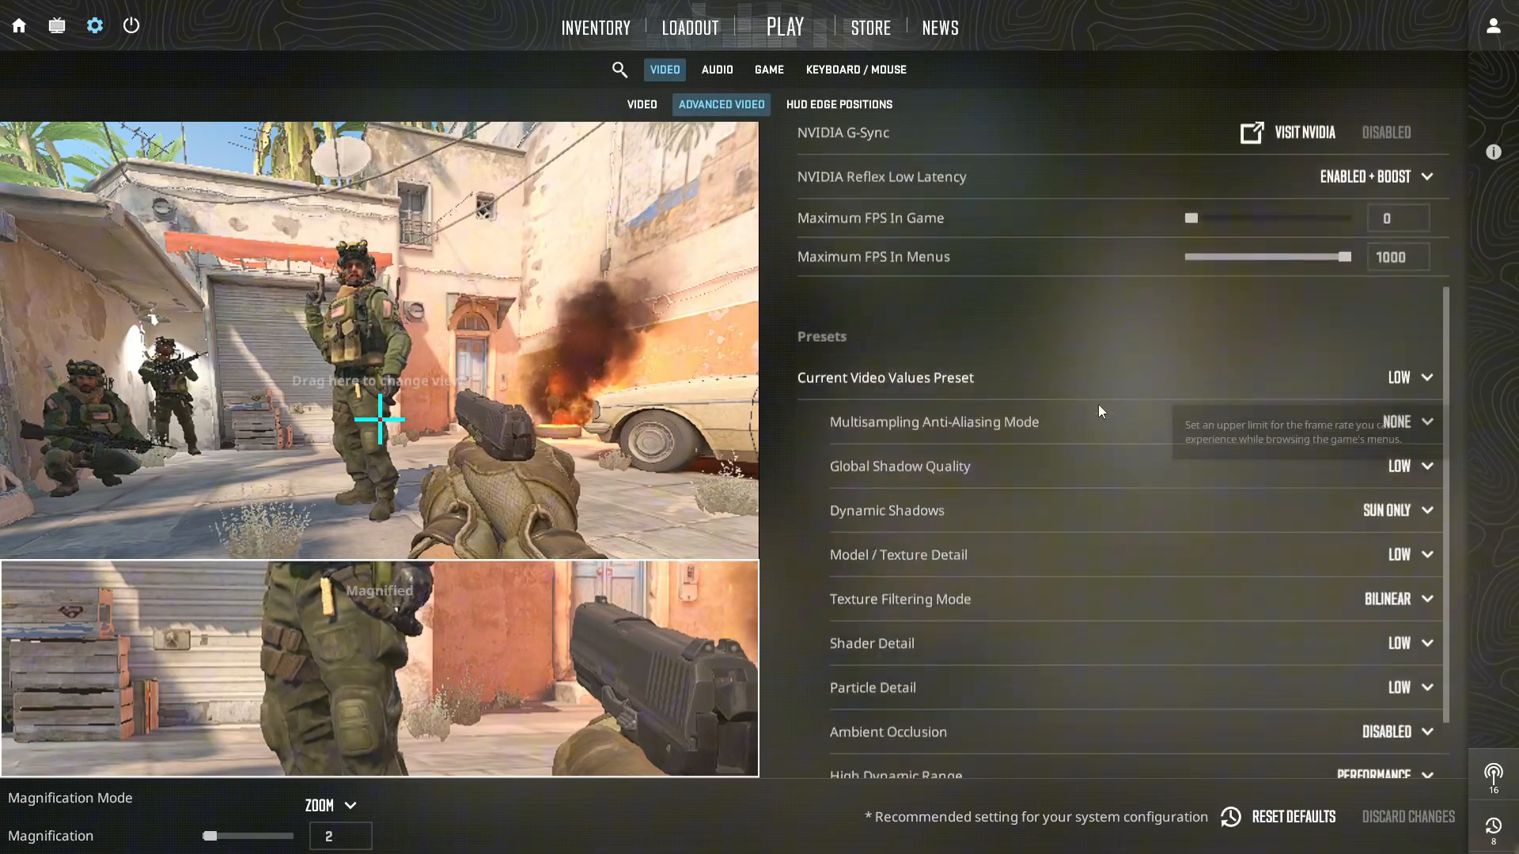
pyautogui.scroll(-3)
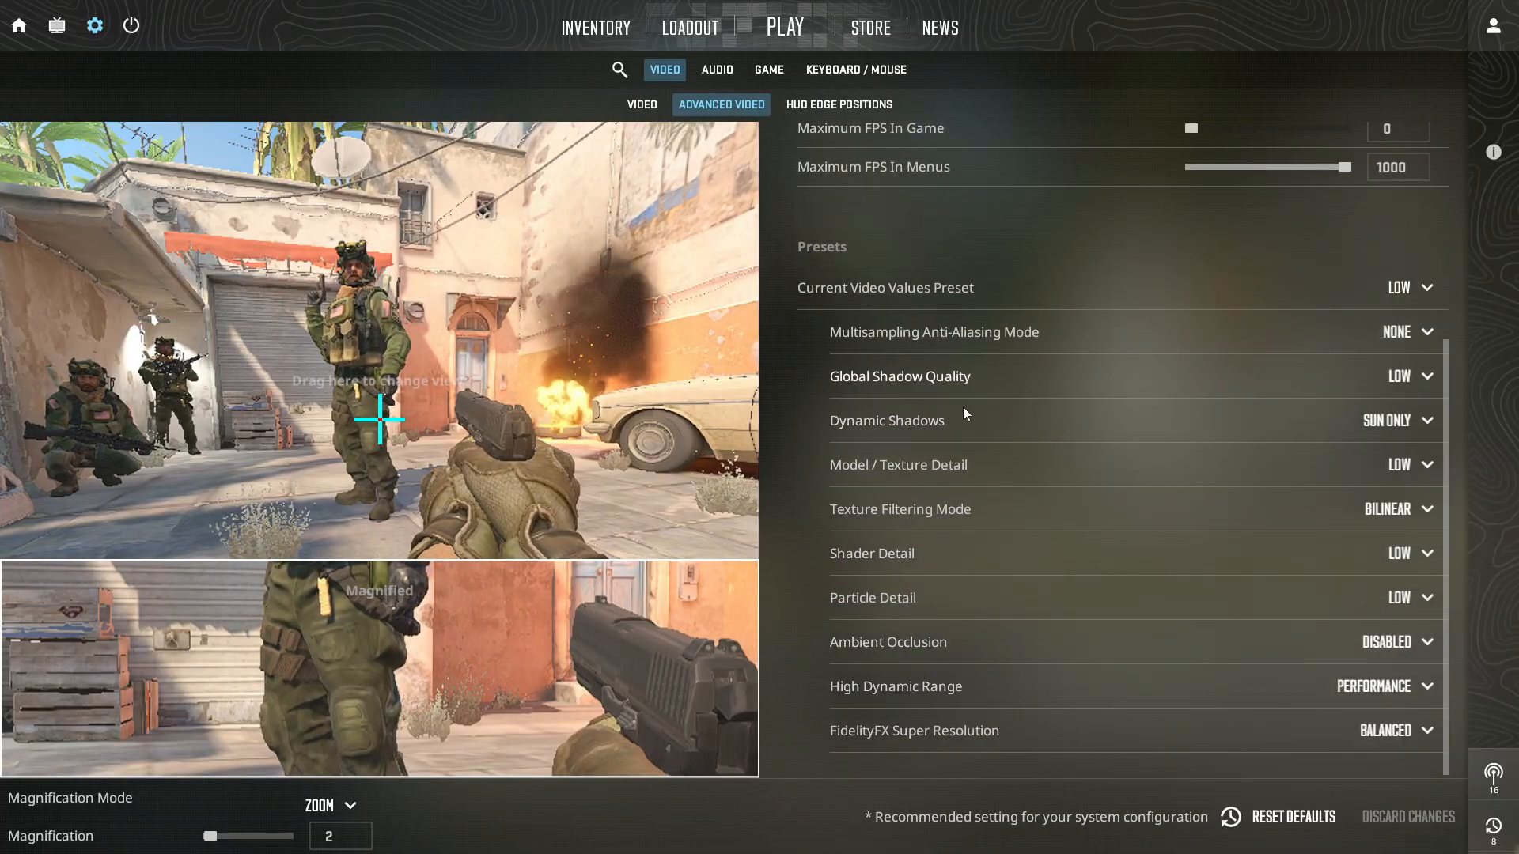
pyautogui.moveTo(976, 470)
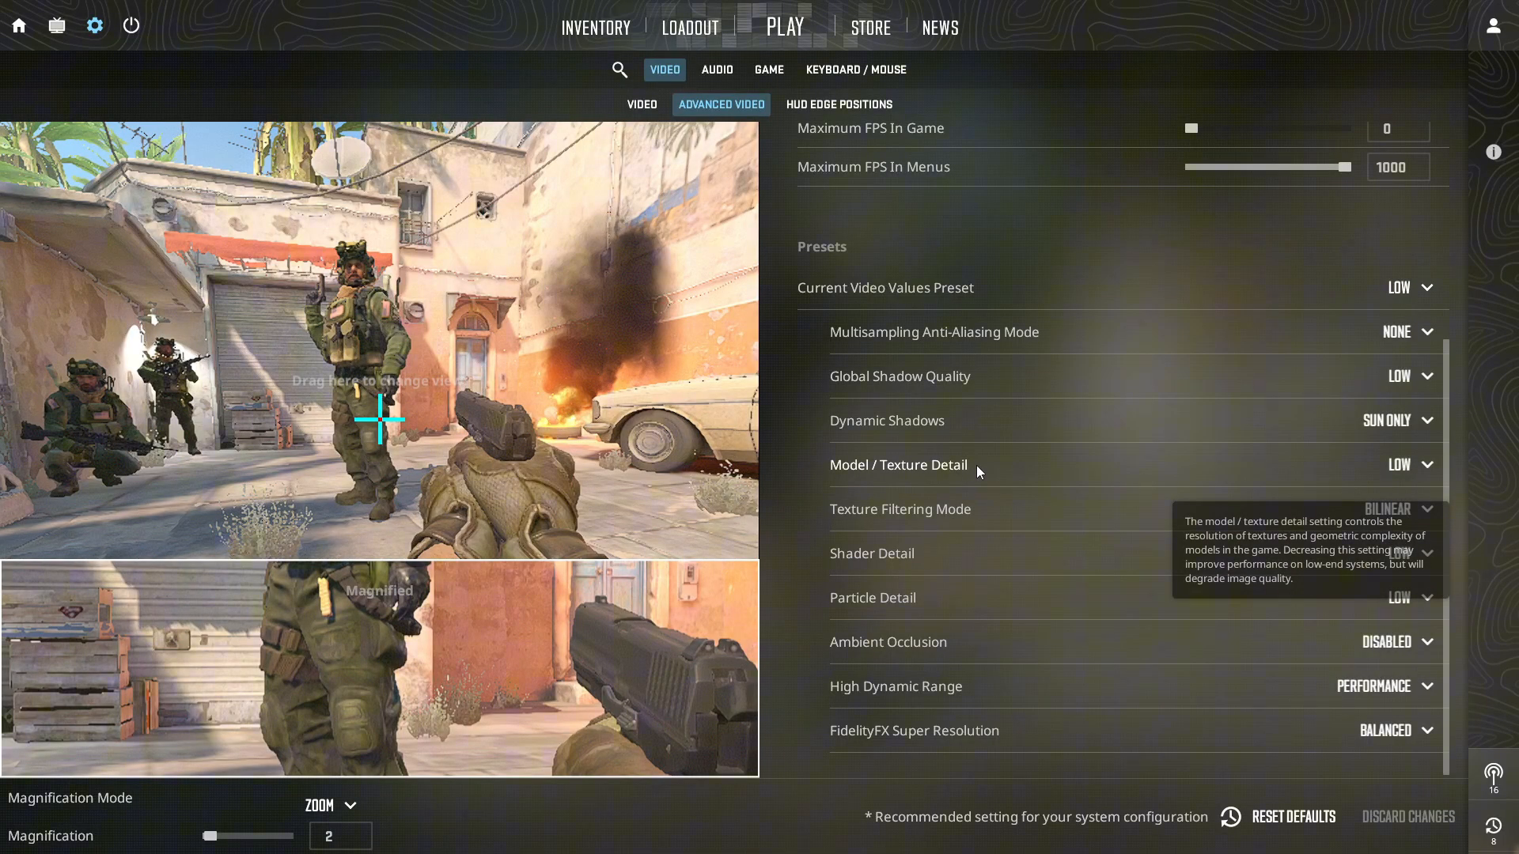
pyautogui.moveTo(867, 375)
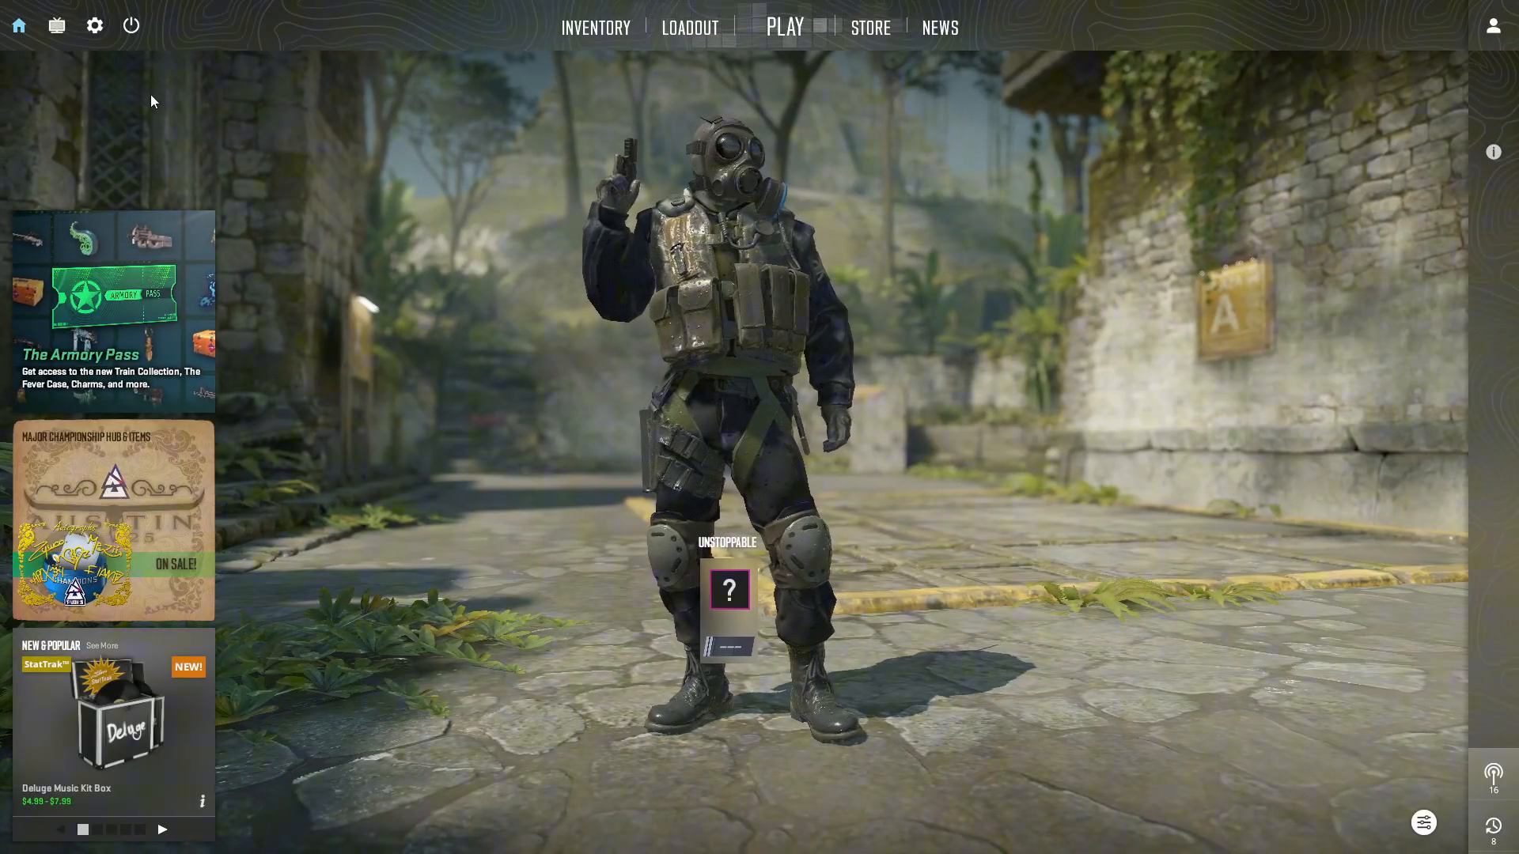
pyautogui.moveTo(93, 25)
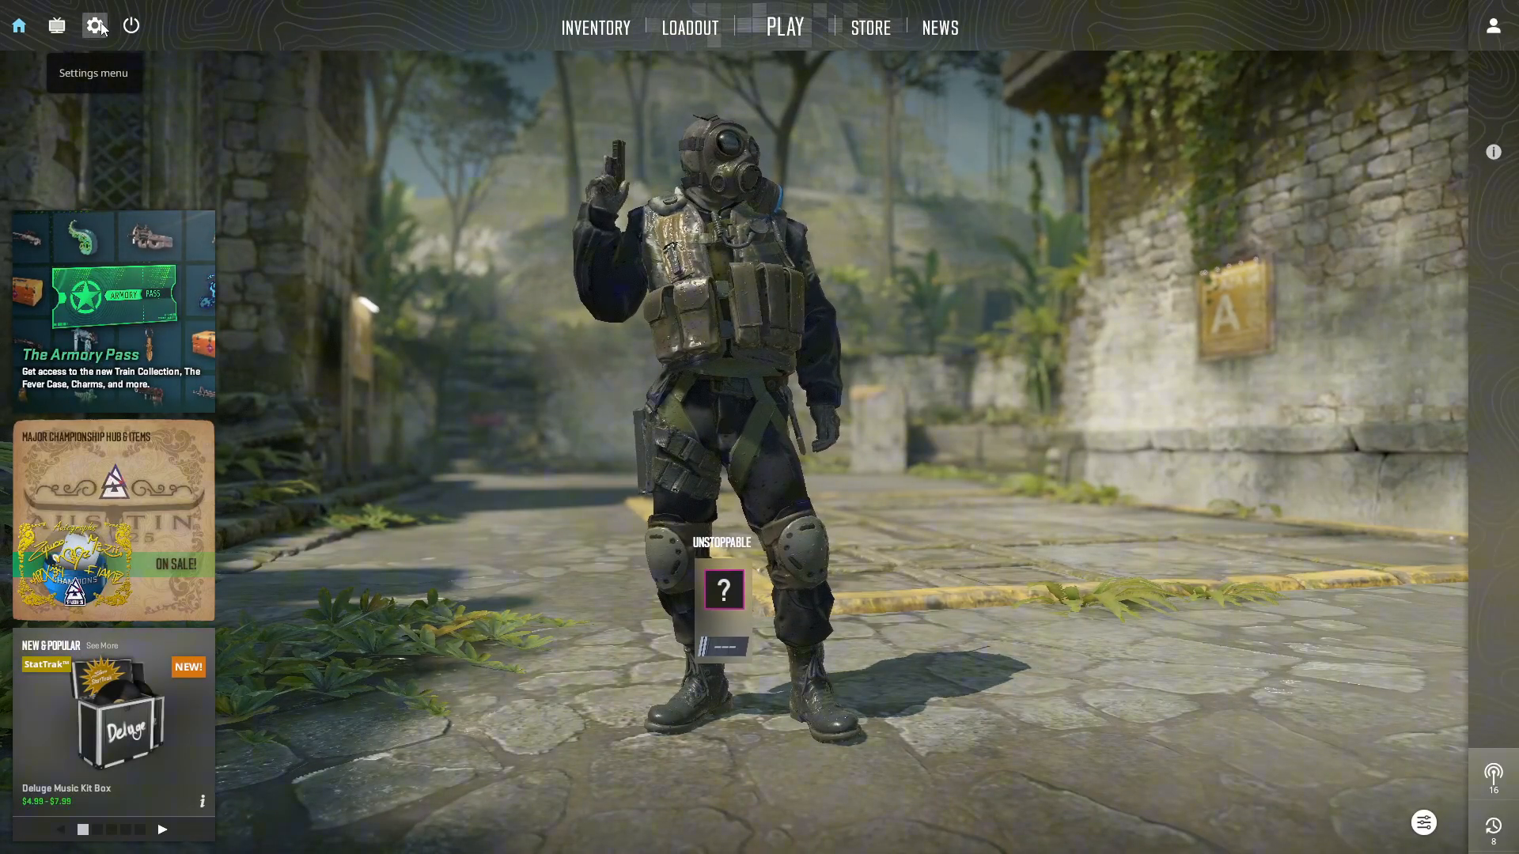
# Choose 1280x720 fullscreen as the resolution in CS2's Video settings, not yet applied.
pyautogui.click(95, 25)
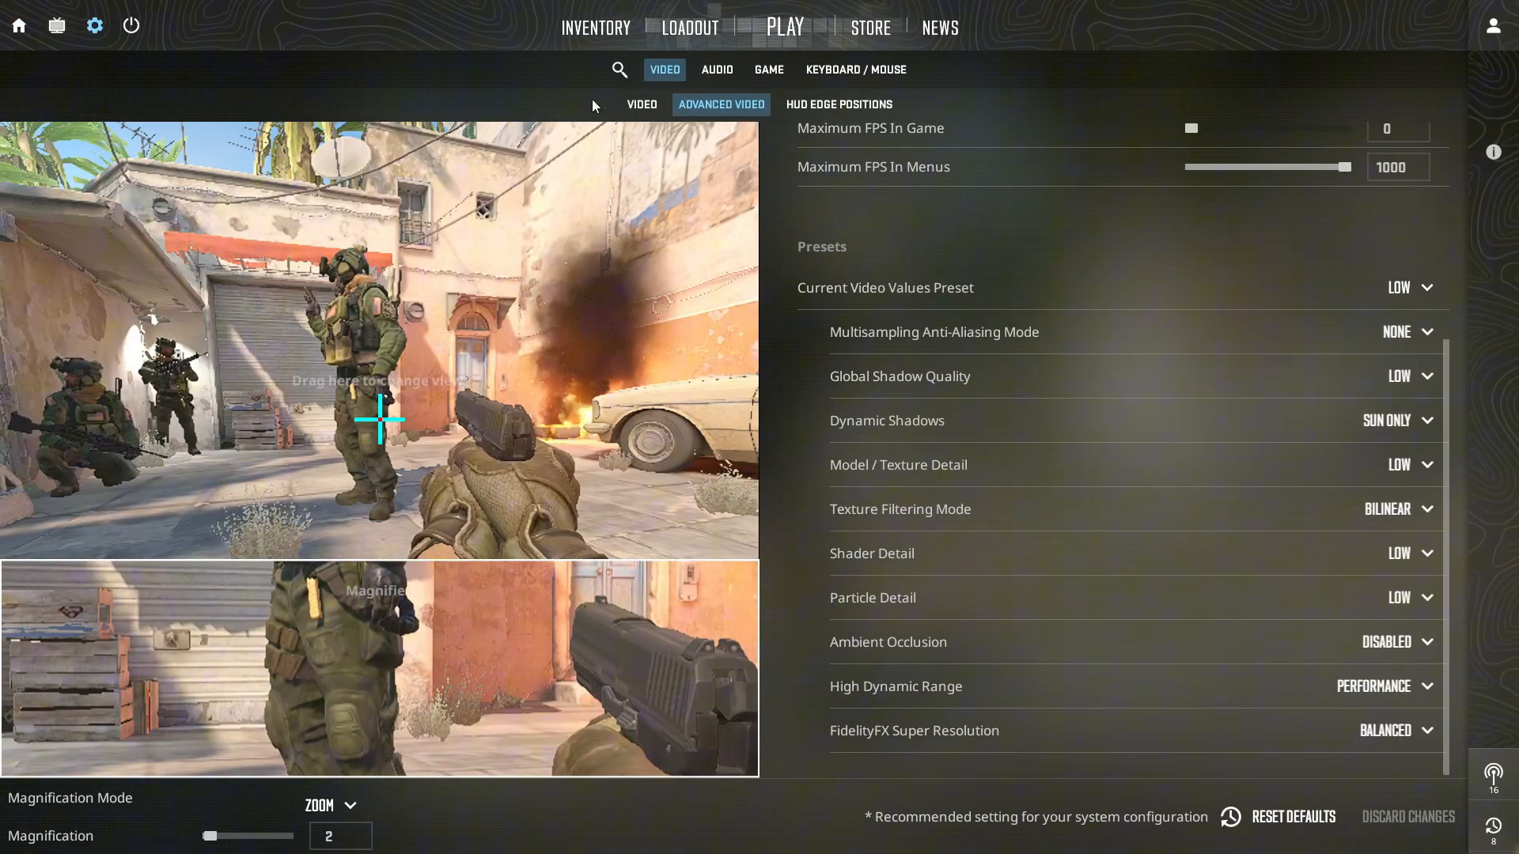
pyautogui.click(641, 104)
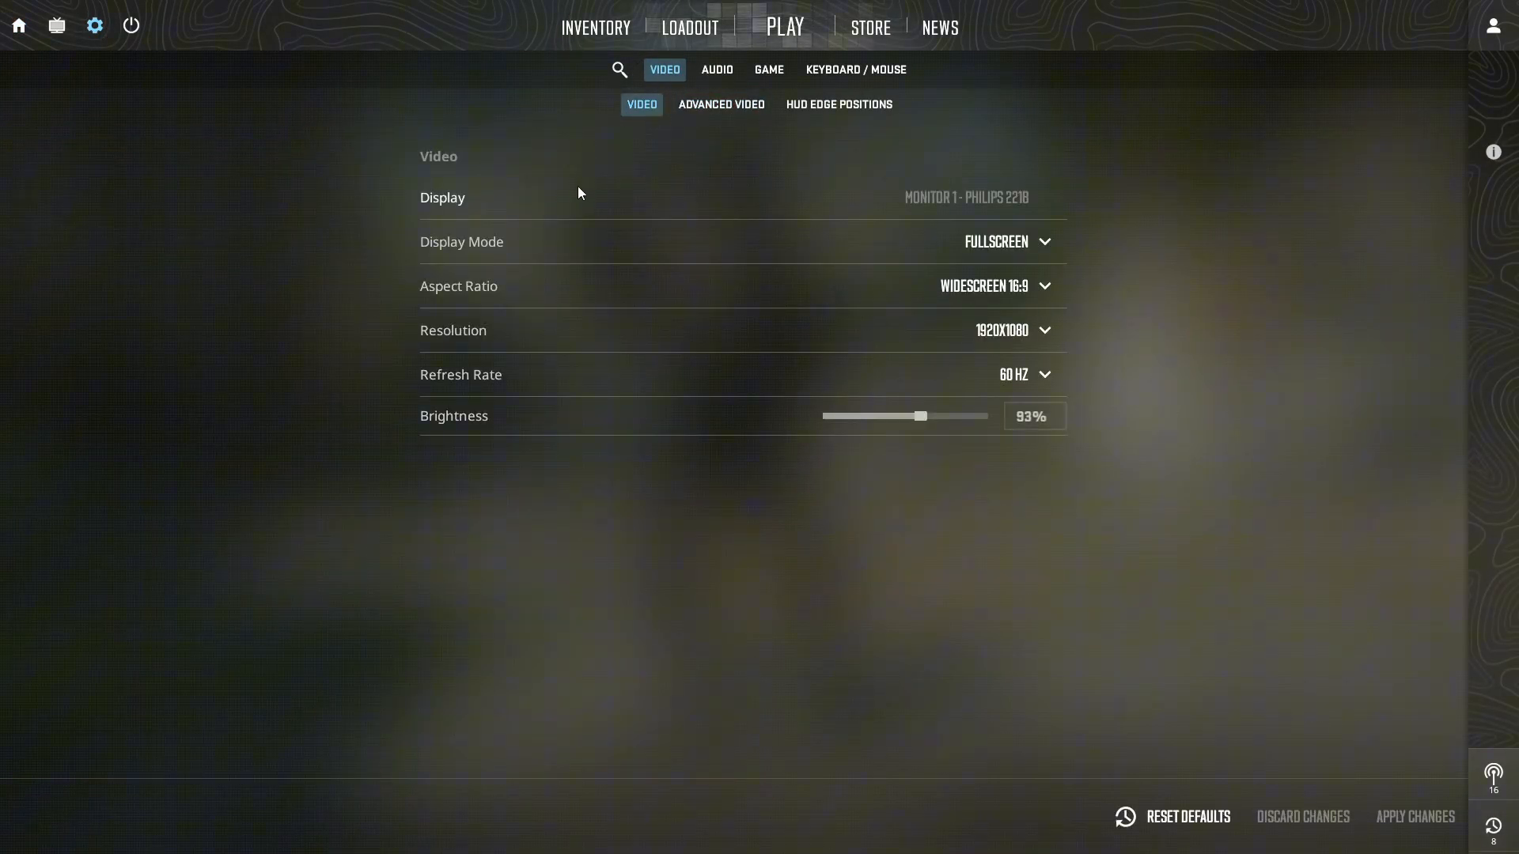
pyautogui.click(1005, 241)
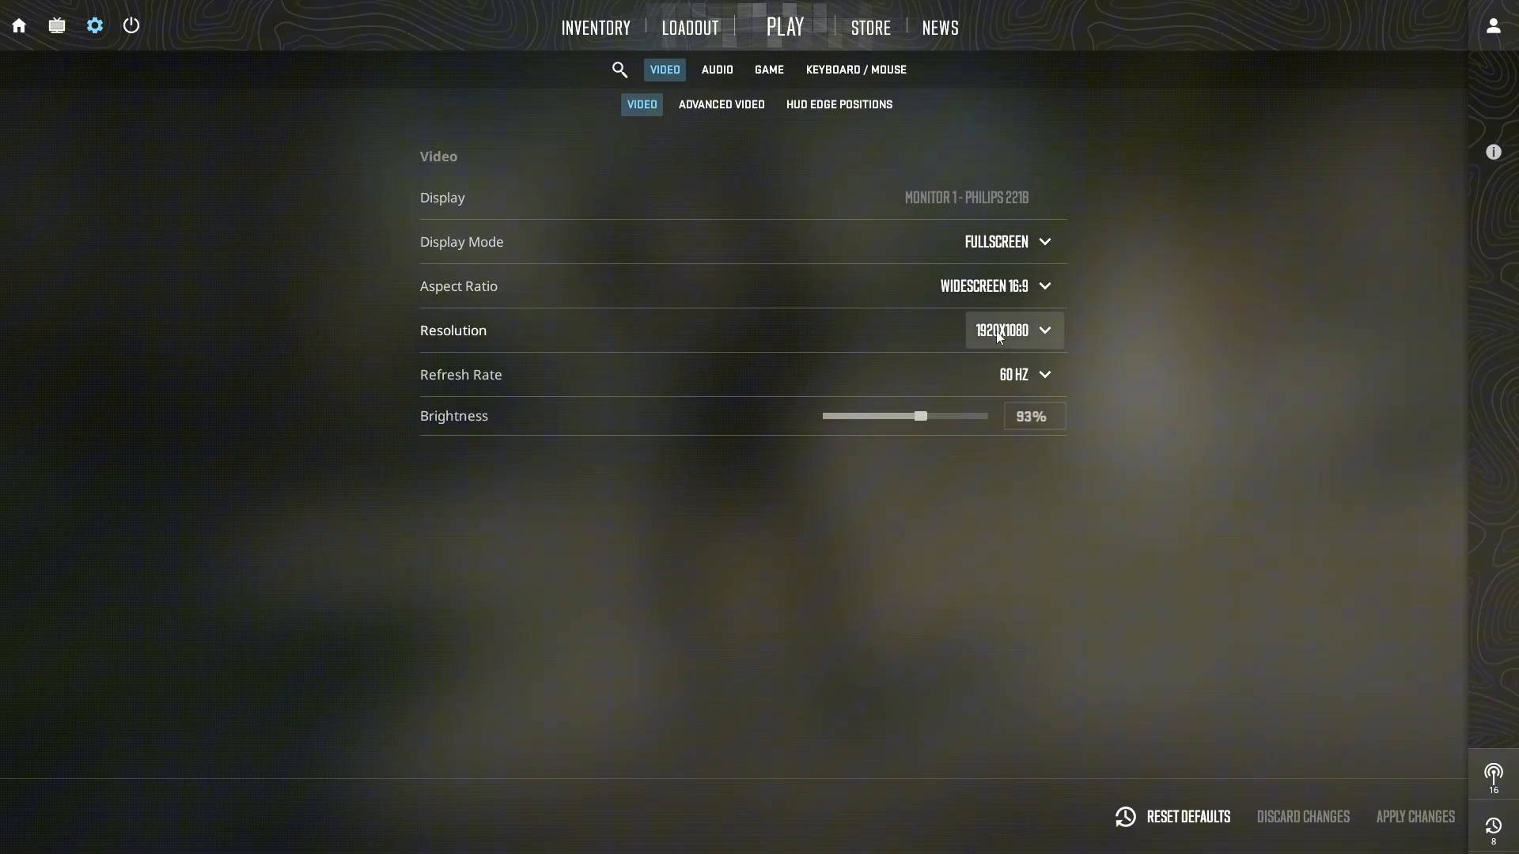
pyautogui.click(1011, 331)
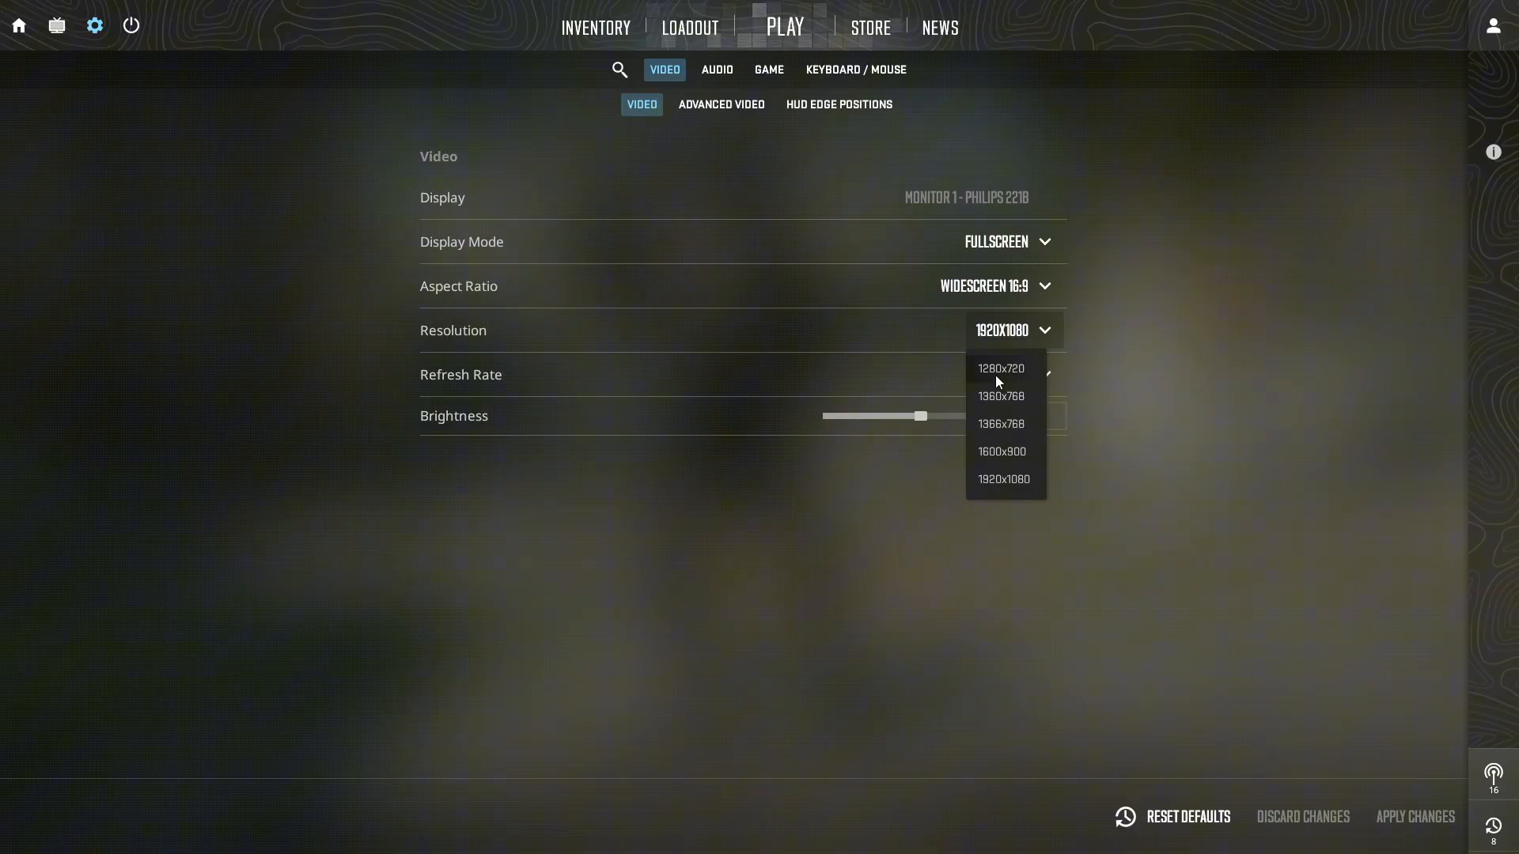
pyautogui.click(1000, 369)
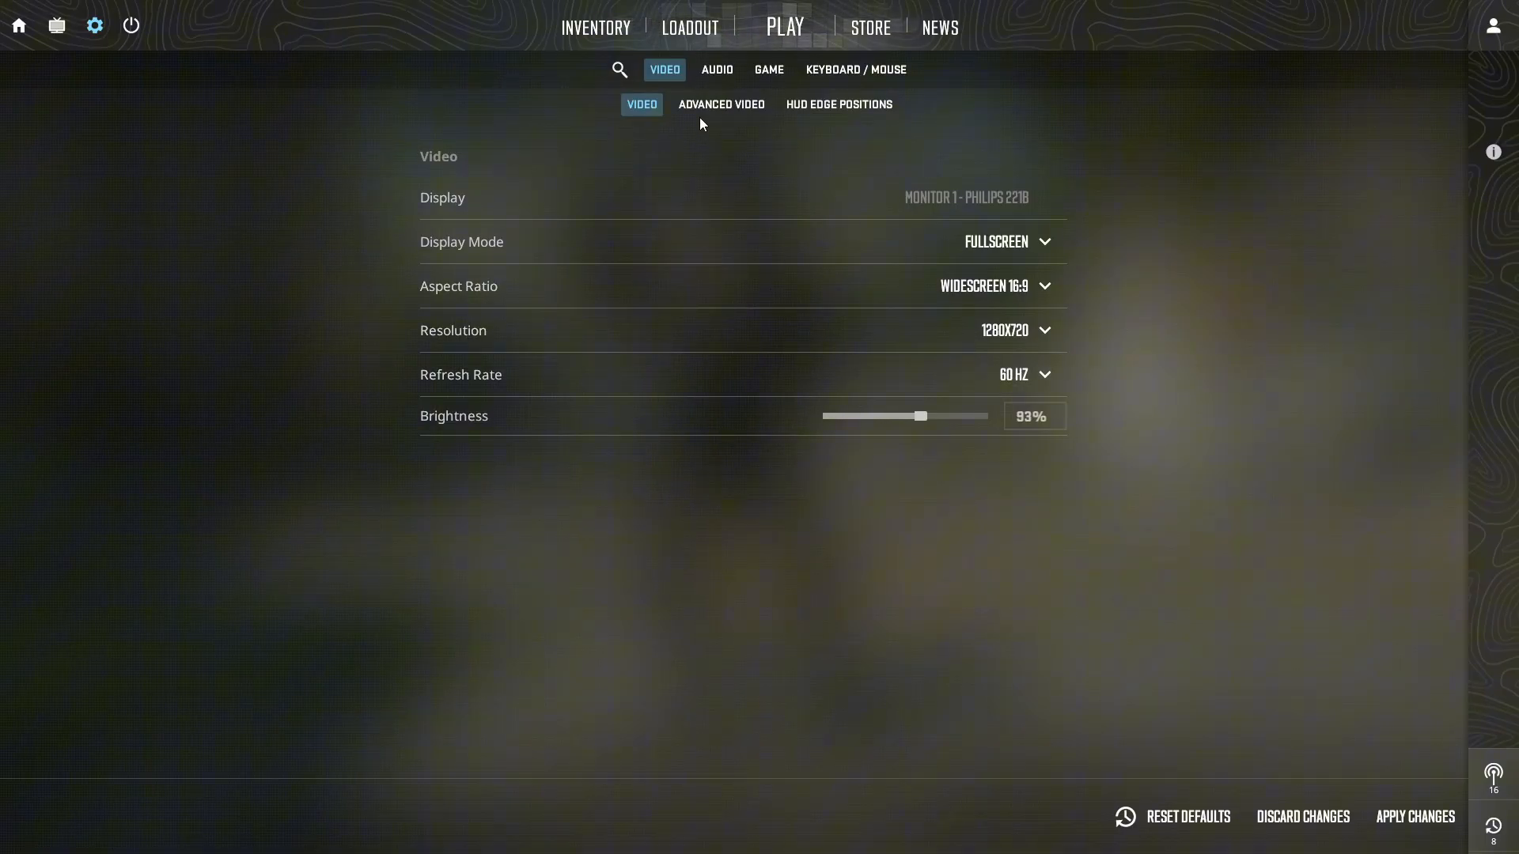
pyautogui.click(722, 104)
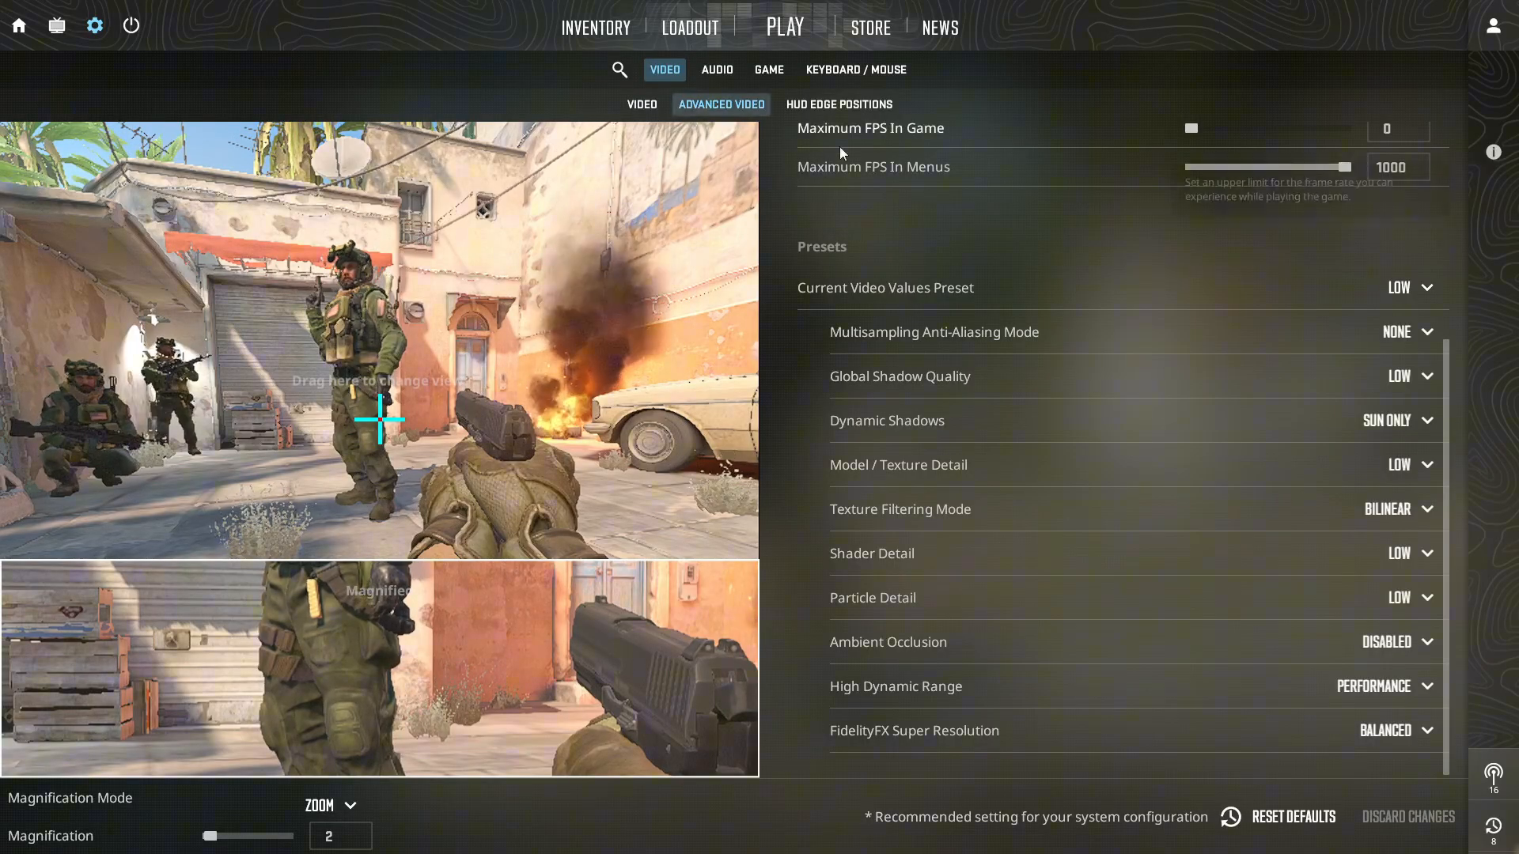
pyautogui.moveTo(933, 331)
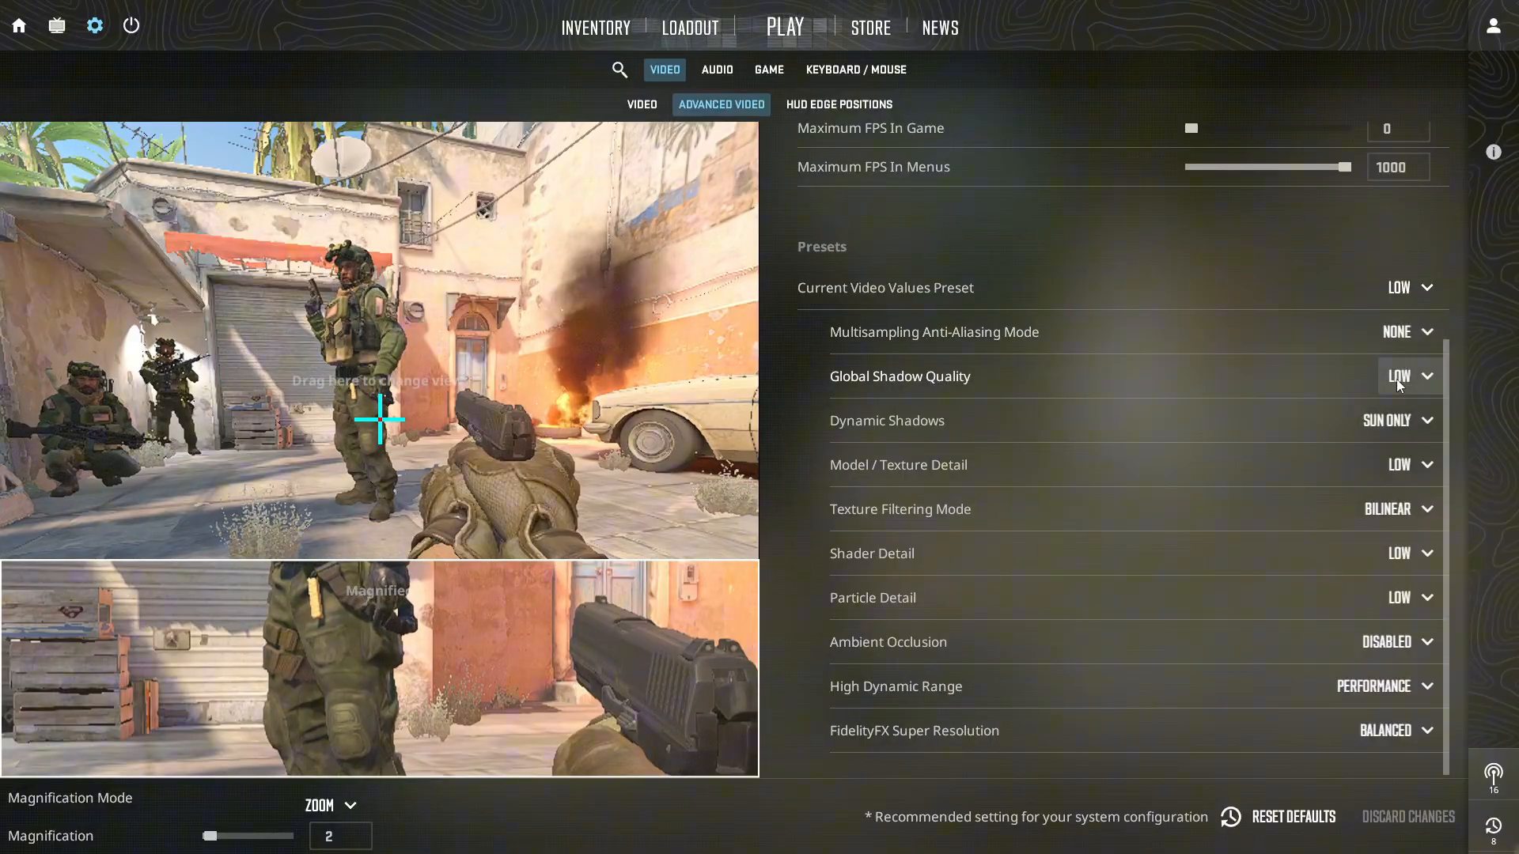
pyautogui.moveTo(1386, 470)
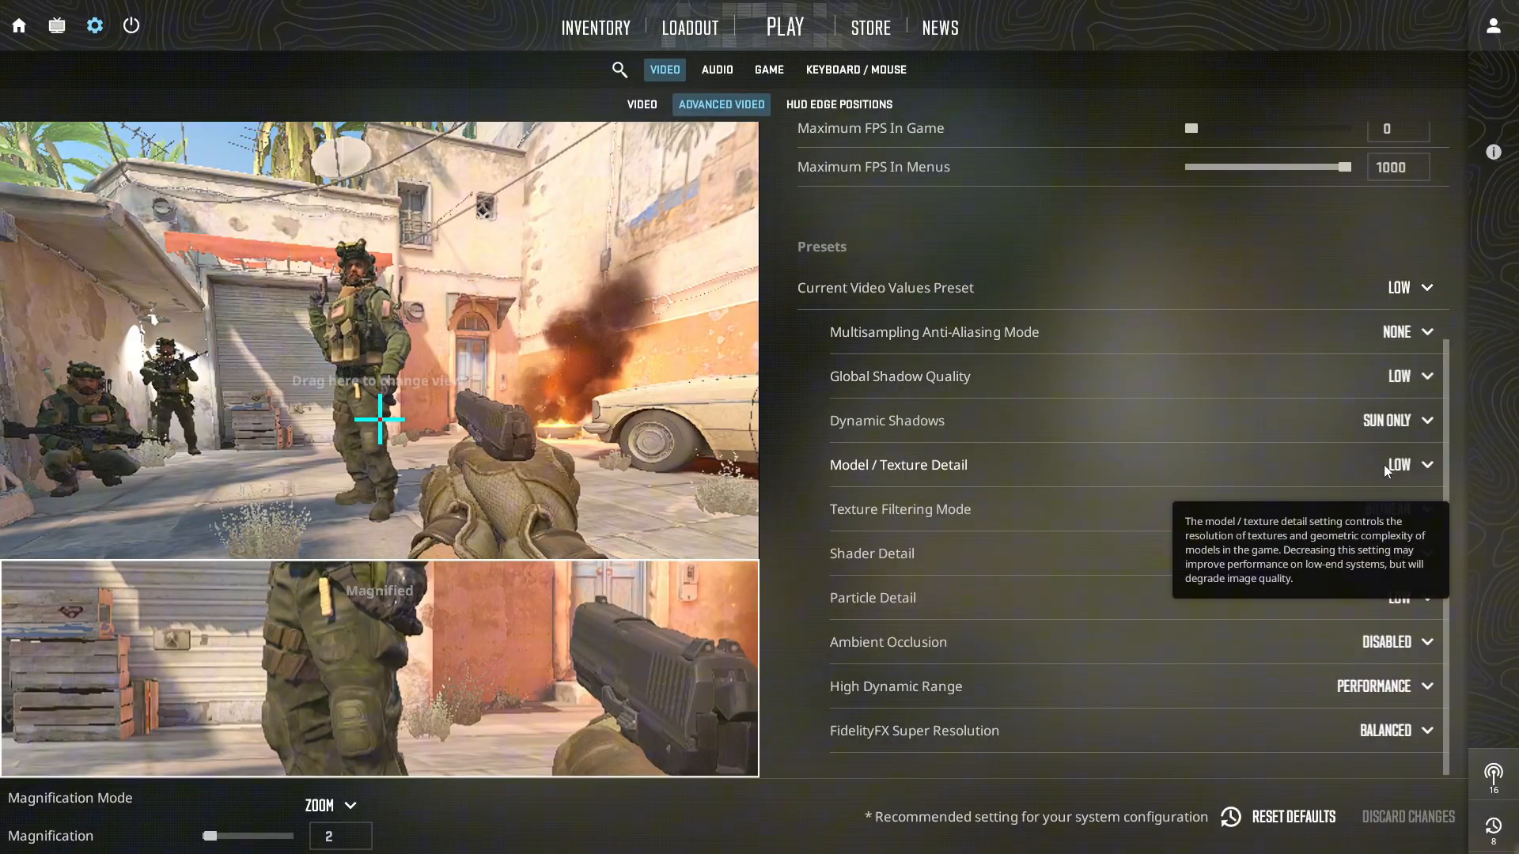
pyautogui.moveTo(1054, 485)
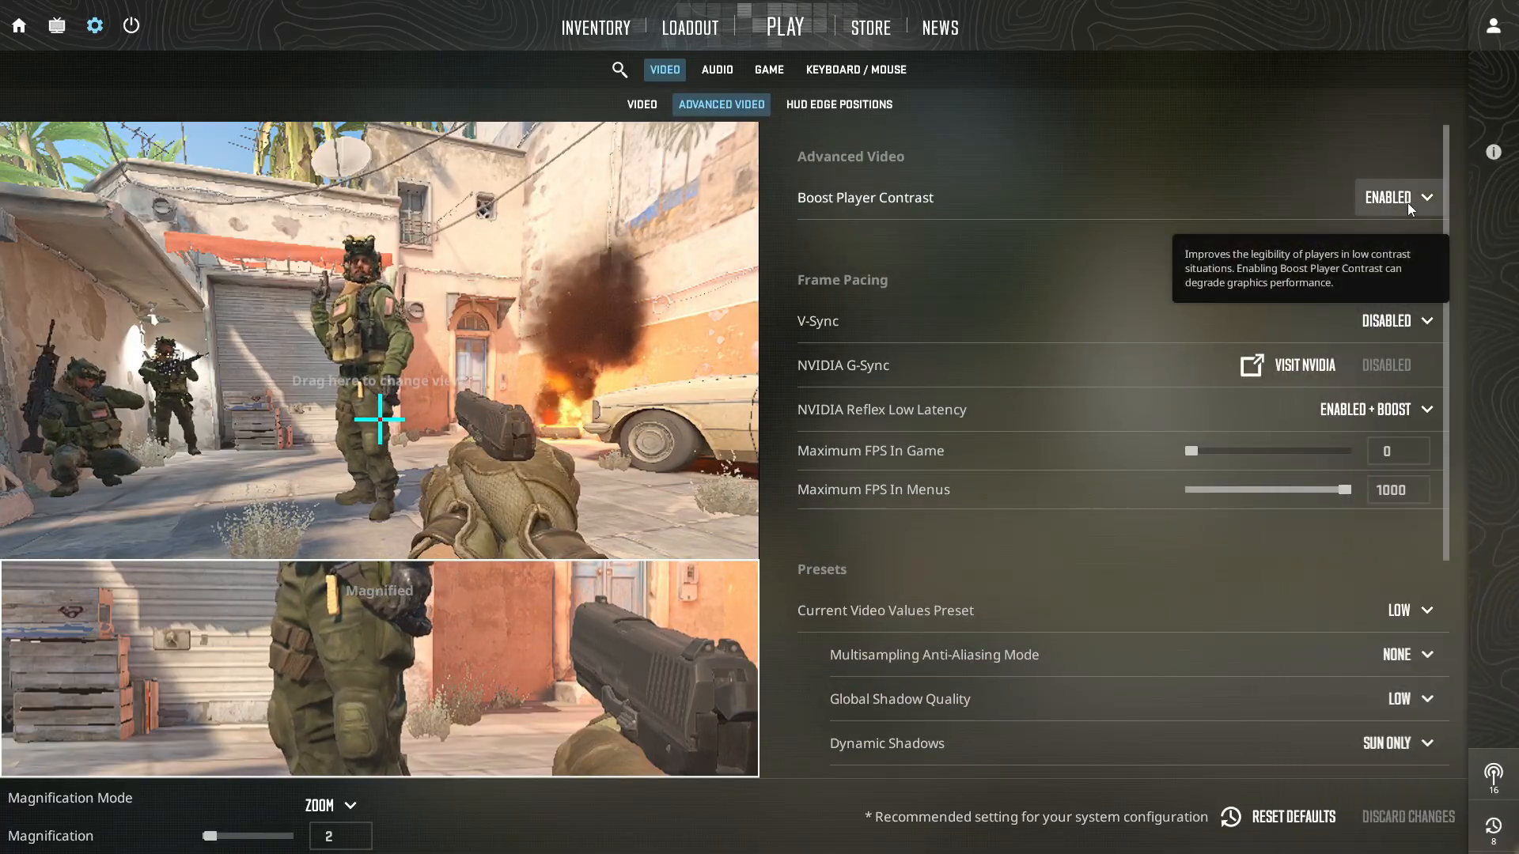
pyautogui.scroll(-3)
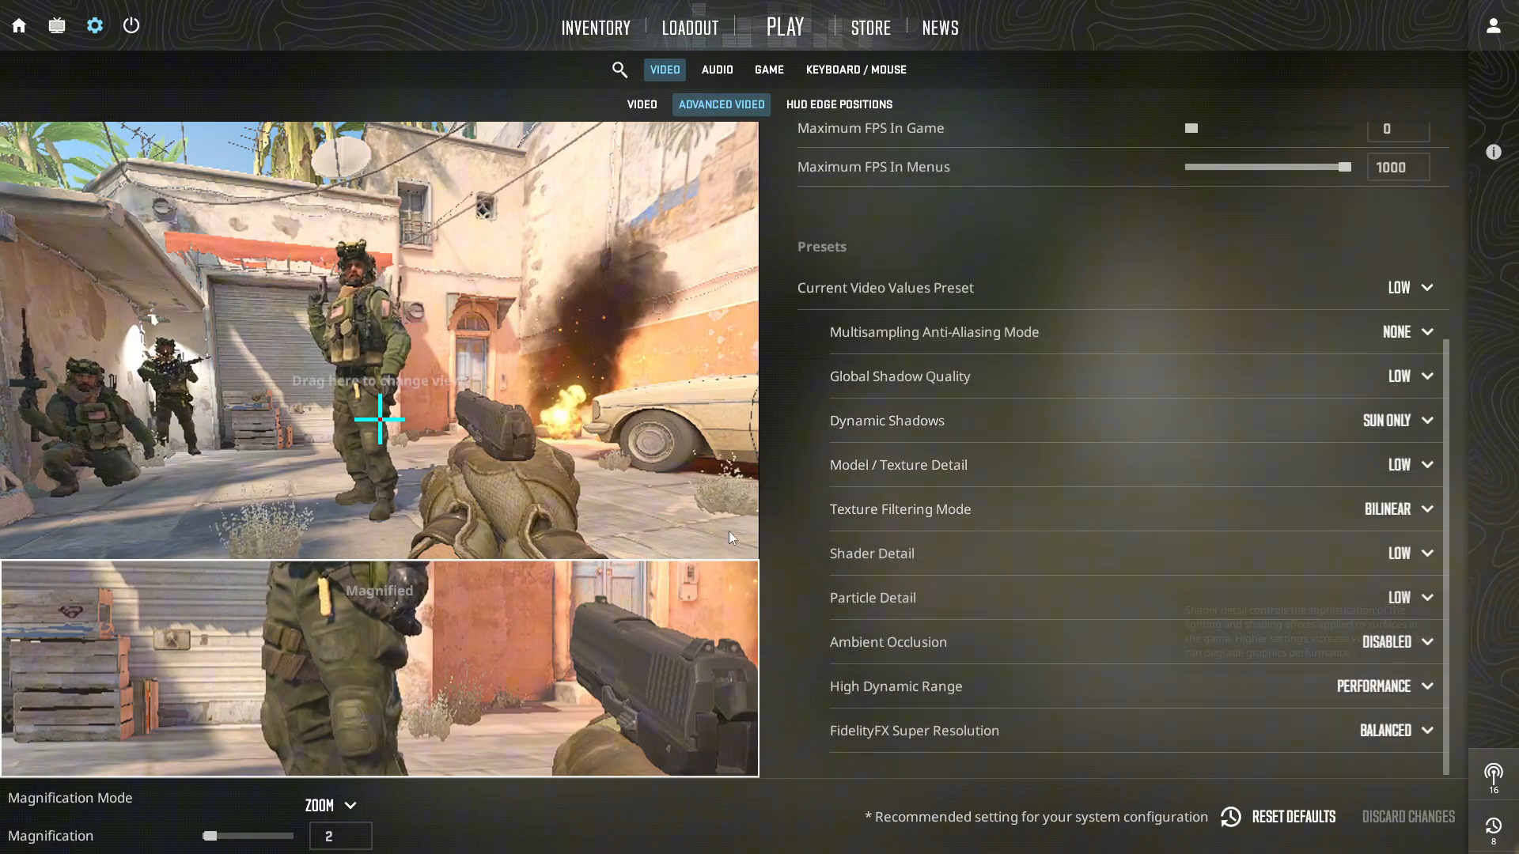
pyautogui.moveTo(950, 634)
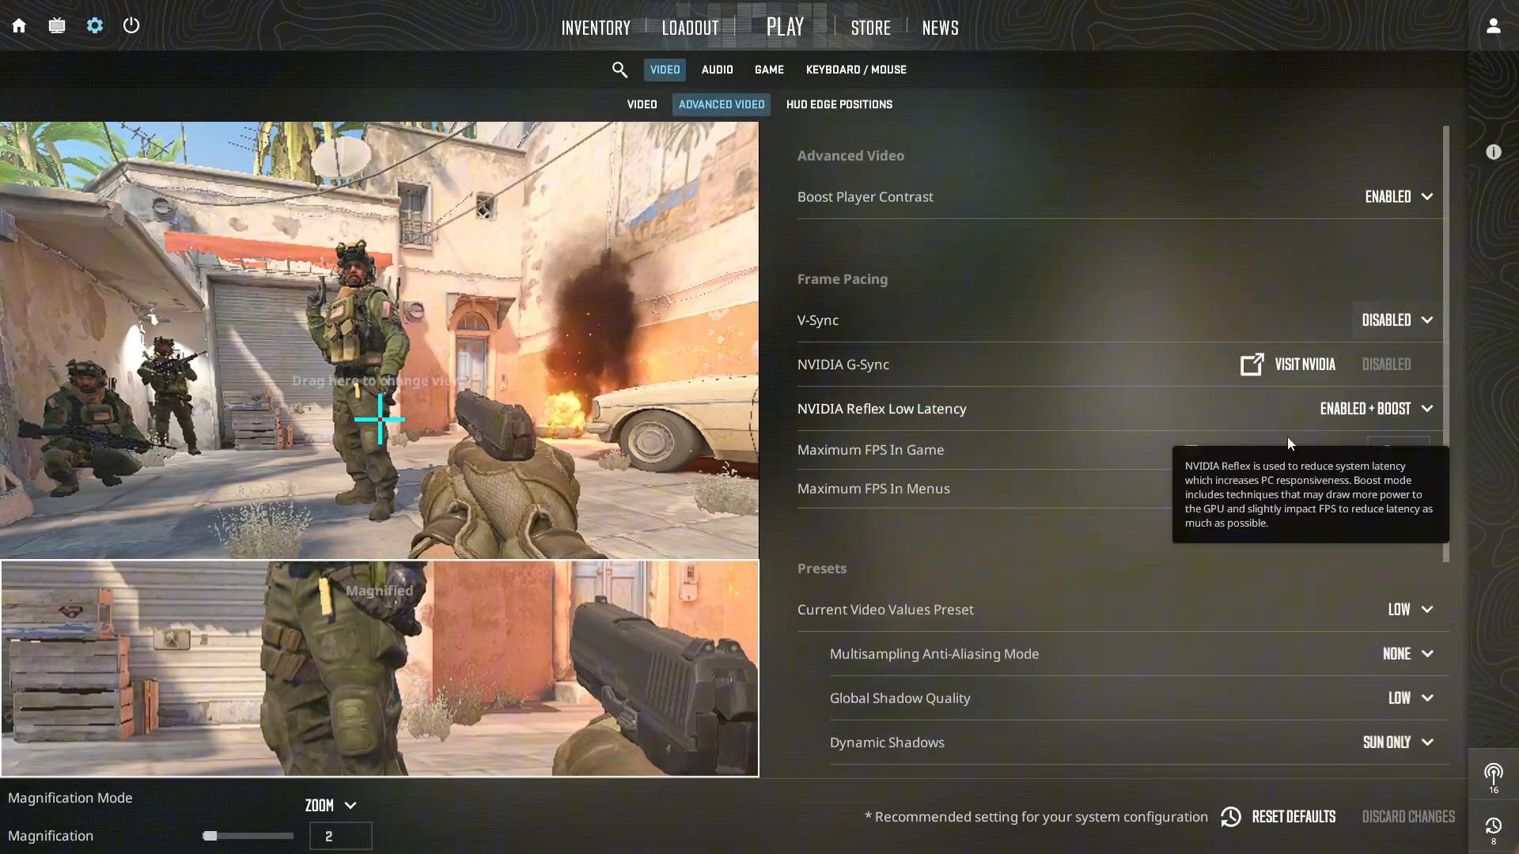
pyautogui.scroll(-3)
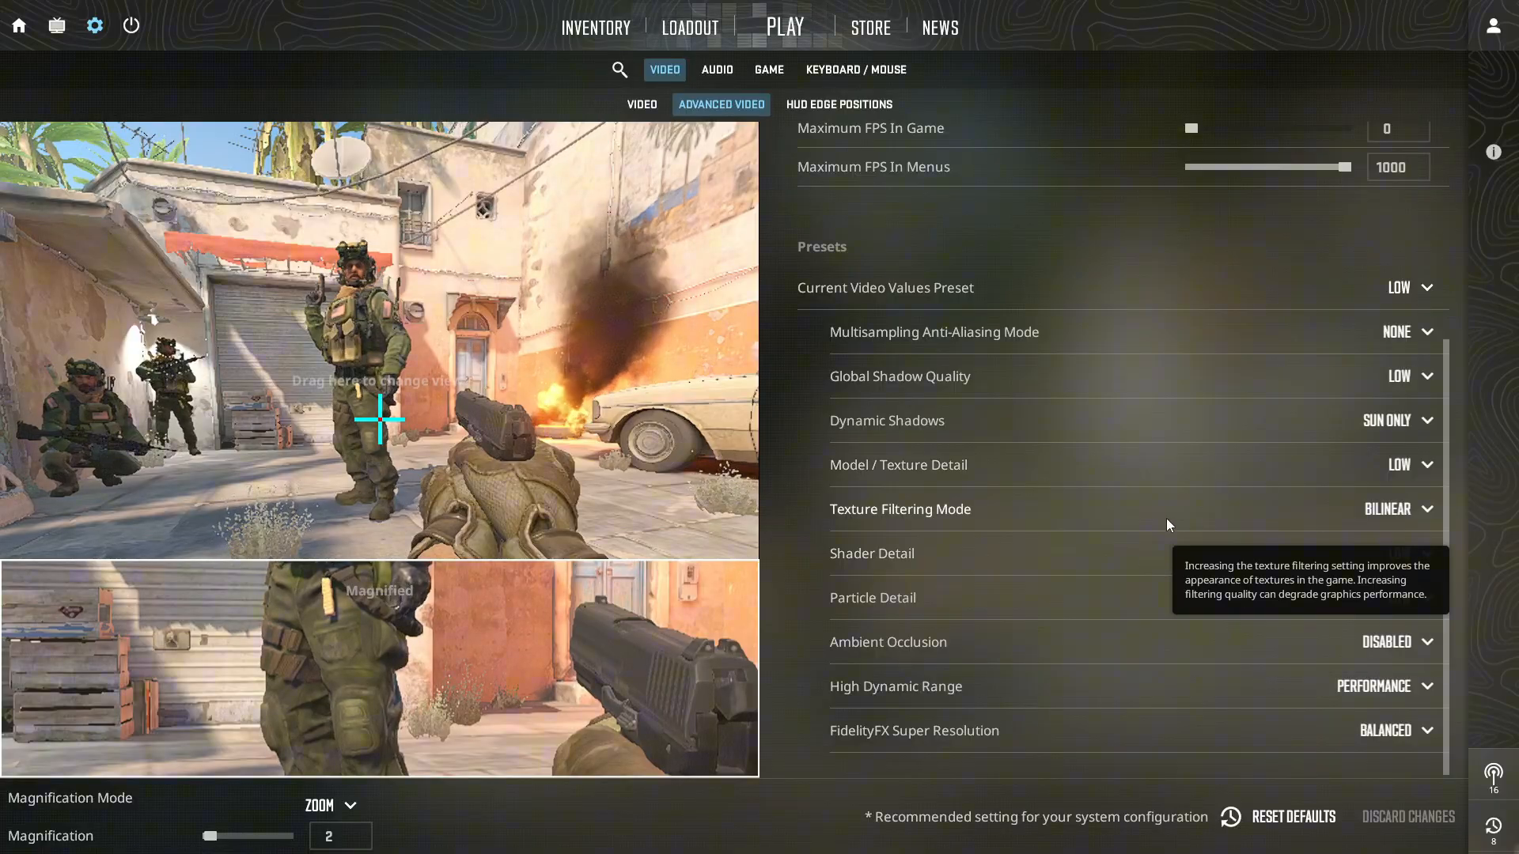
pyautogui.scroll(3)
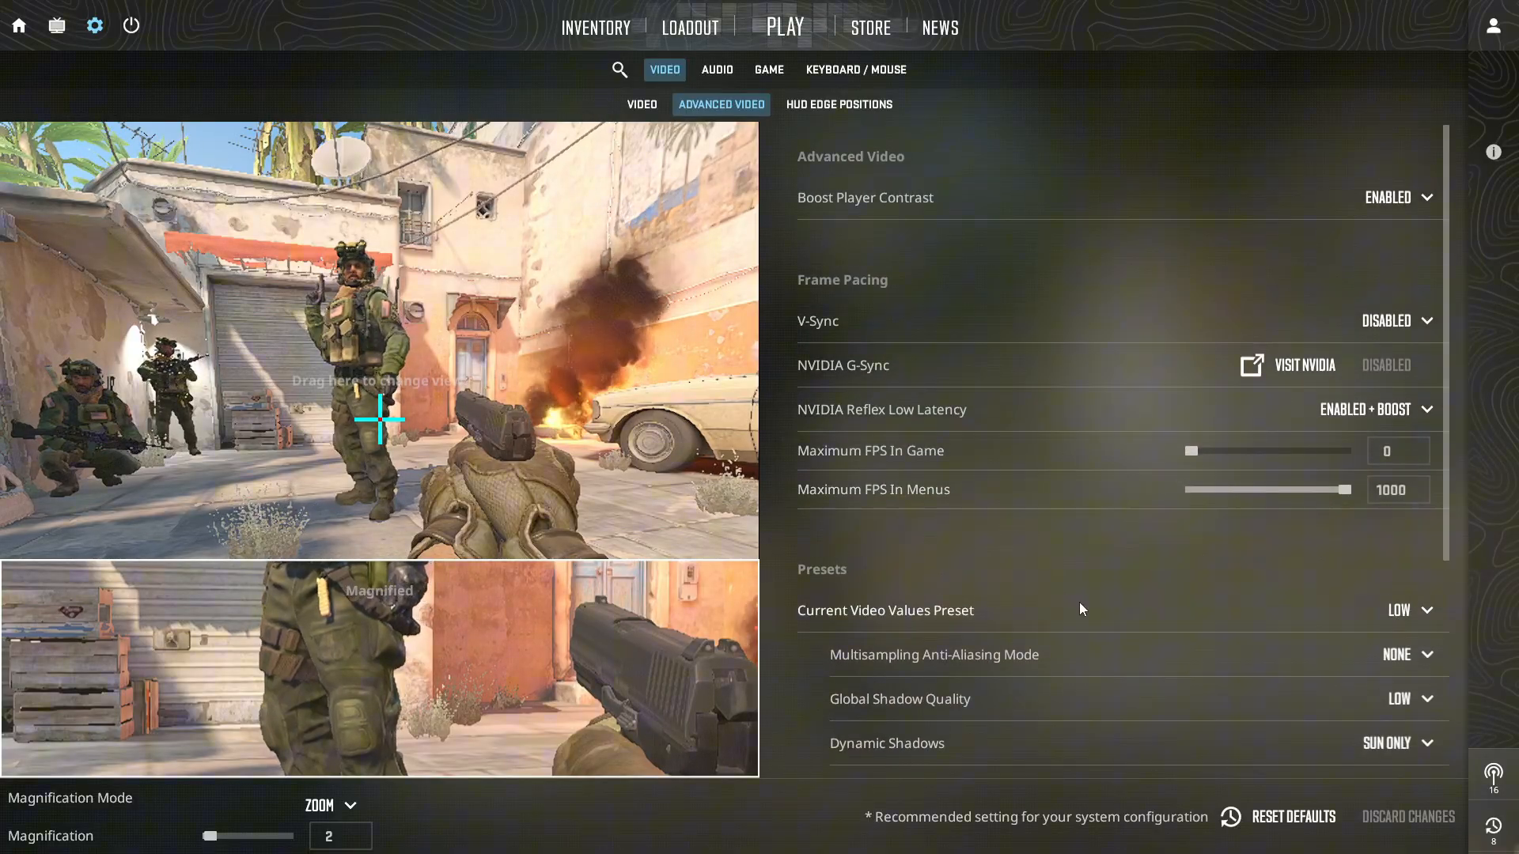
pyautogui.moveTo(1029, 538)
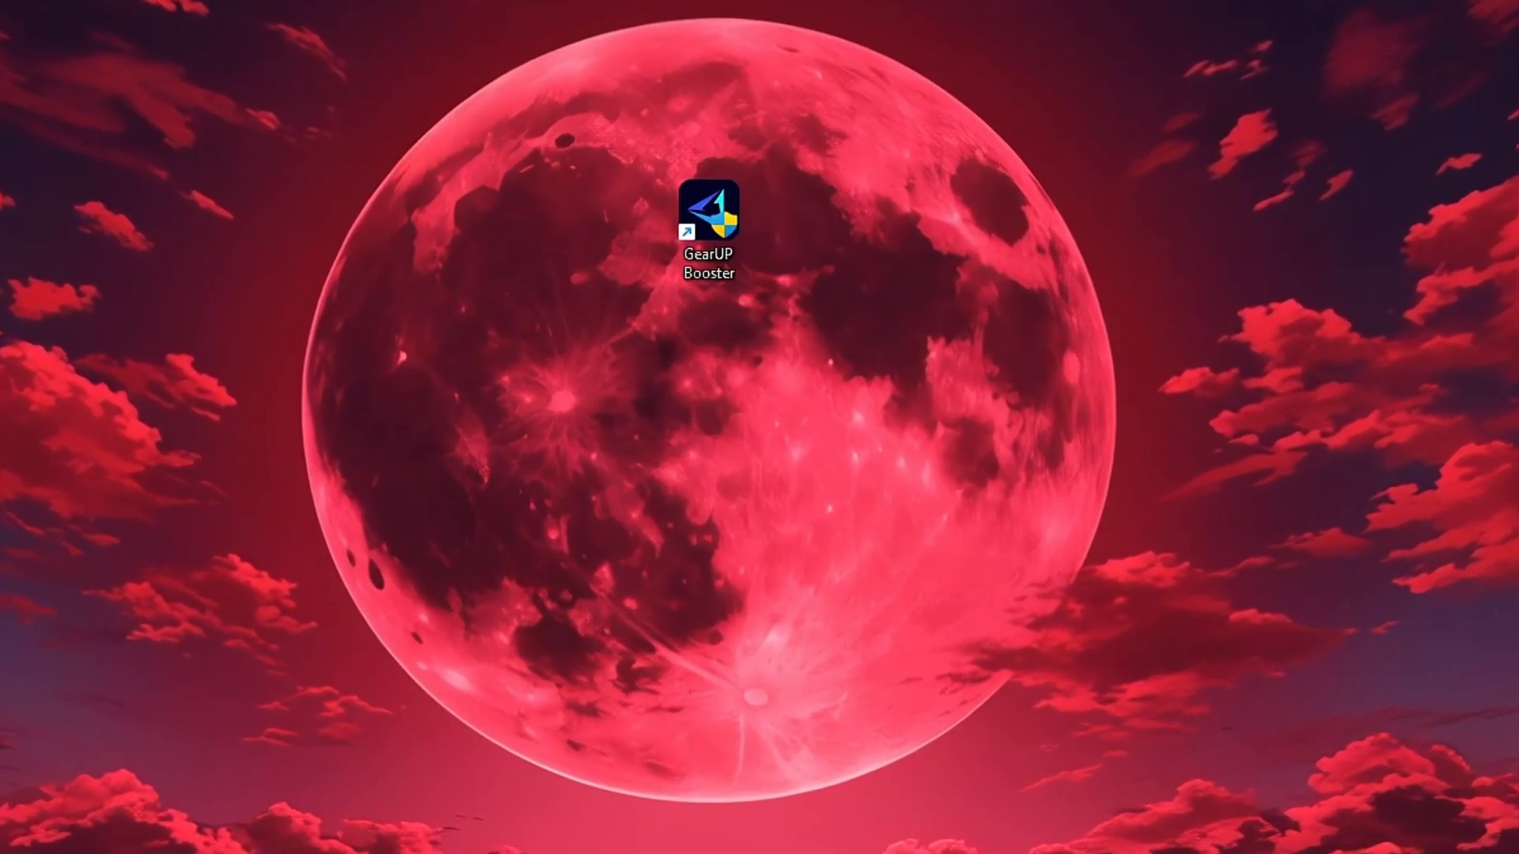
# Launch GearUP Booster, browse its Games catalogue, and return to Home listing Fortnite, CS:GO and VALORANT.
pyautogui.doubleClick(709, 211)
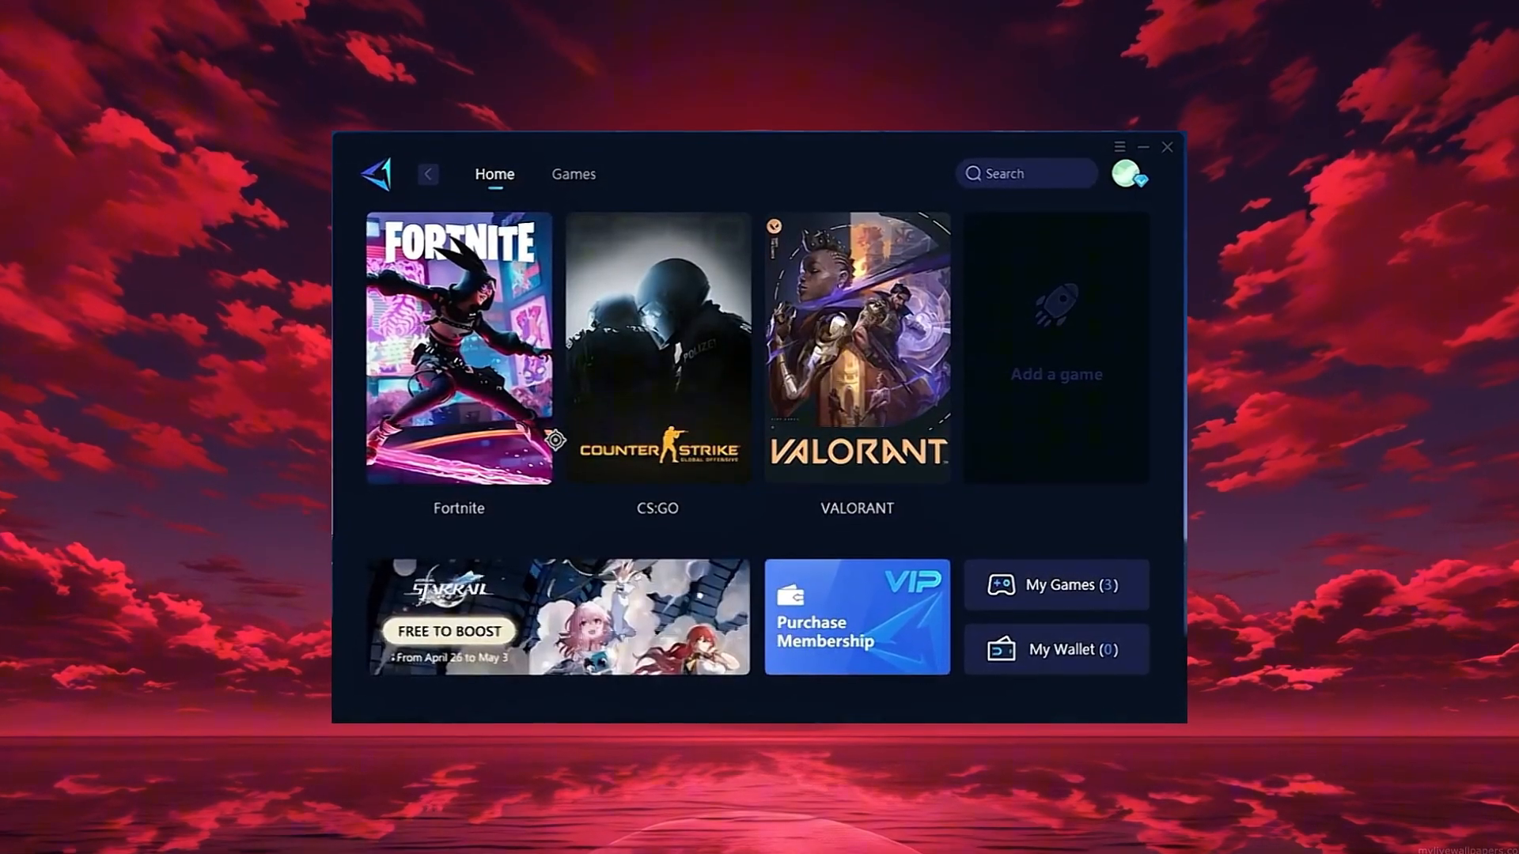
pyautogui.click(1127, 174)
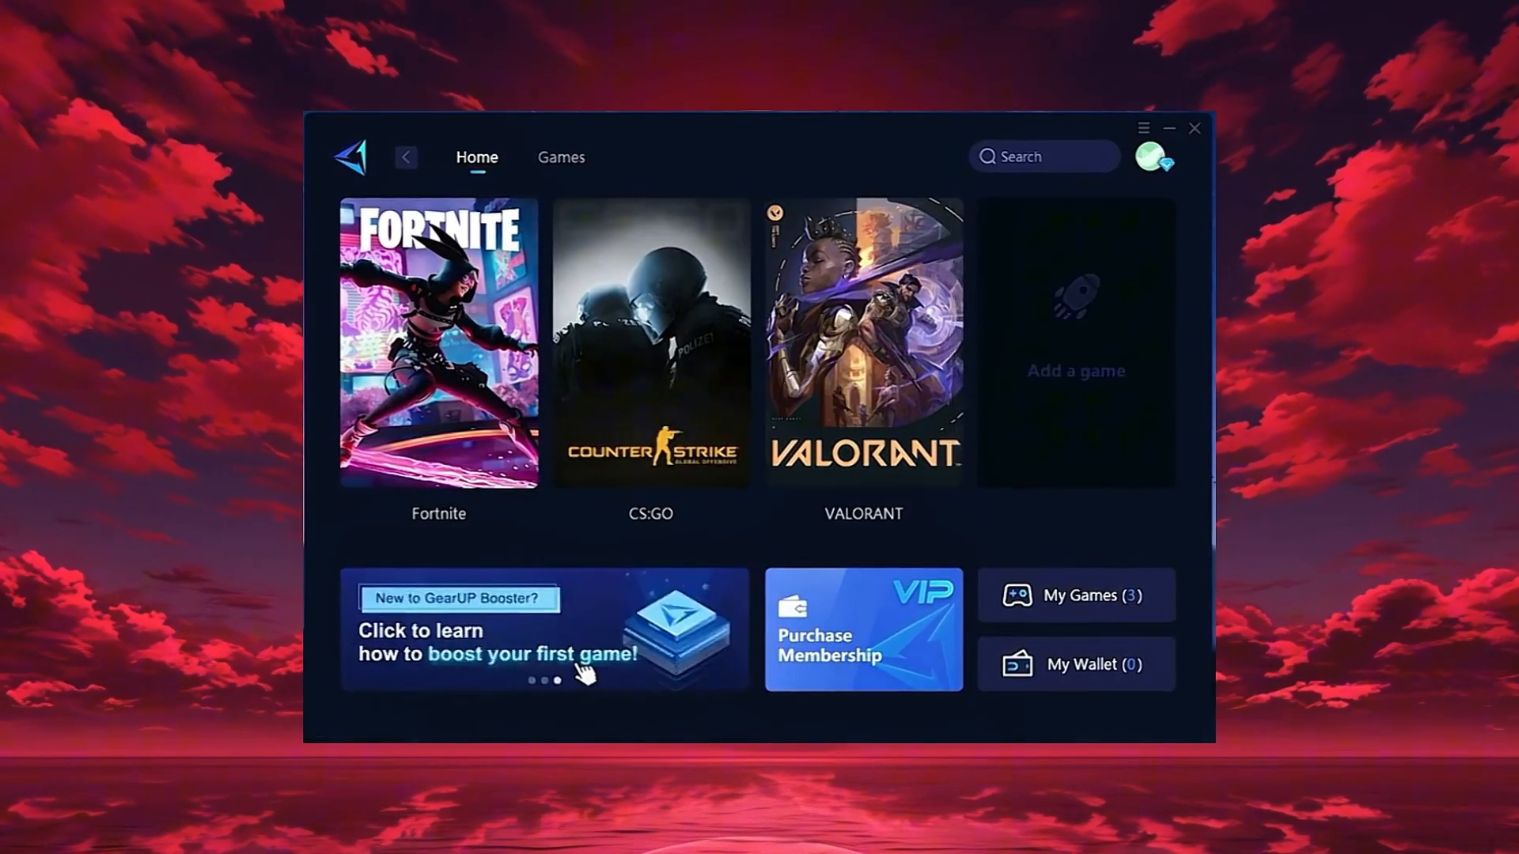
pyautogui.moveTo(651, 342)
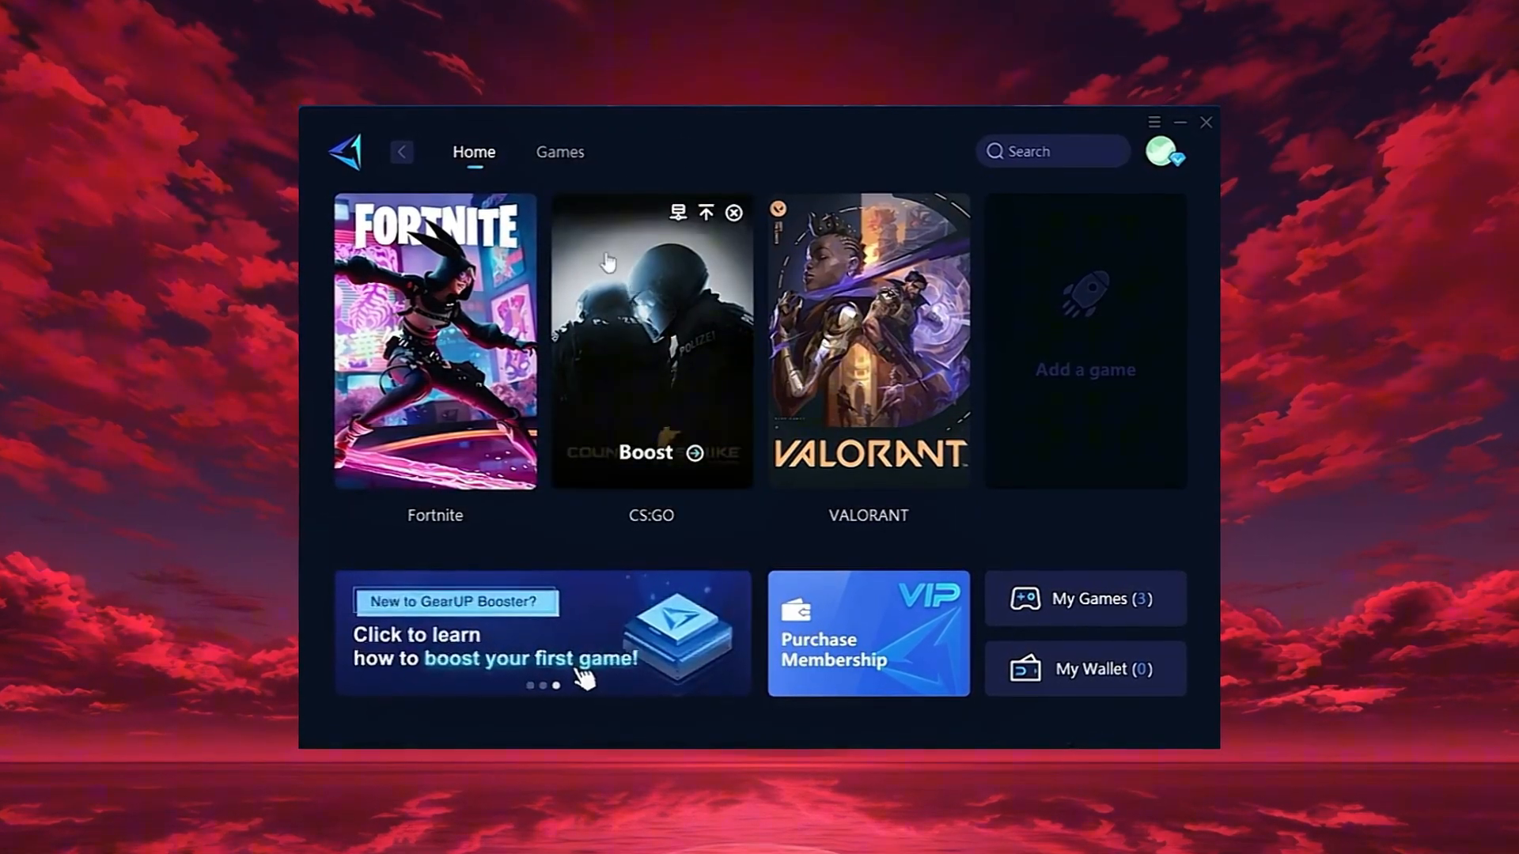
pyautogui.click(559, 152)
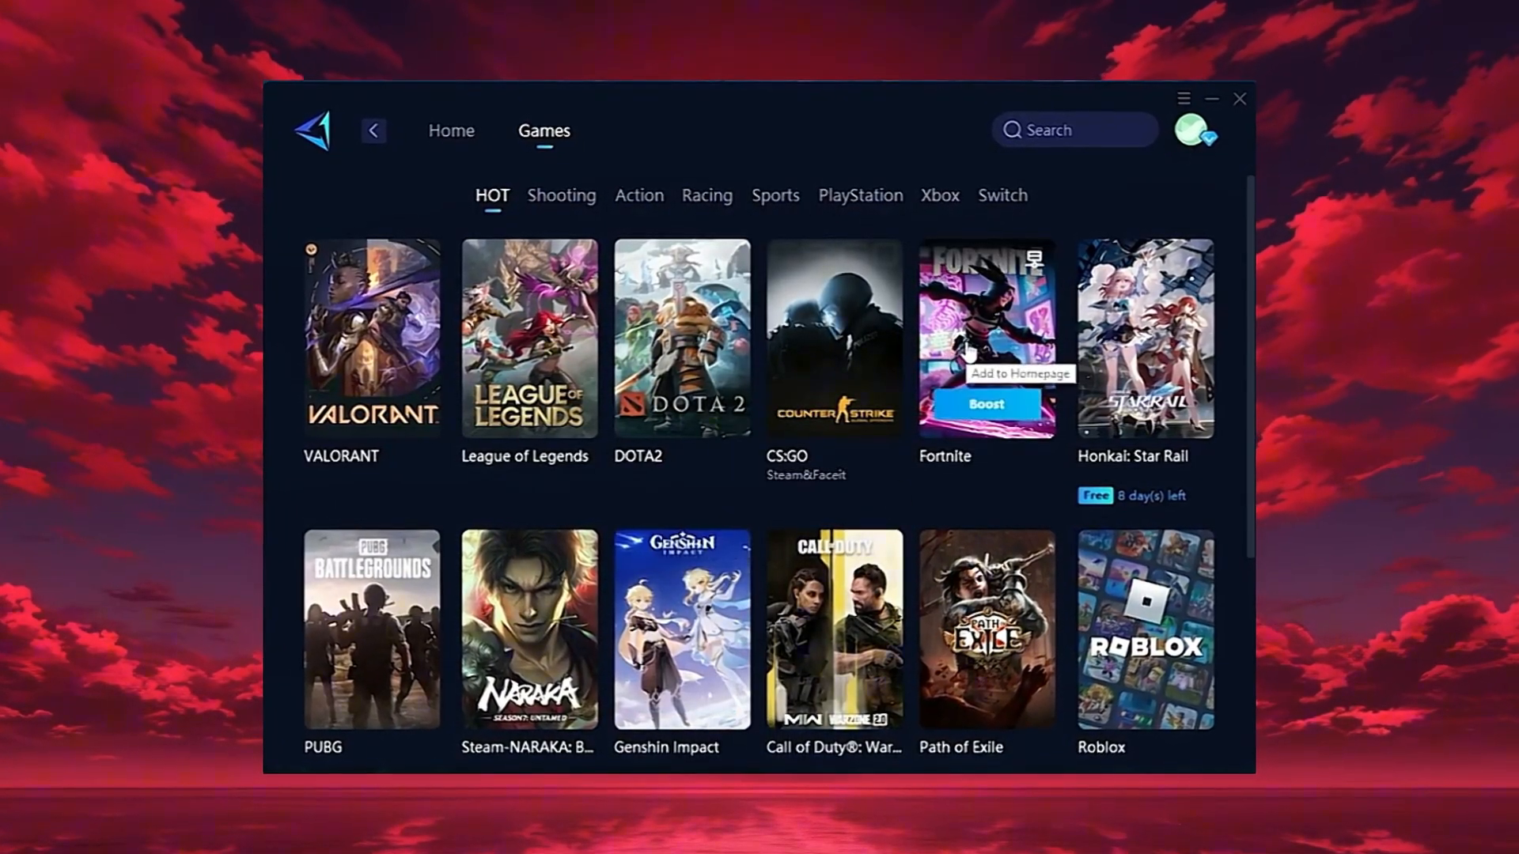
pyautogui.click(451, 130)
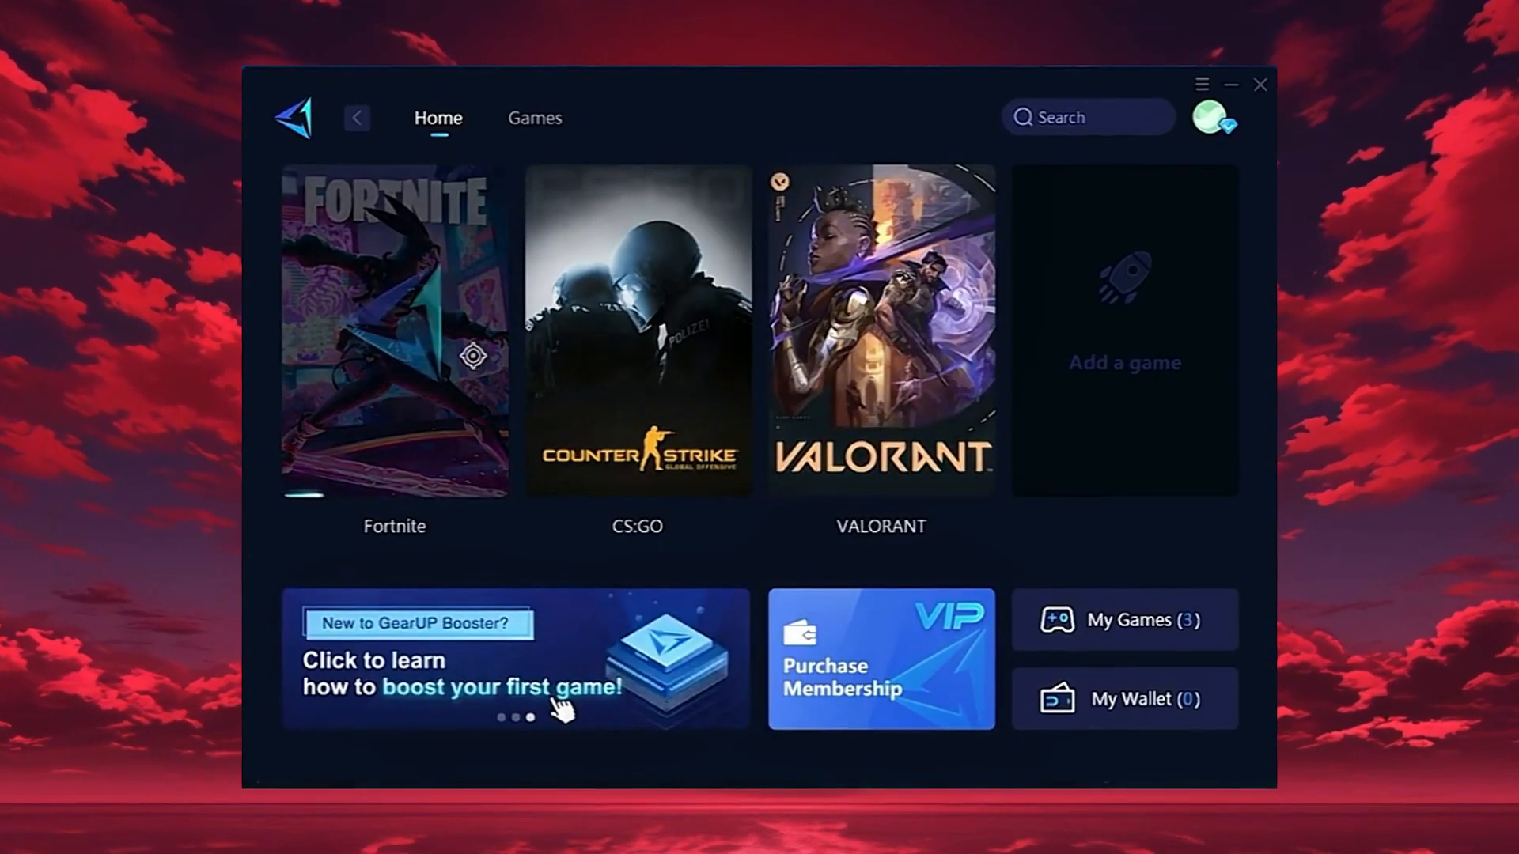
# Open Fortnite's boost page and bring up the Select Region and Node choices.
pyautogui.click(394, 334)
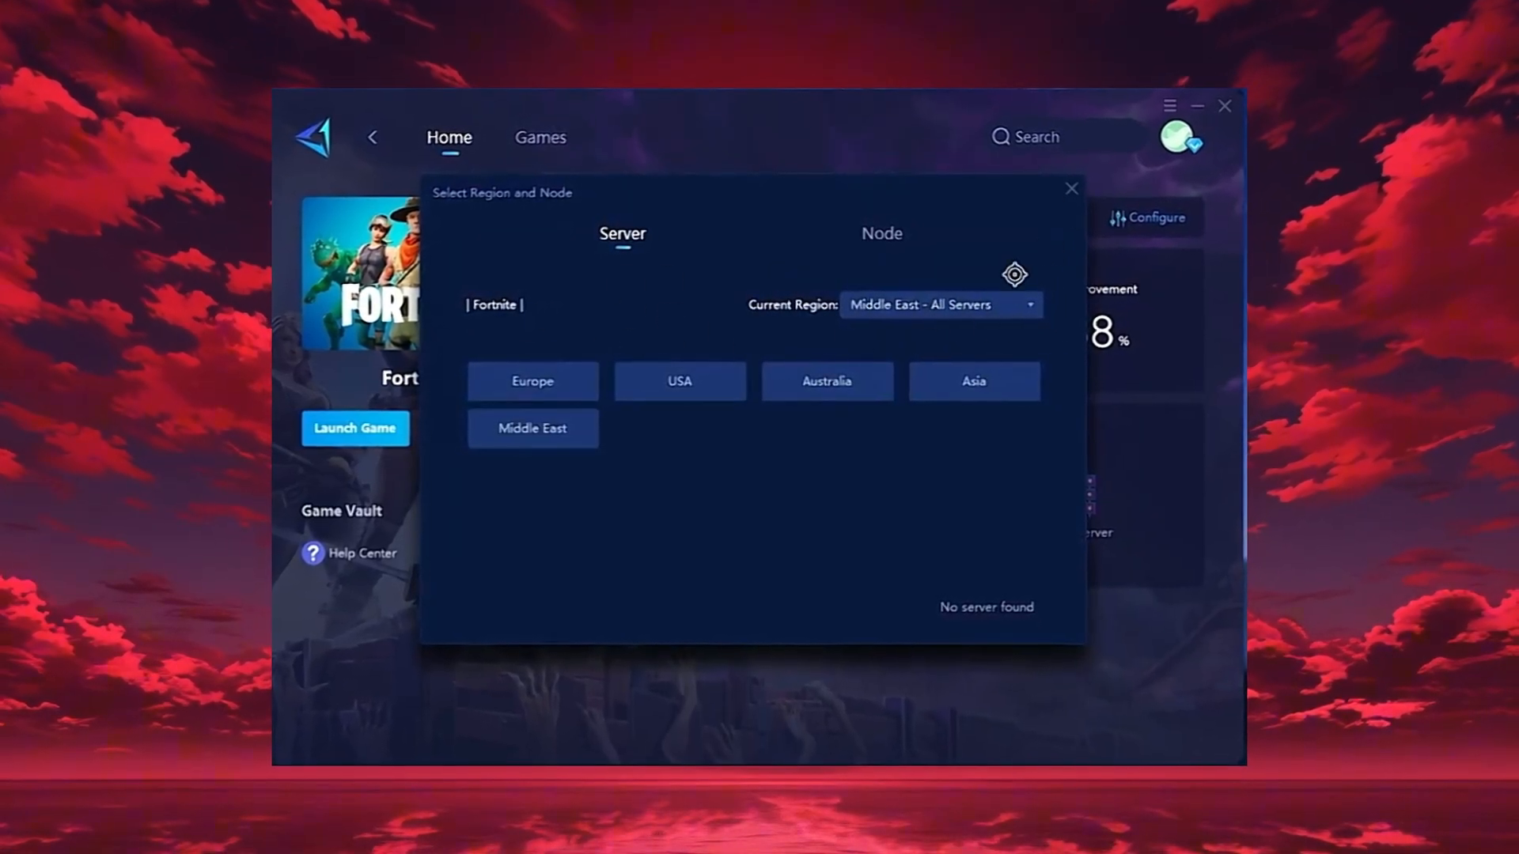
pyautogui.click(935, 305)
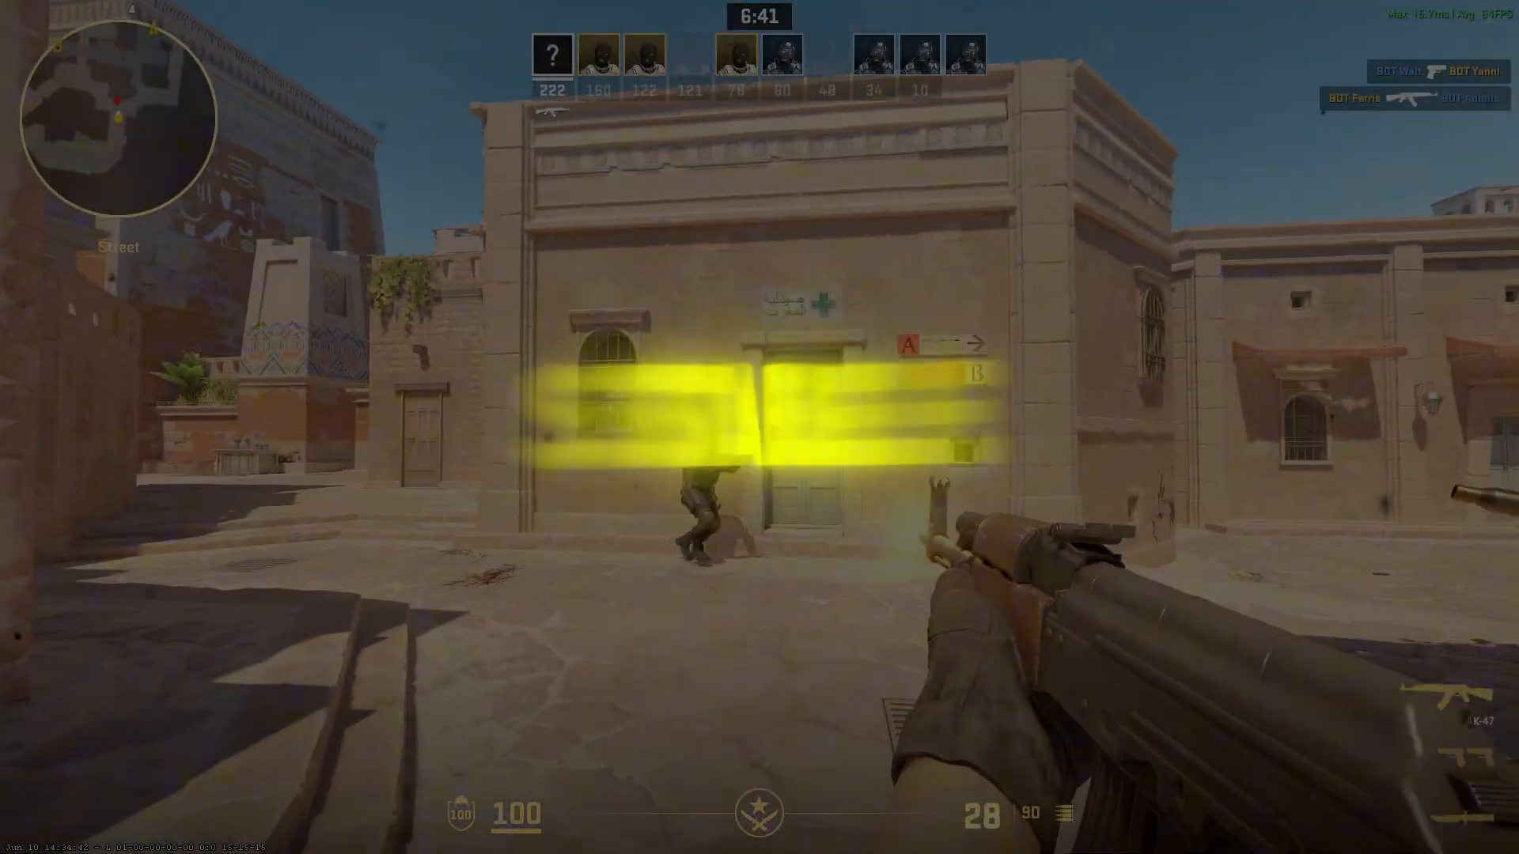
pyautogui.click(760, 428)
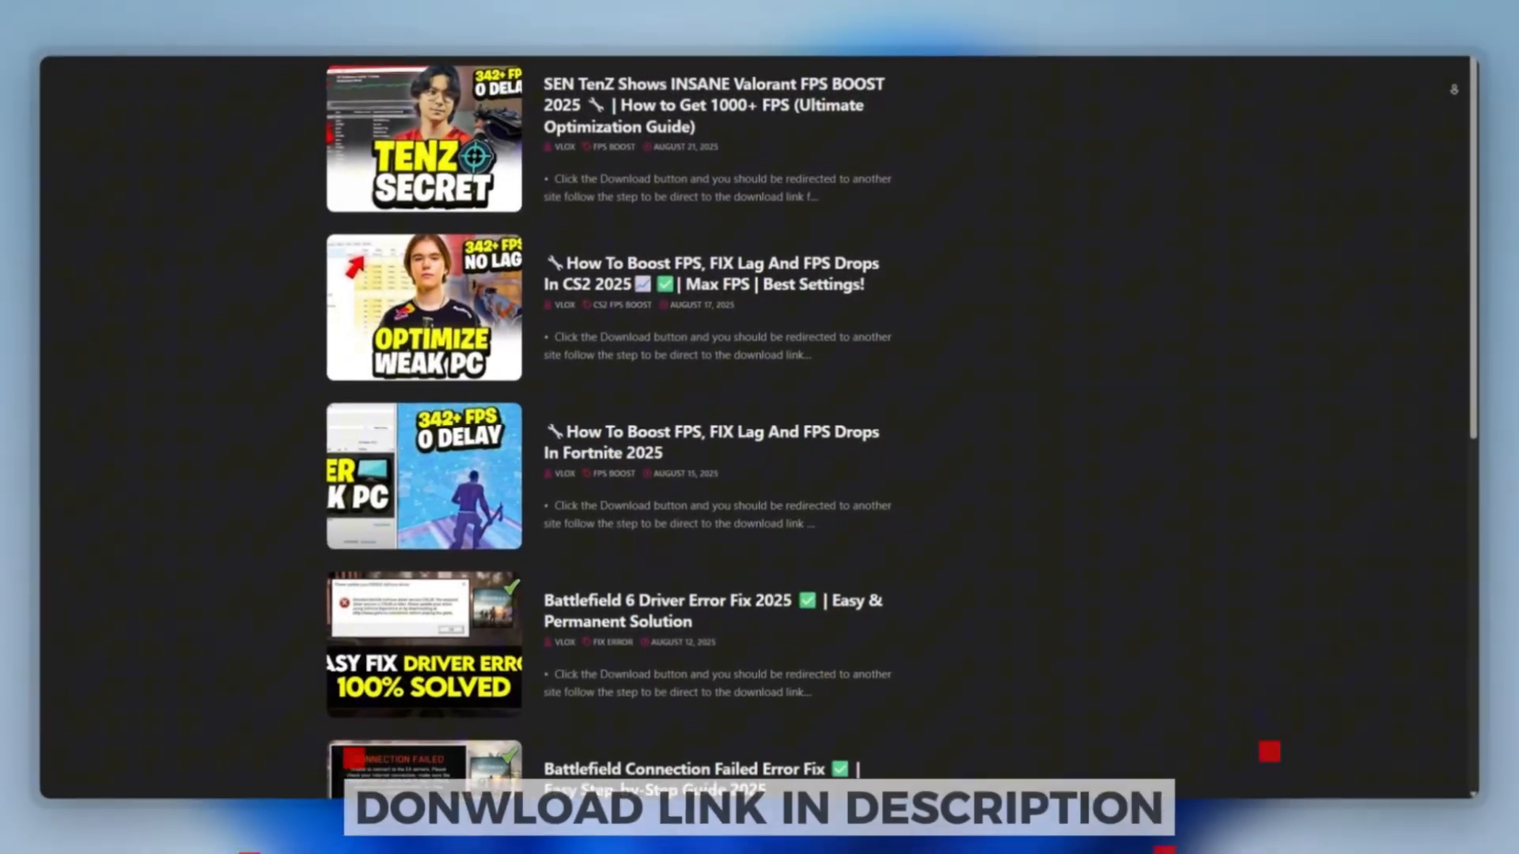
pyautogui.scroll(-3)
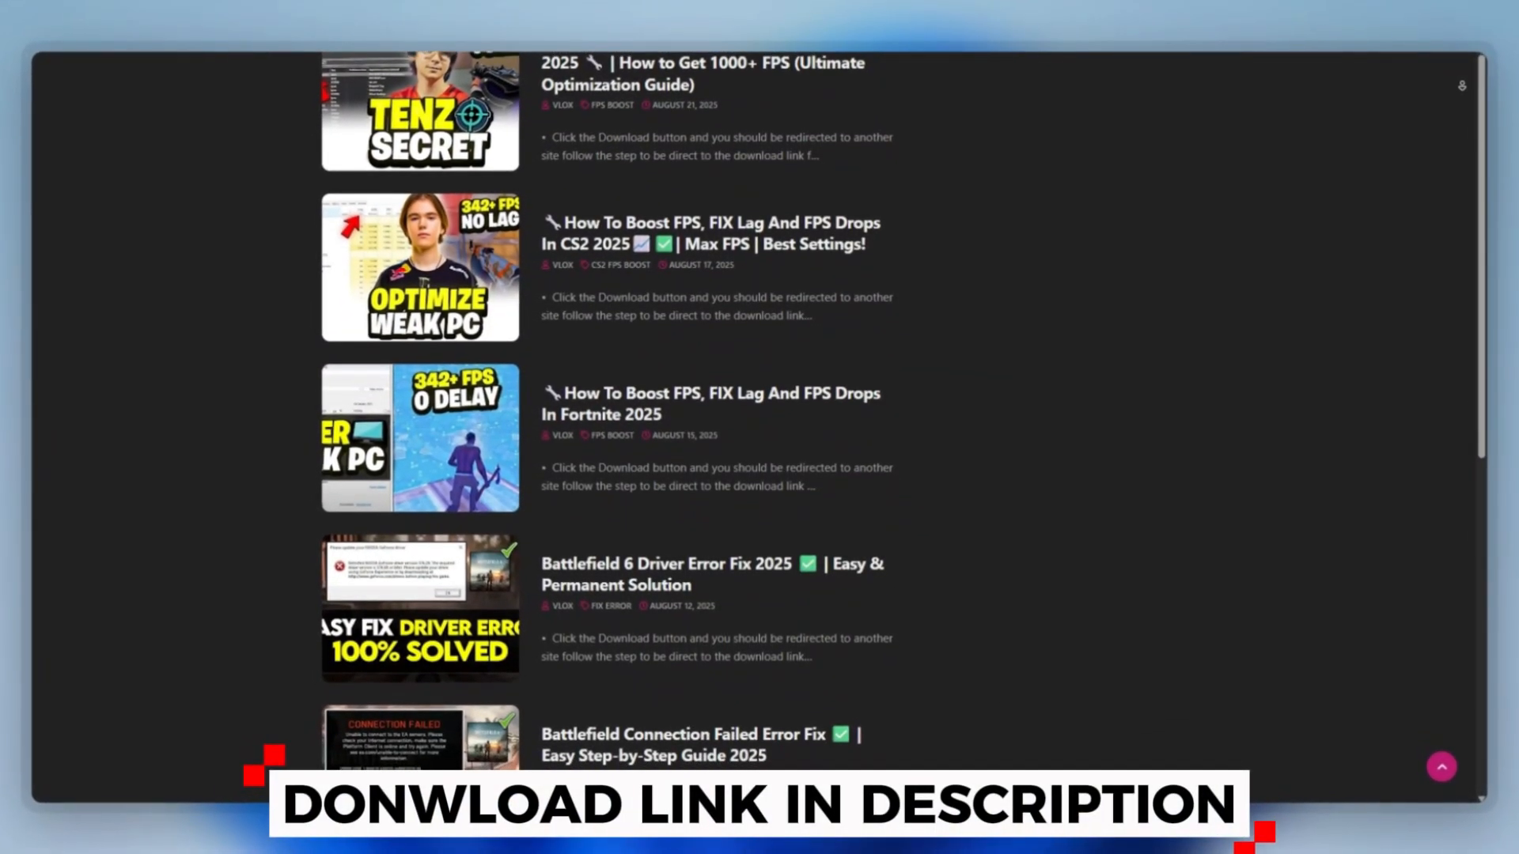
pyautogui.scroll(-3)
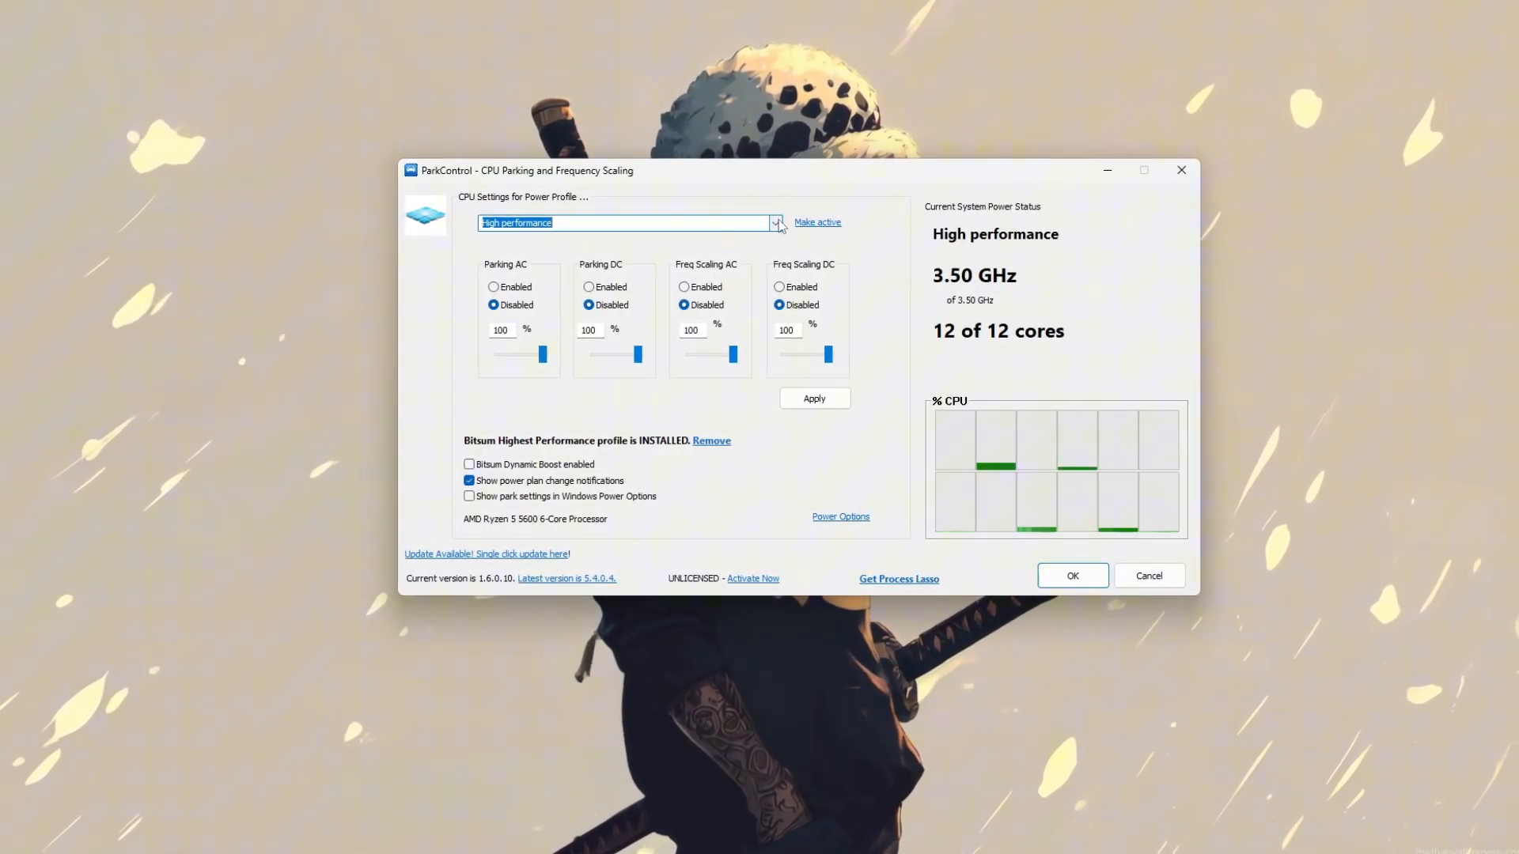
# Make Bitsum Highest Performance the active power plan and apply its CPU parking and scaling settings.
pyautogui.click(774, 224)
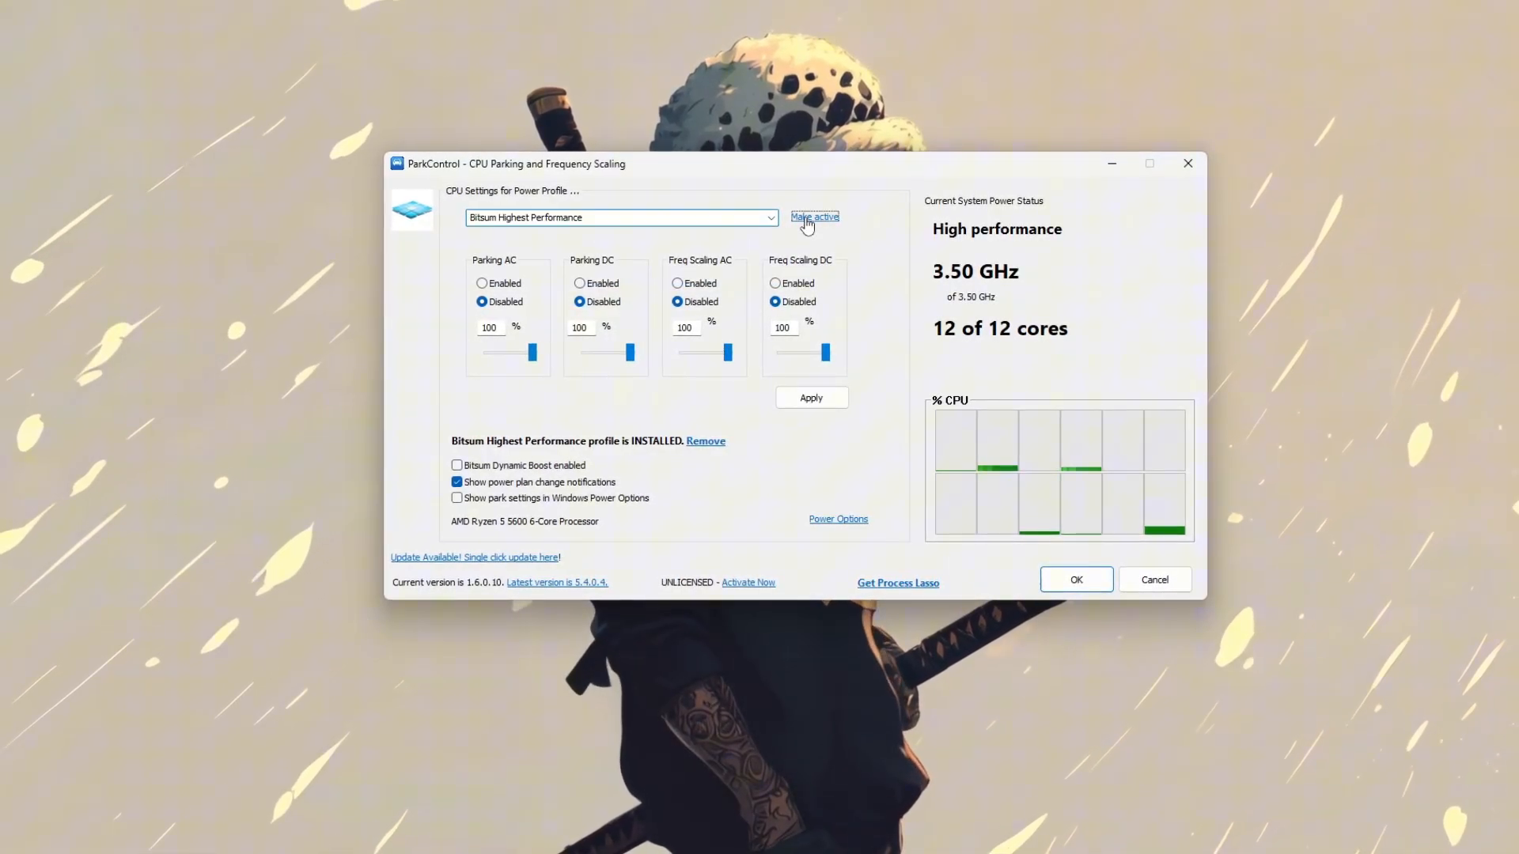
pyautogui.click(815, 216)
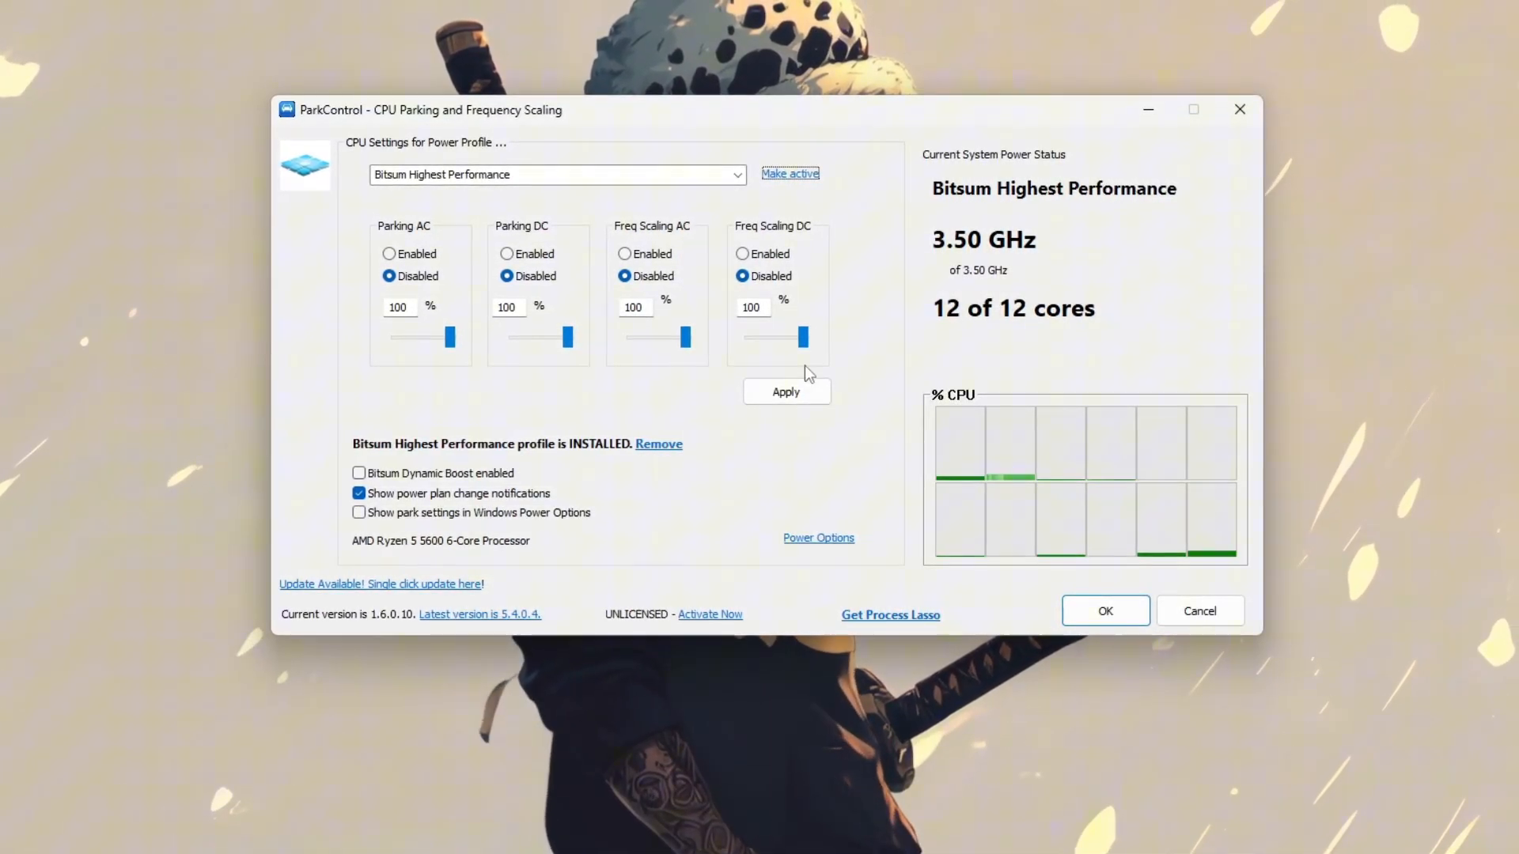
pyautogui.click(785, 390)
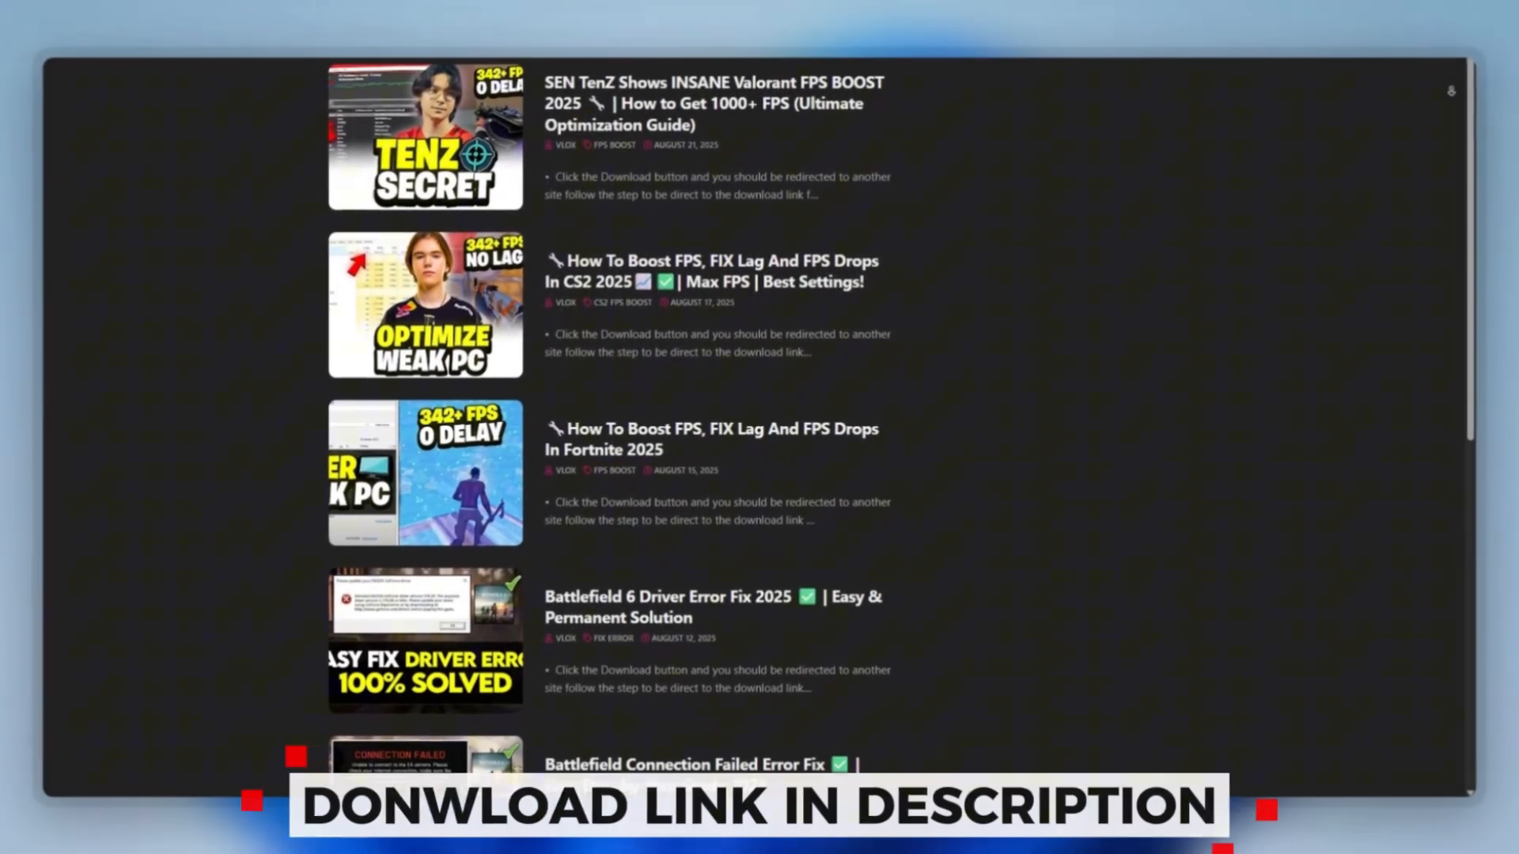
pyautogui.scroll(-3)
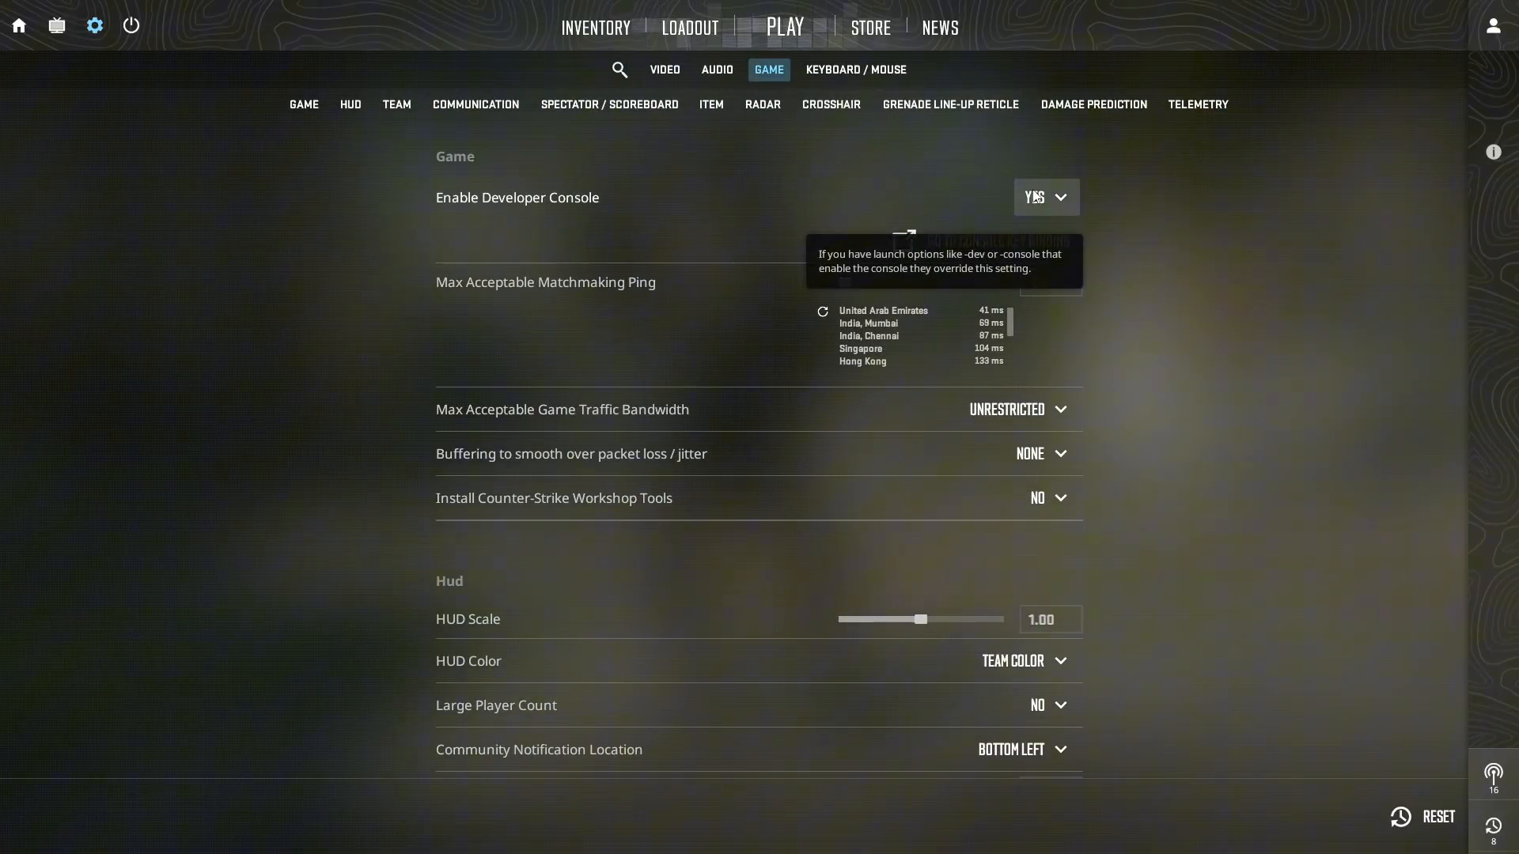
pyautogui.moveTo(867, 209)
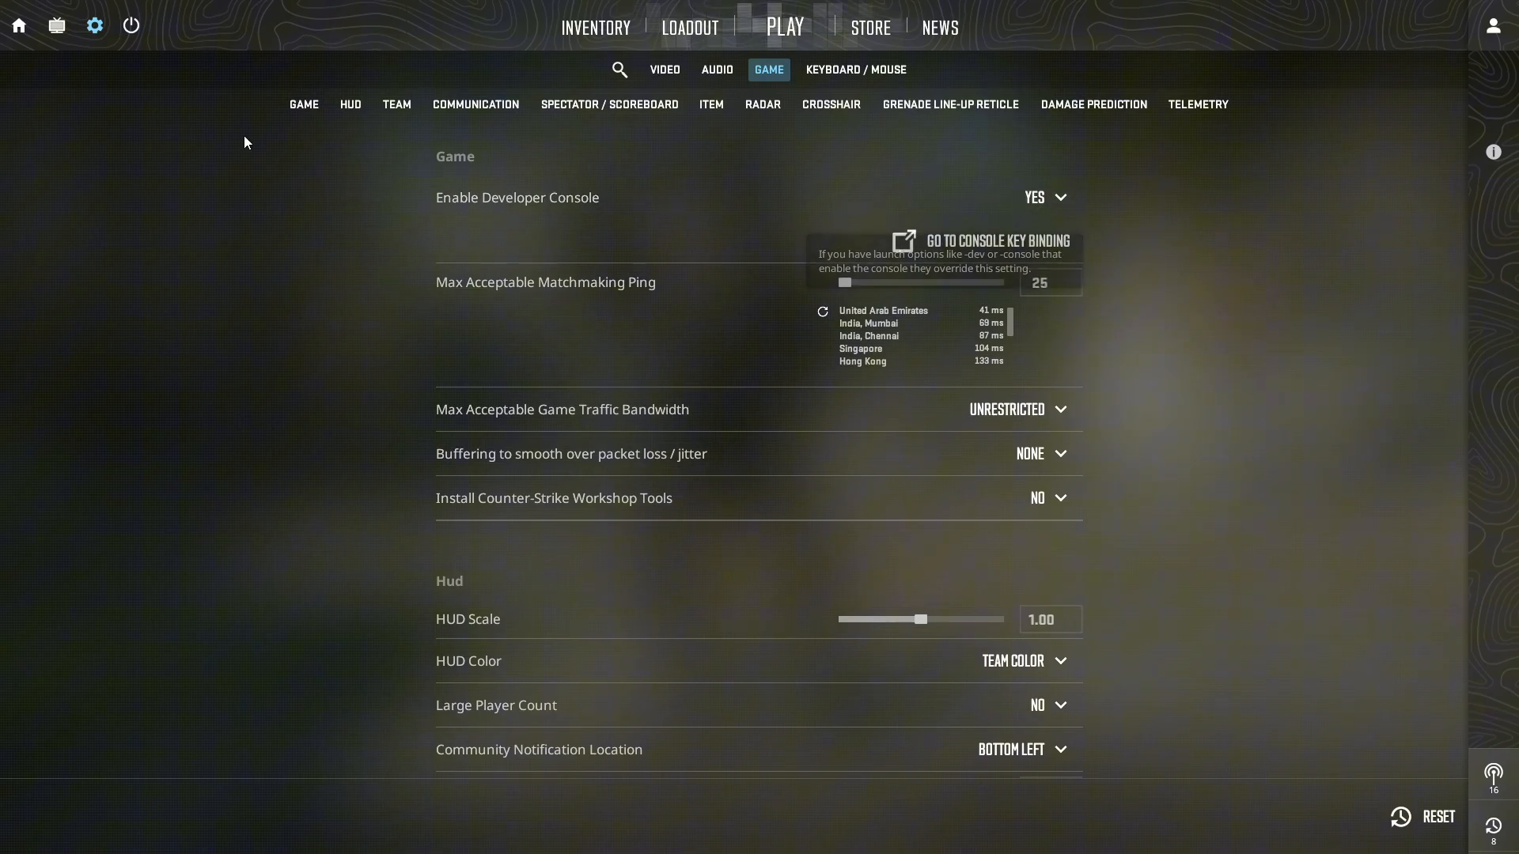
# Paste and run r_drawparticles 0, r_drawskybox 0, mat_fullbright 1 in the console, then return to the match.
pyautogui.click(785, 27)
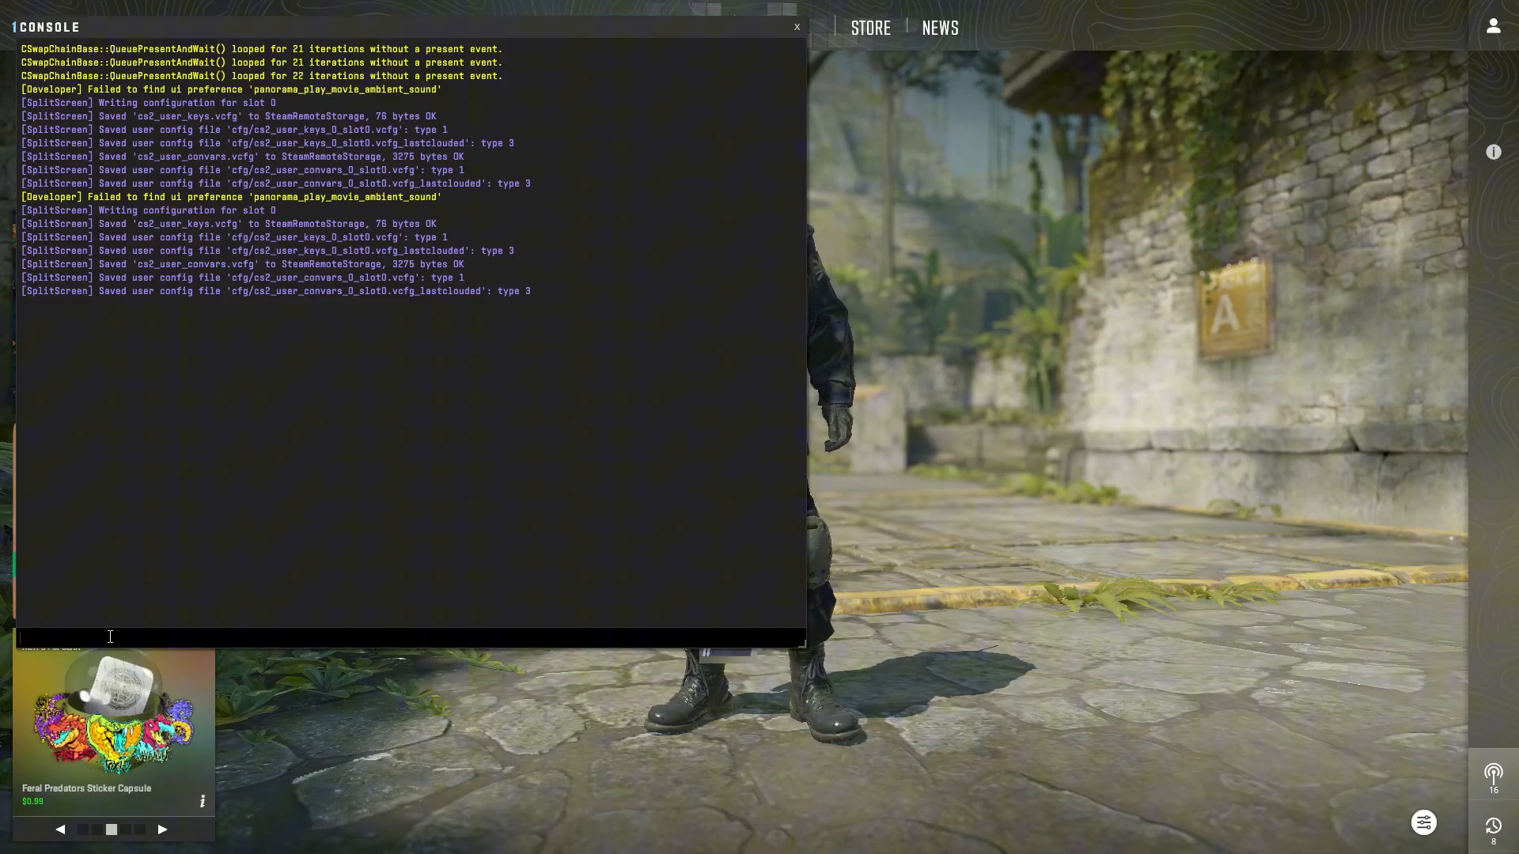
pyautogui.rightClick(146, 636)
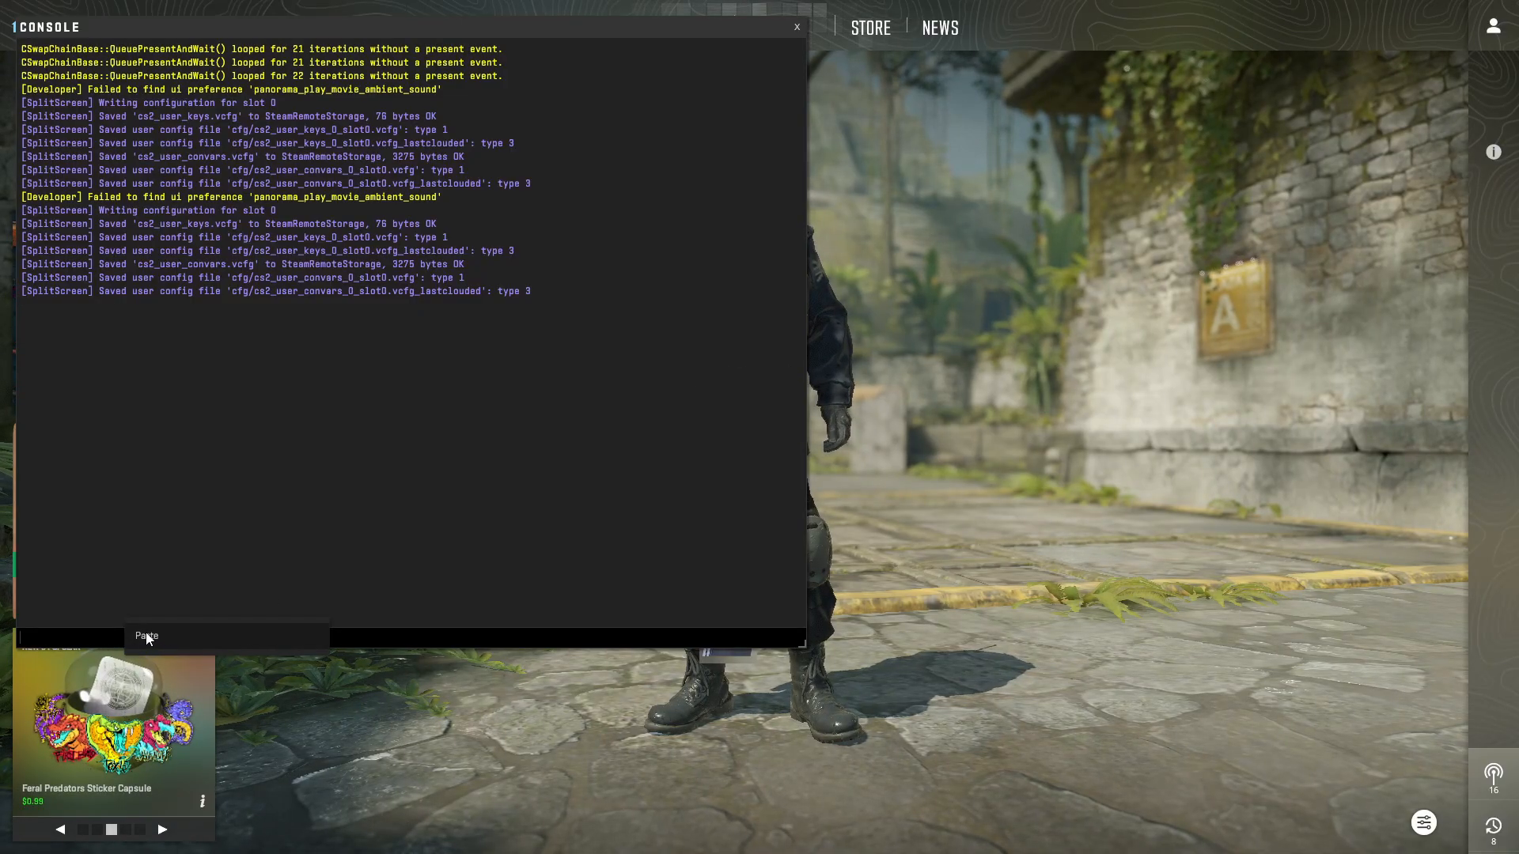
pyautogui.click(145, 636)
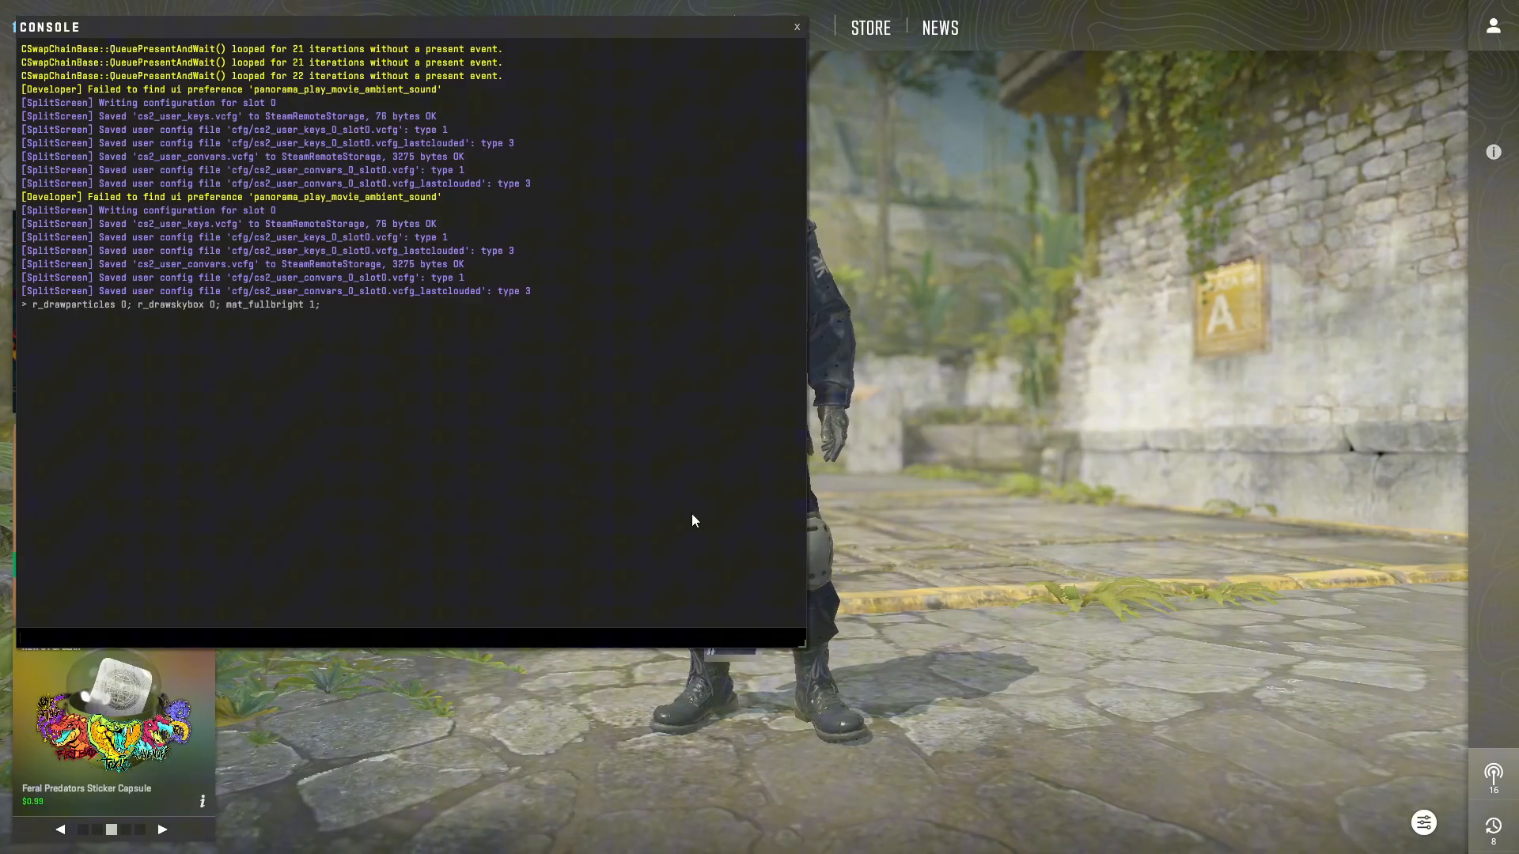
pyautogui.click(796, 27)
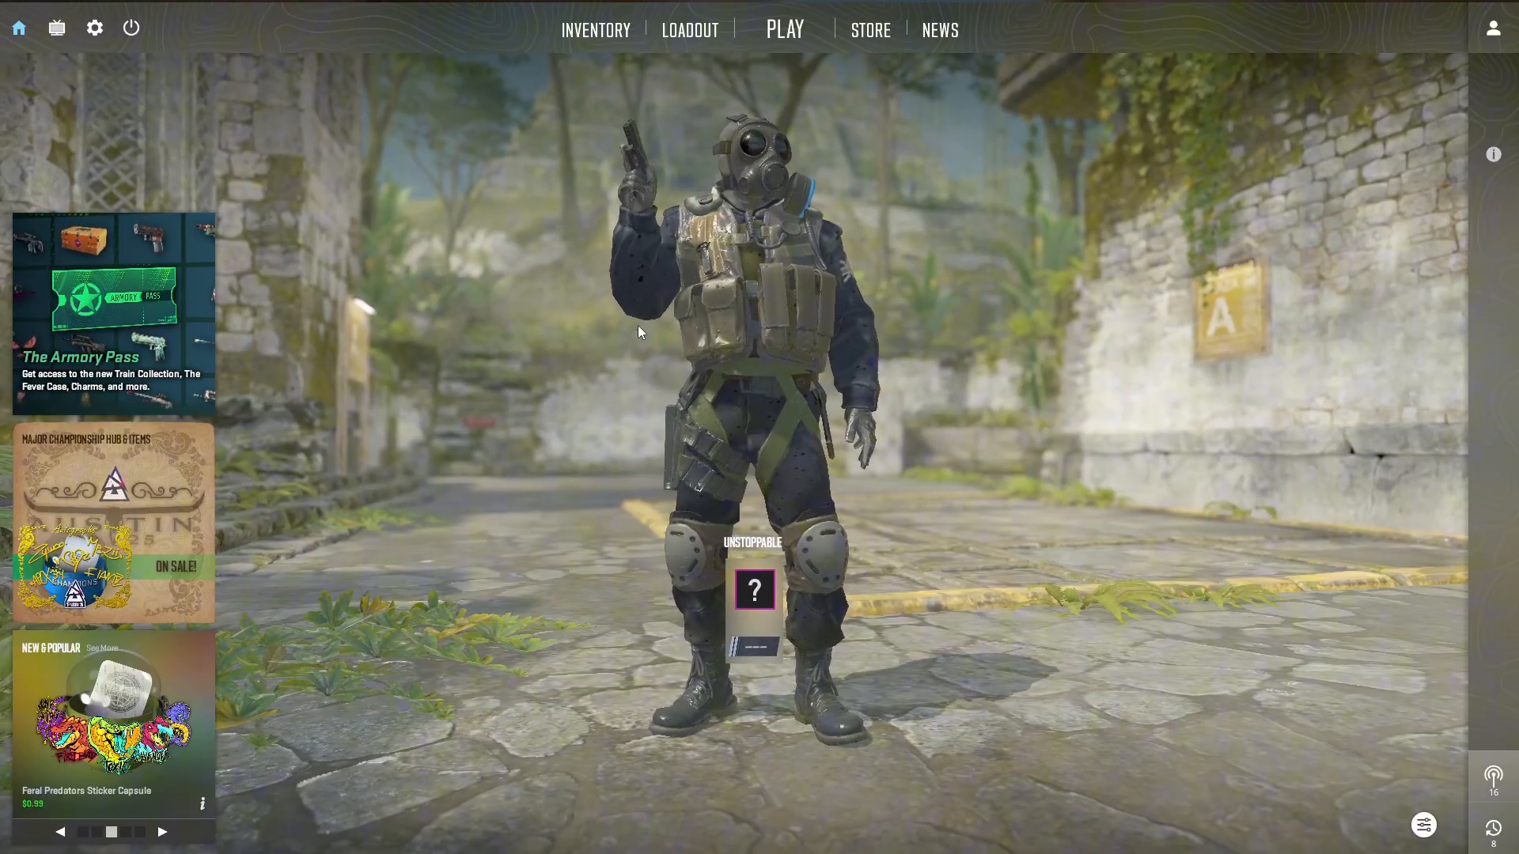
pyautogui.click(785, 28)
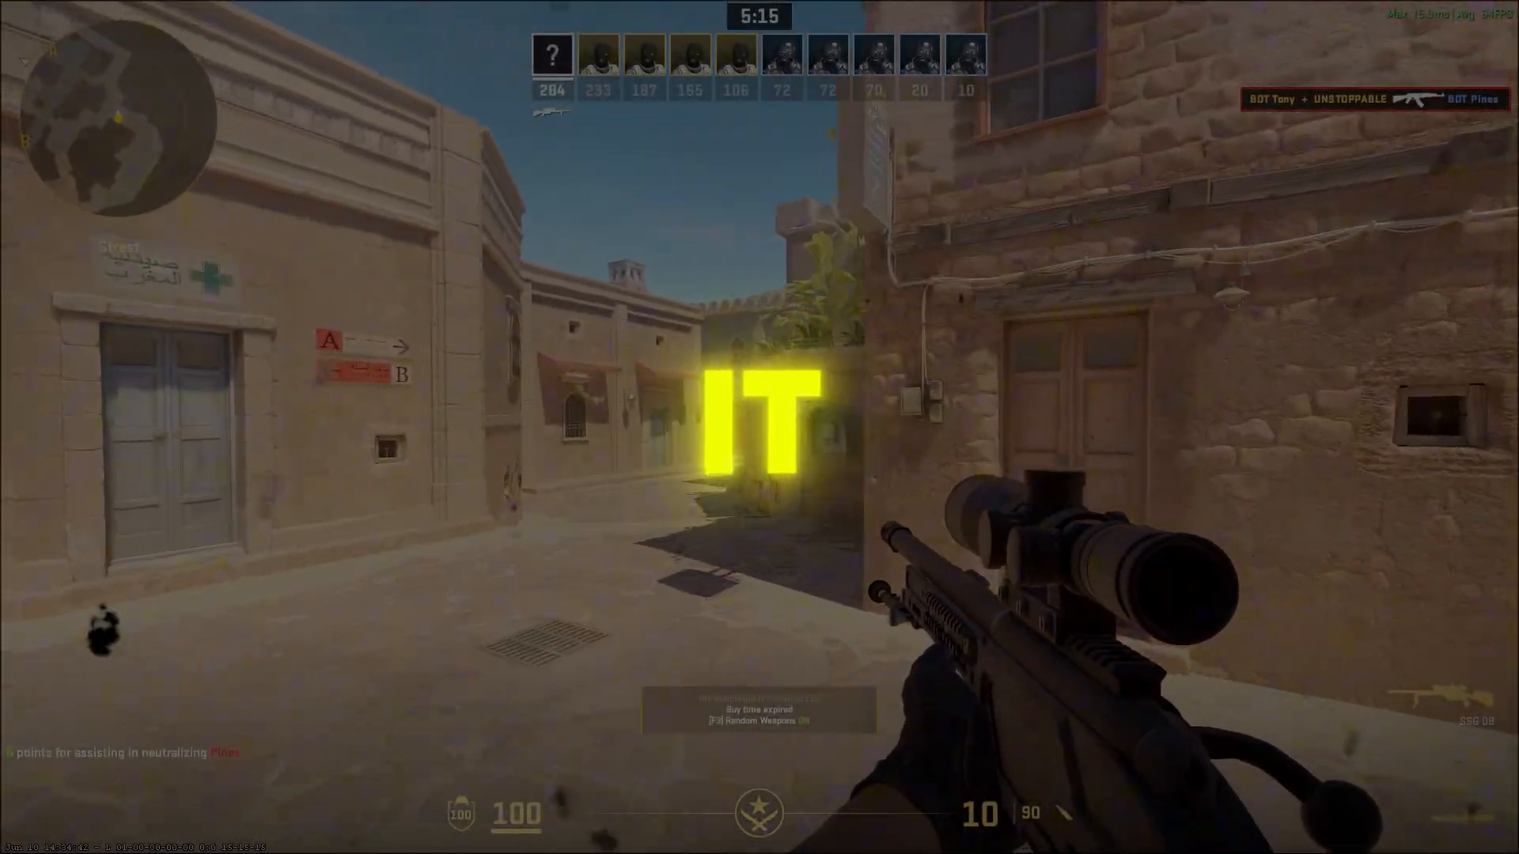